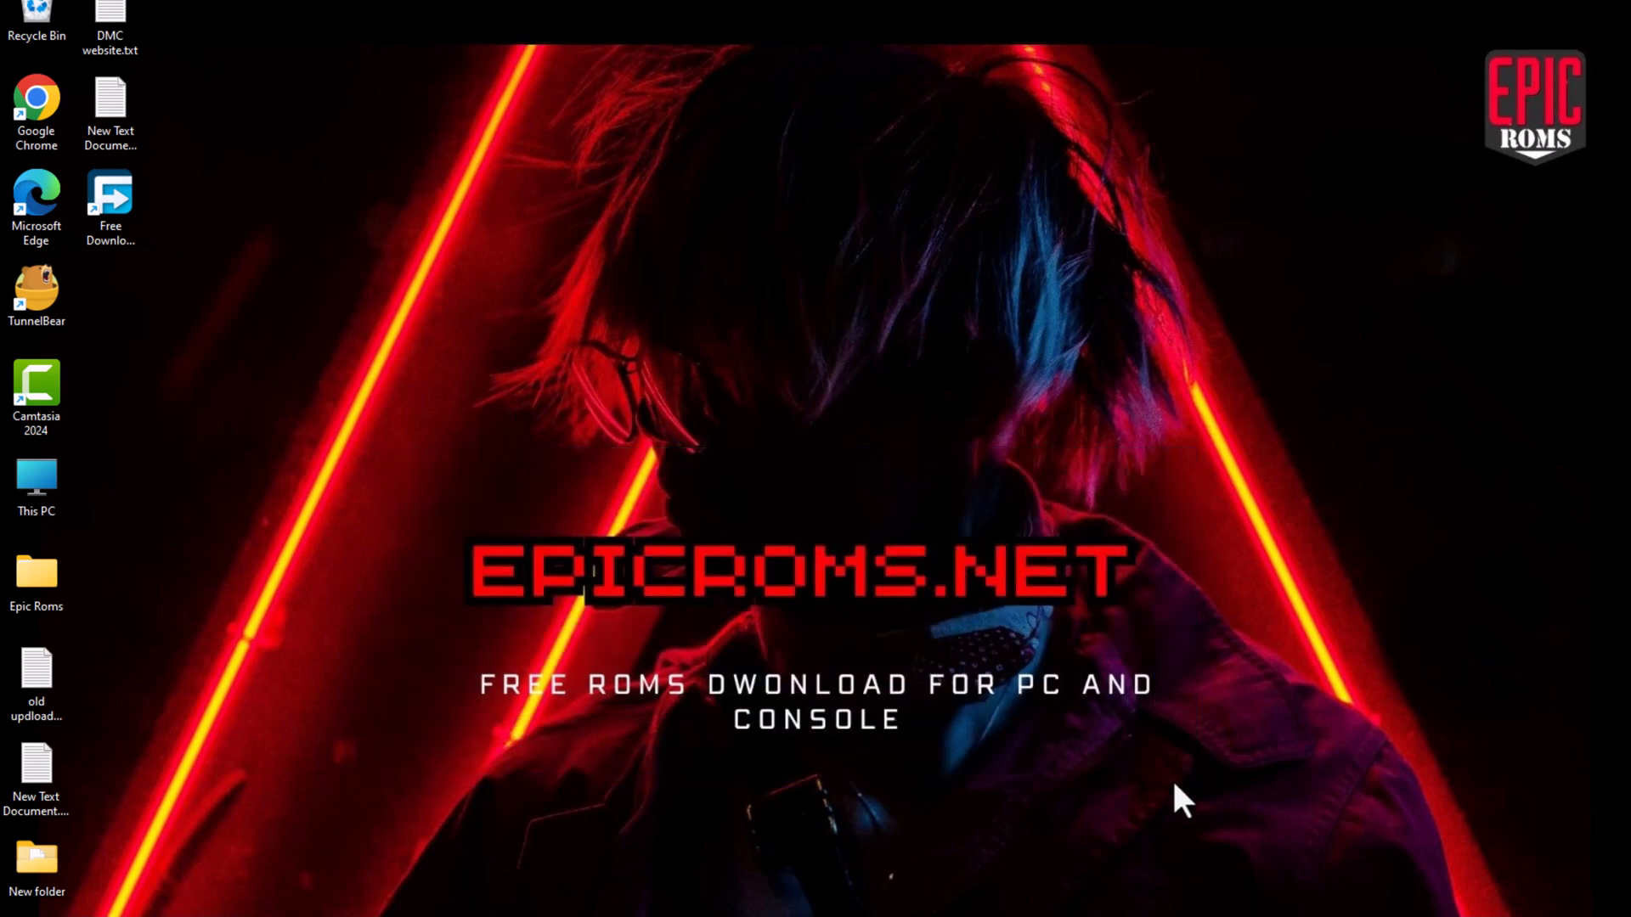
mouse_move(1029, 824)
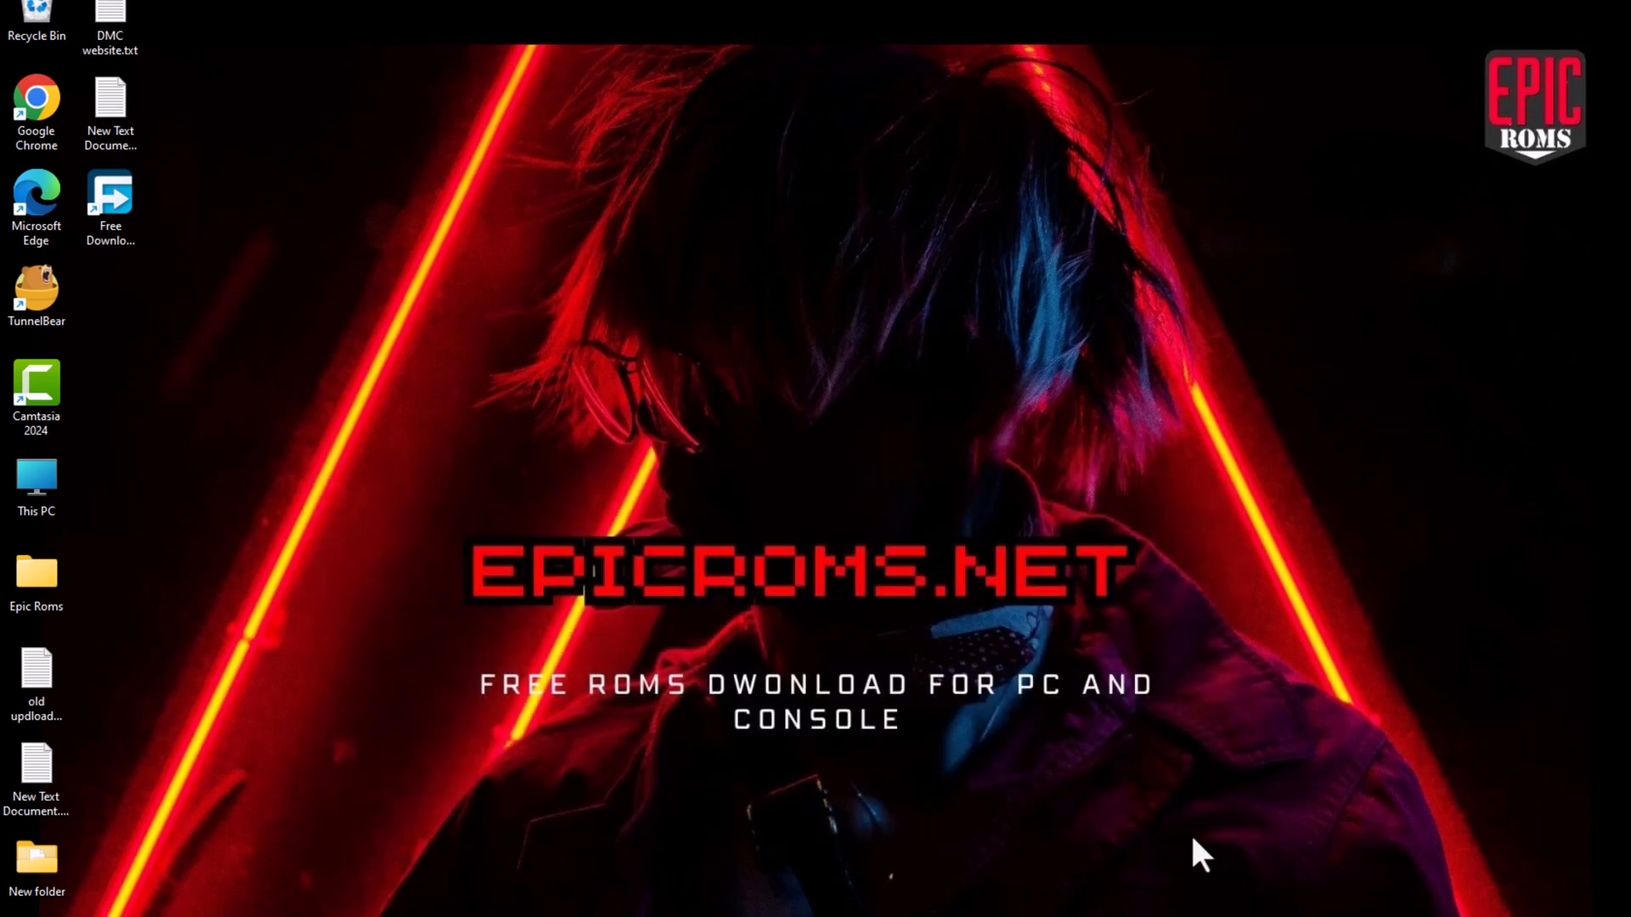
mouse_move(742, 735)
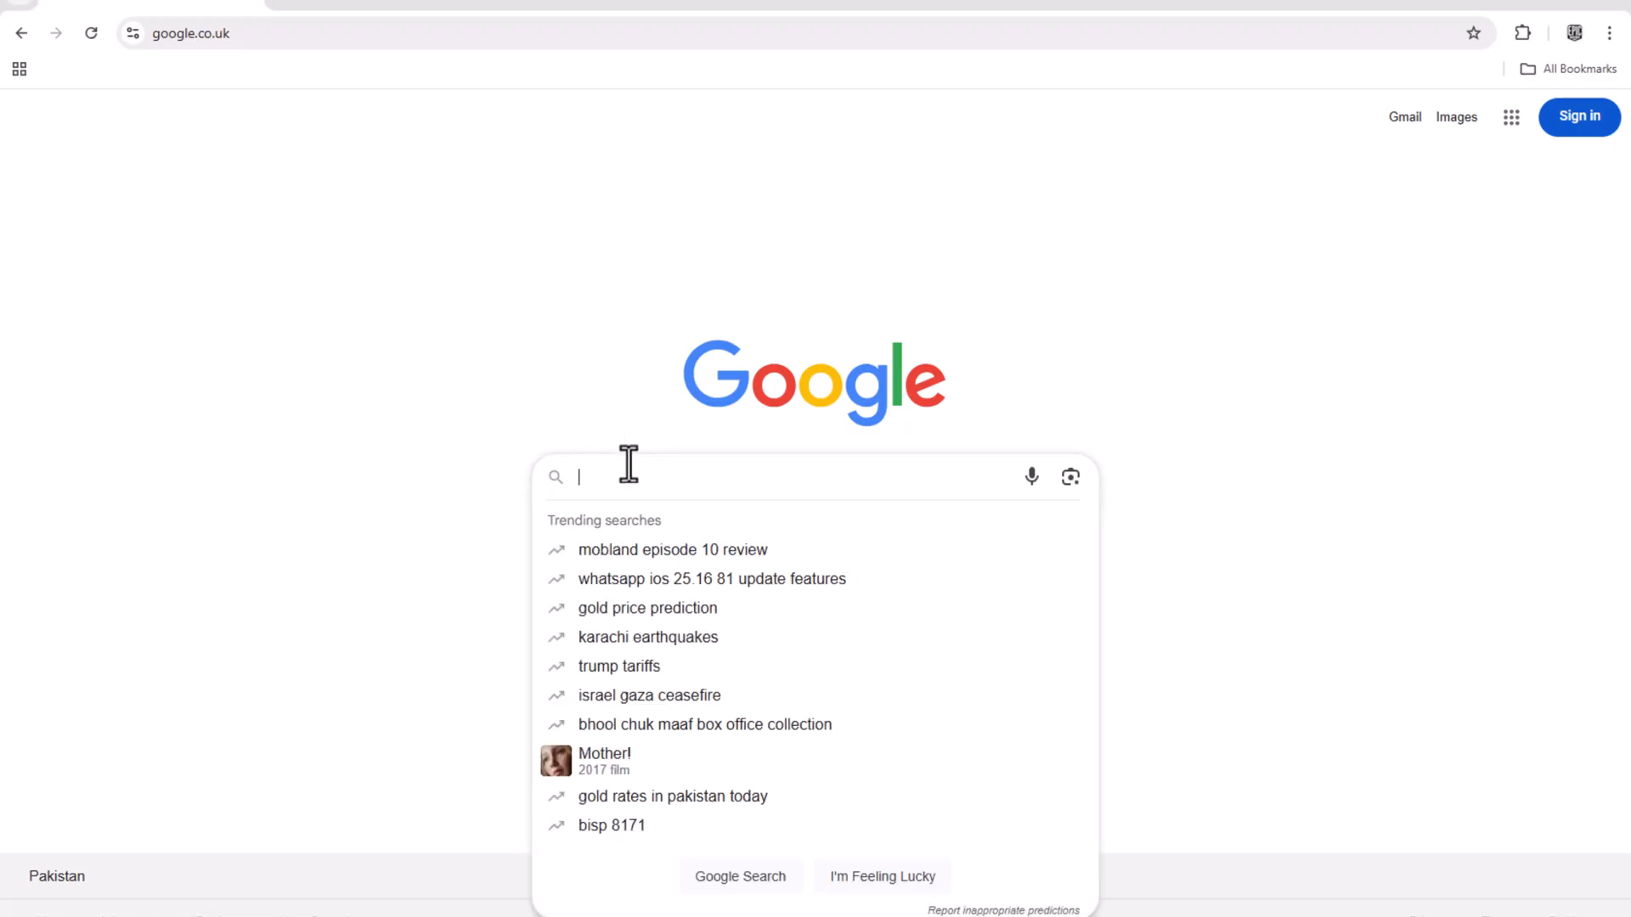
Search Google for 'epicroms' and open the epicroms.net site
text(epicroms.net)
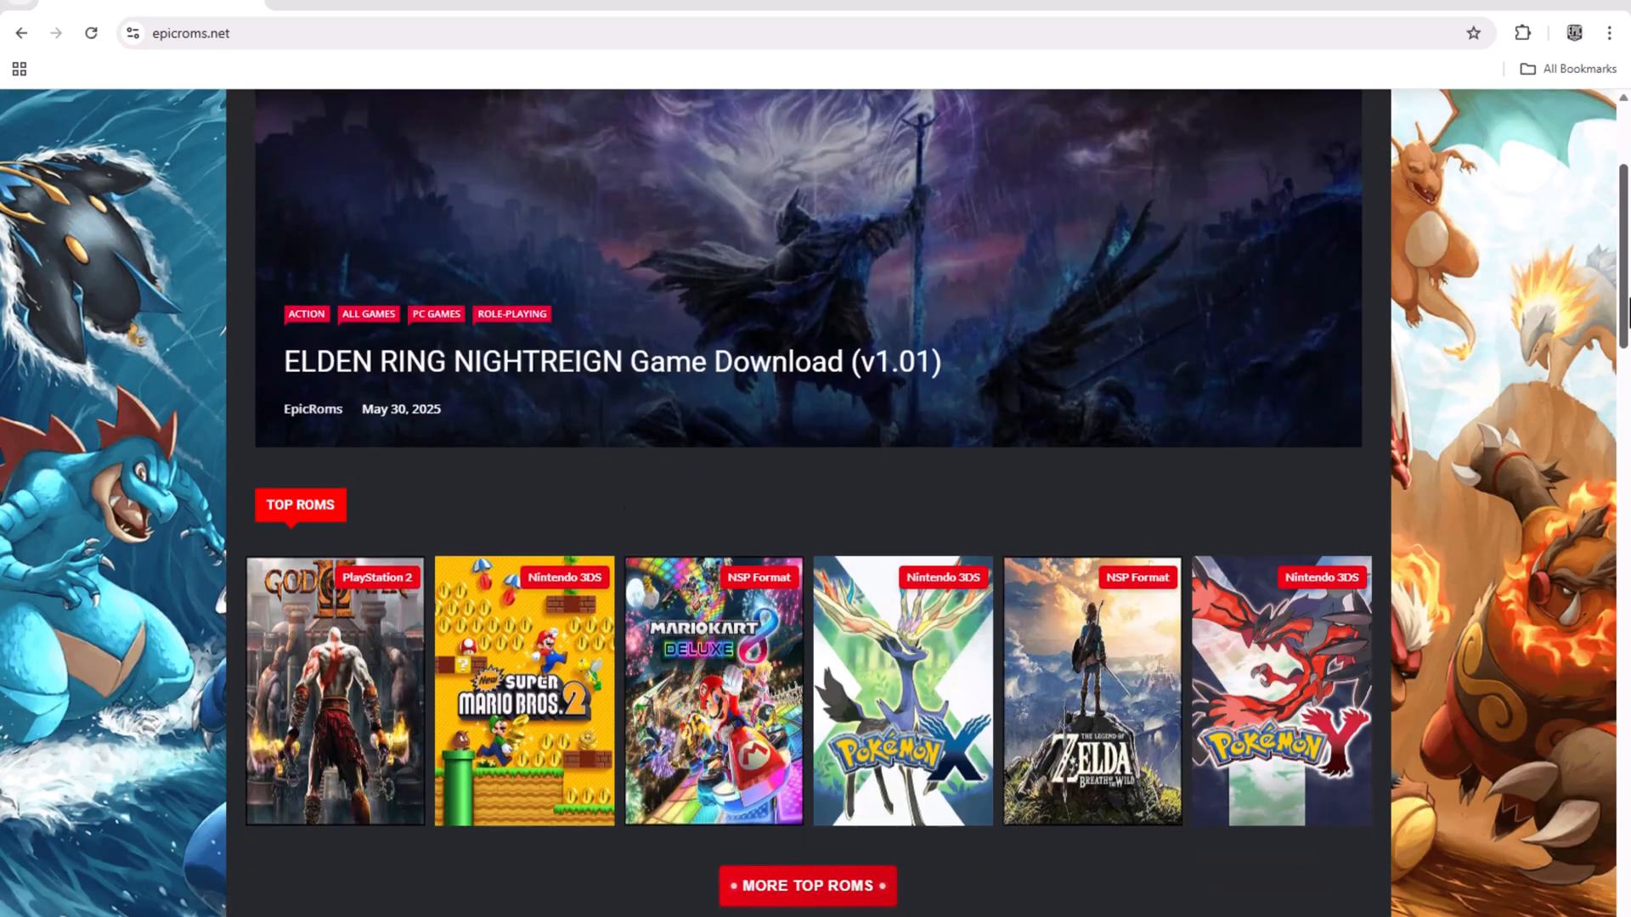
Search the EpicRoms site for 'super mario 3d' to list matching ROMs
scroll(down, 3)
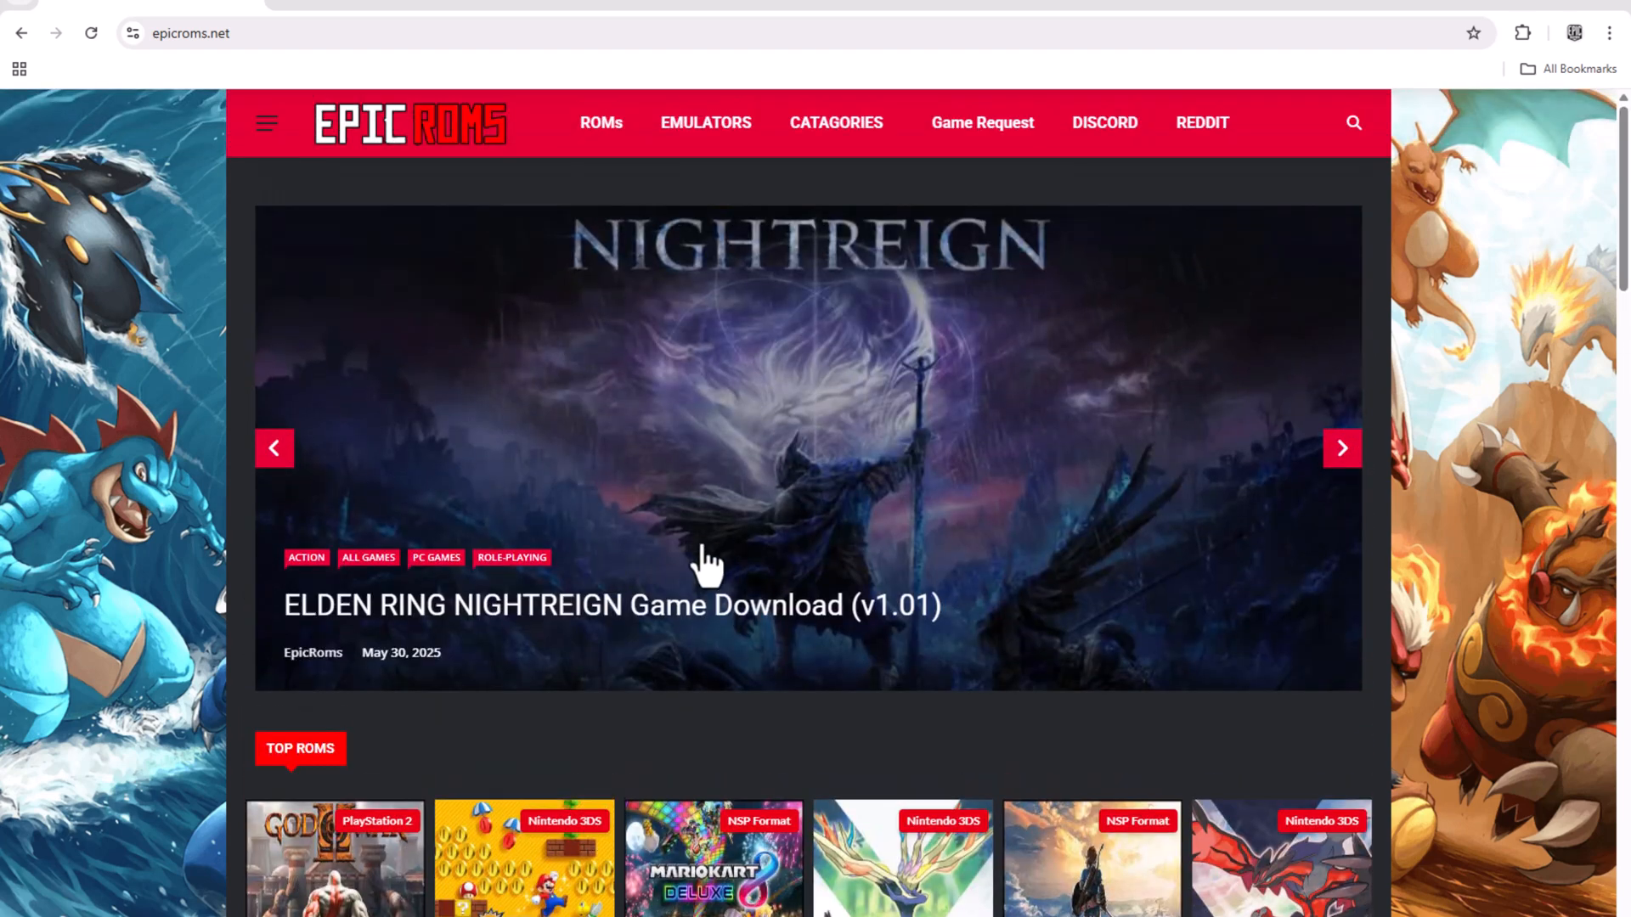
click(1353, 122)
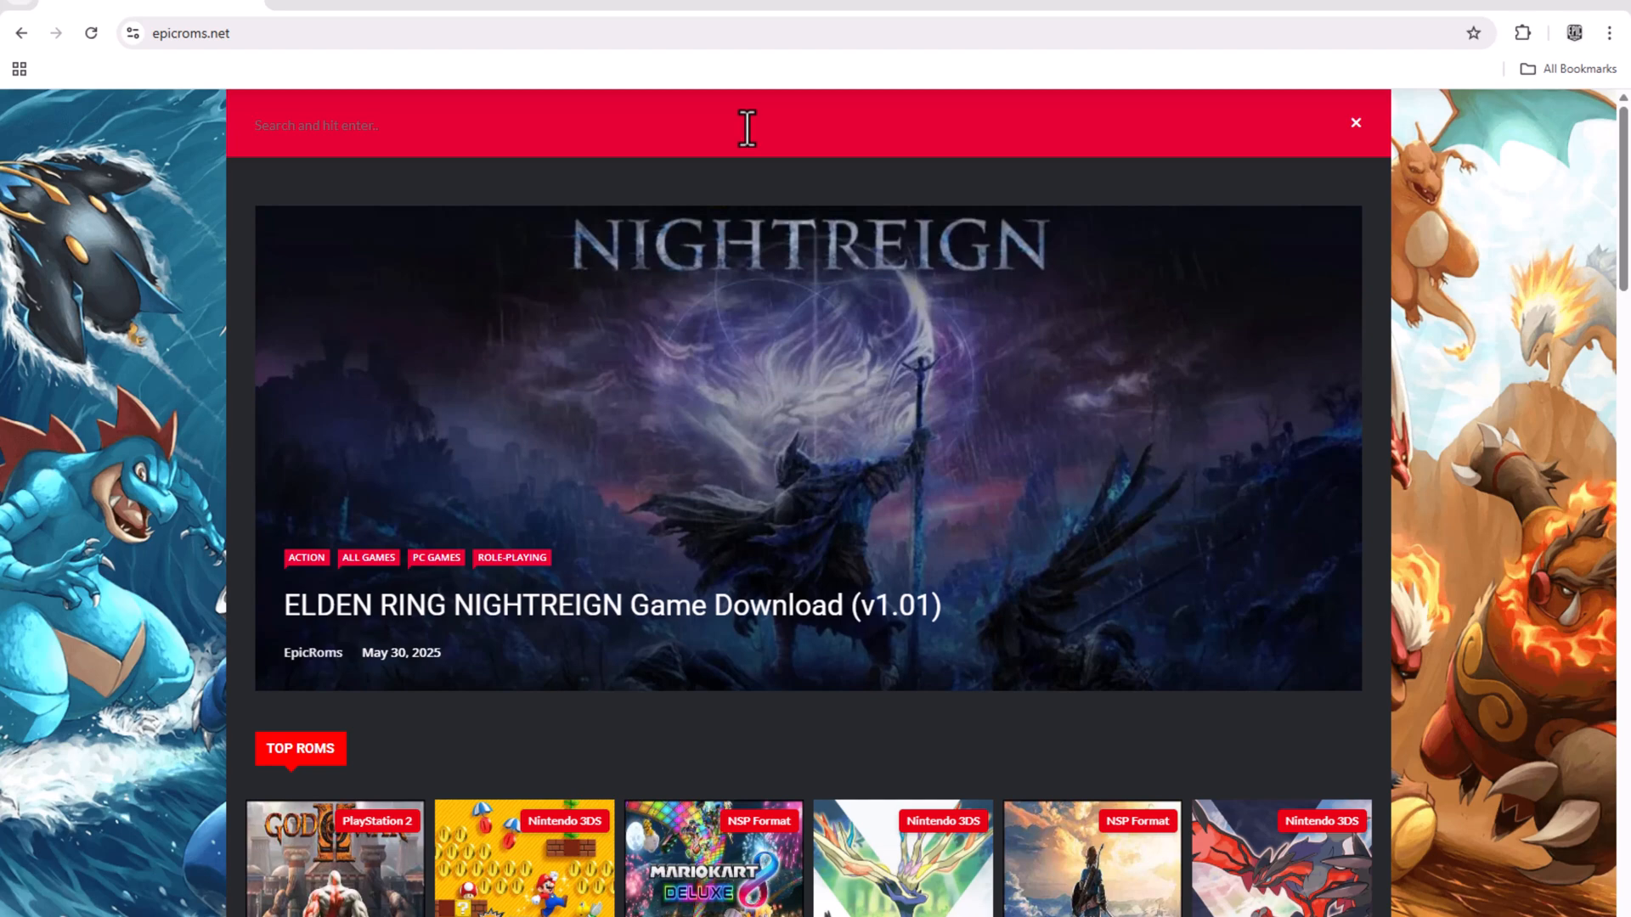
text(super mario 3d)
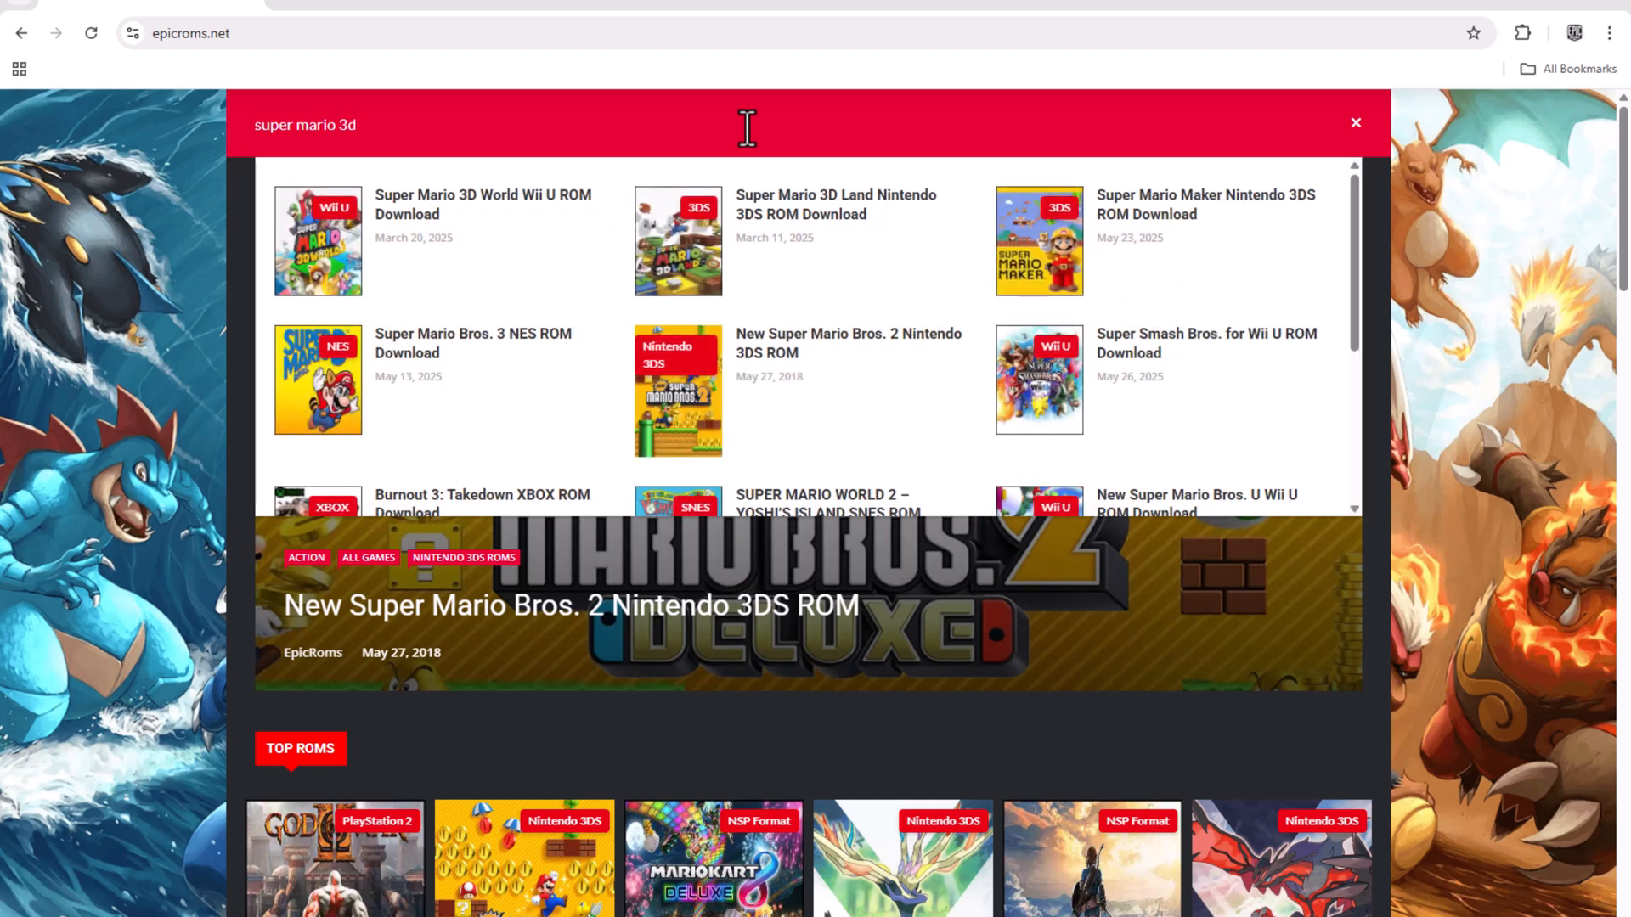
Open the Super Mario 3D World Wii U ROM page and start its download
click(317, 241)
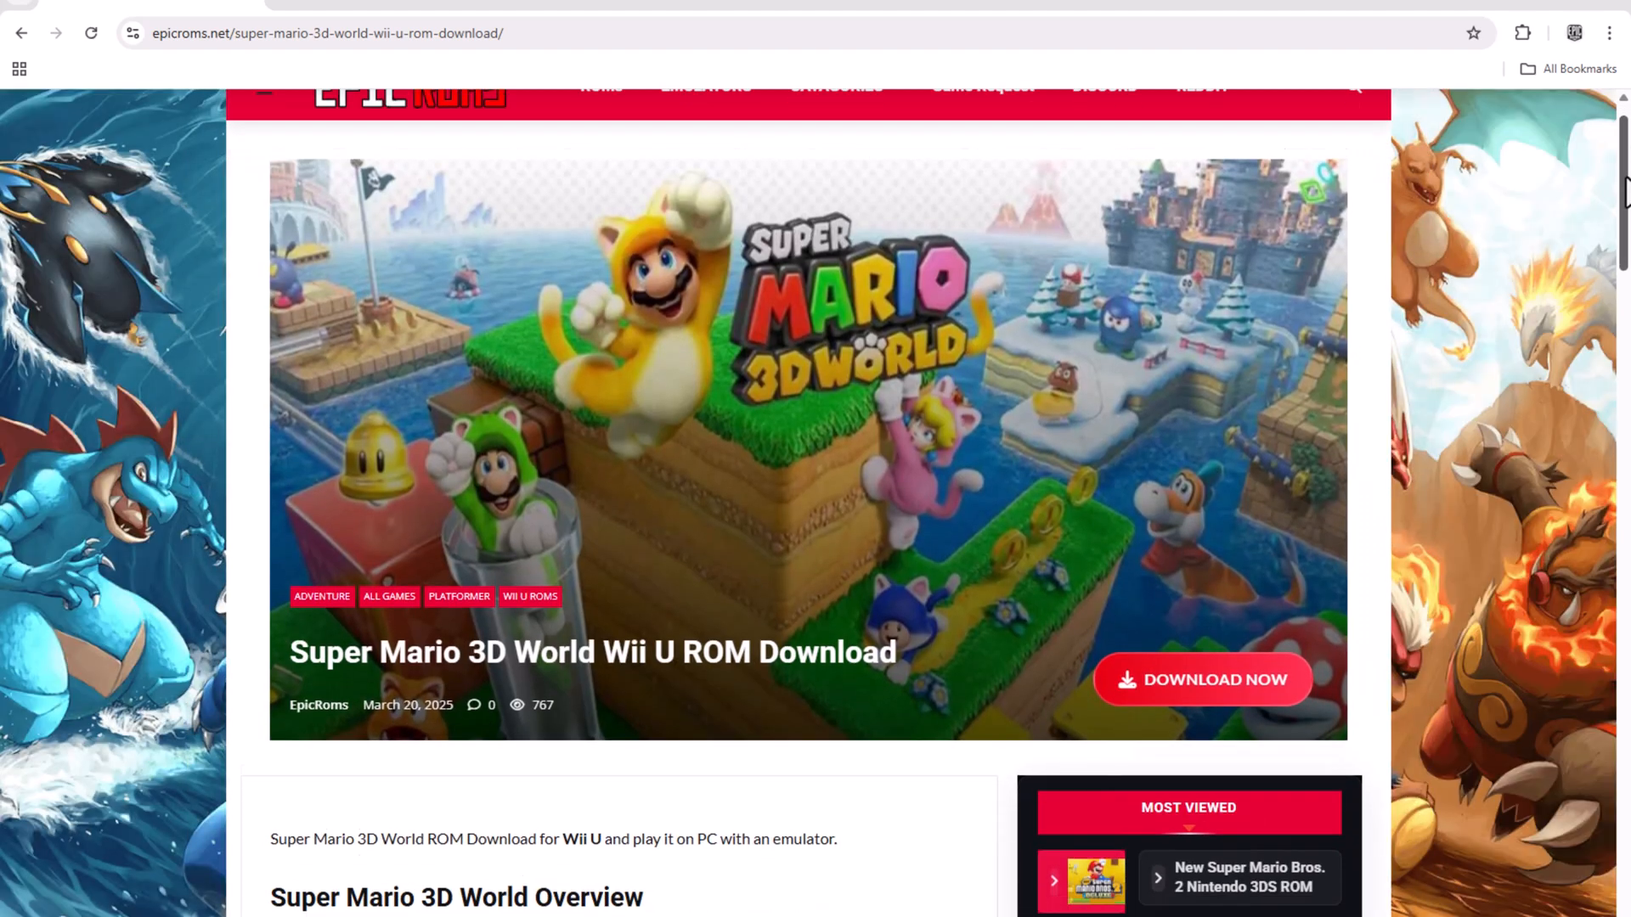
scroll(down, 3)
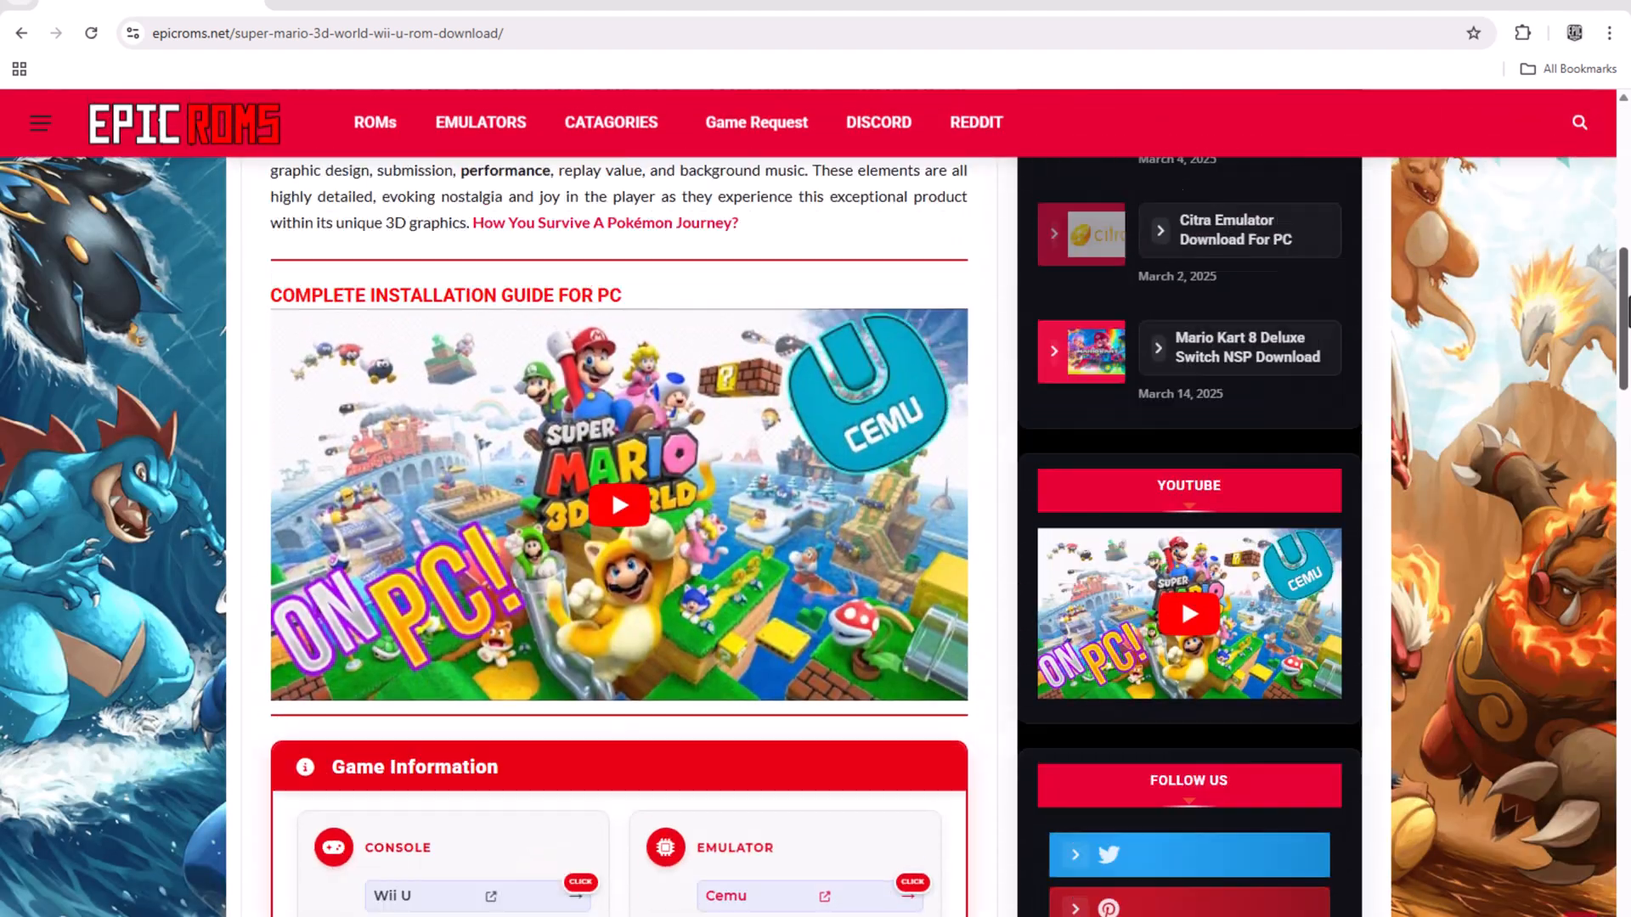
scroll(up, 3)
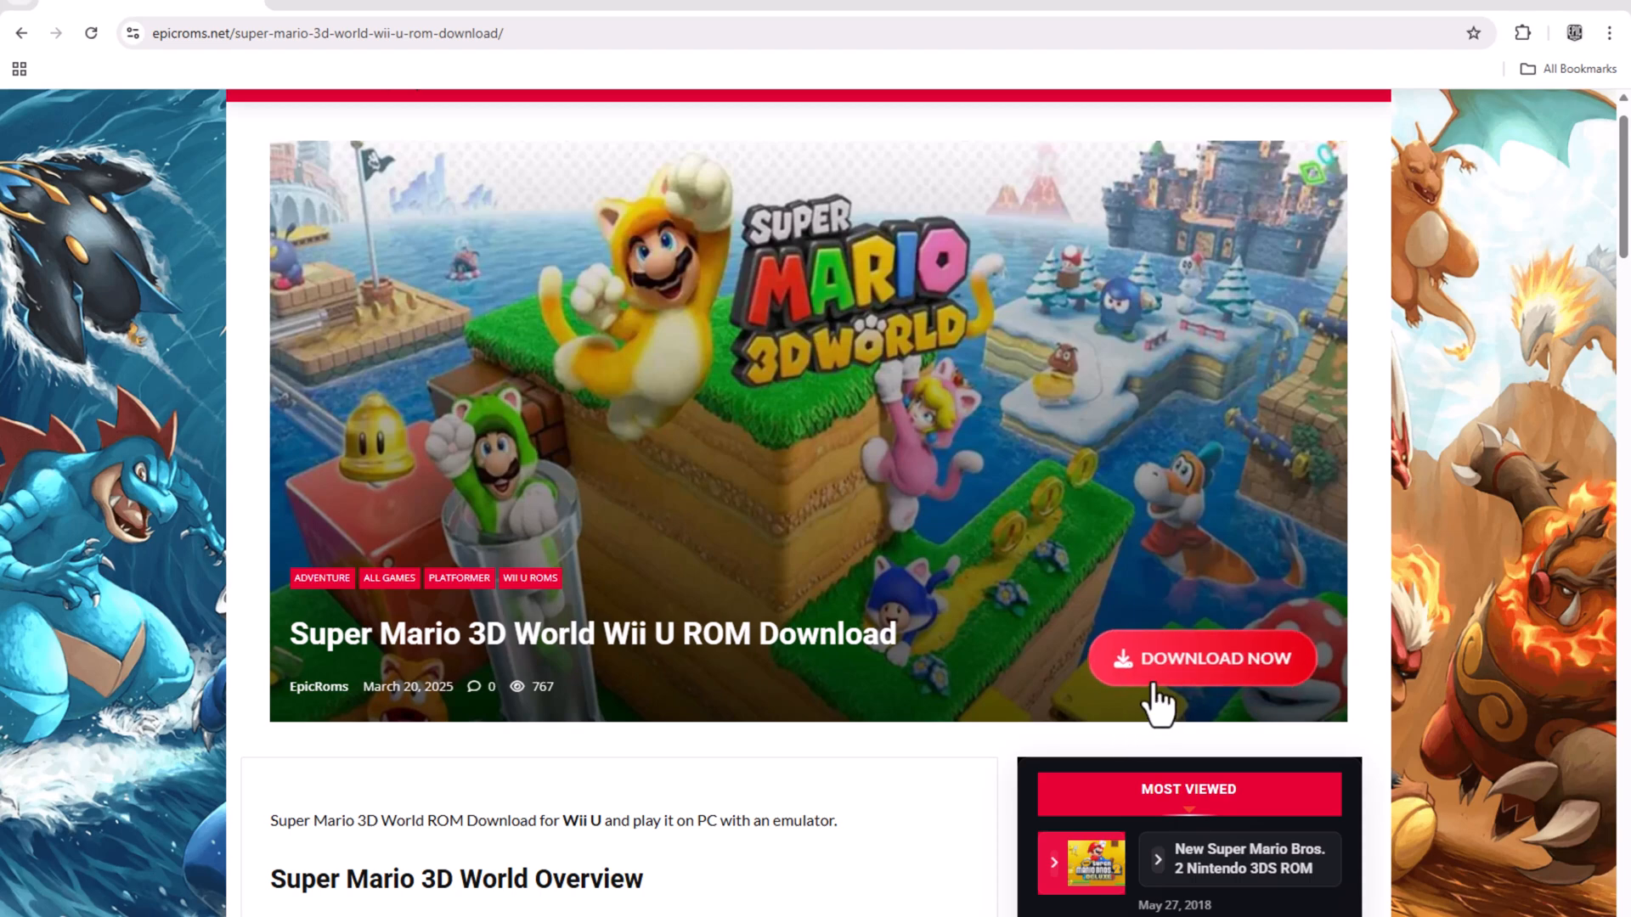
click(1201, 658)
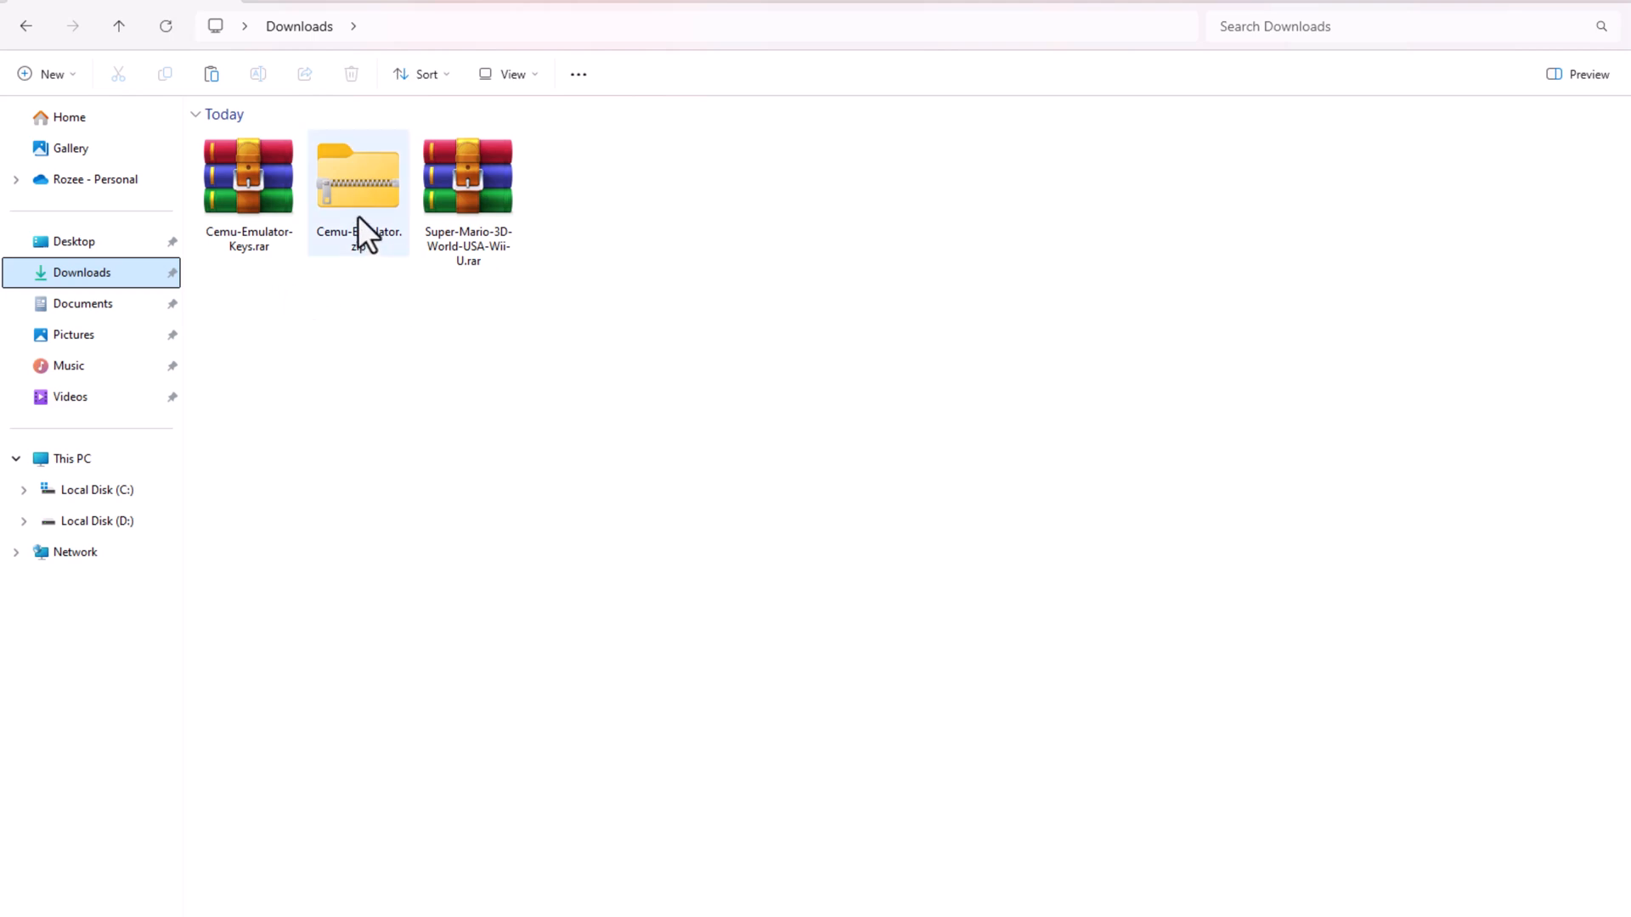
Extract the Super Mario 3D World, Cemu-Emulator and Cemu-Emulator-Keys archives into their own folders
right_click(467, 172)
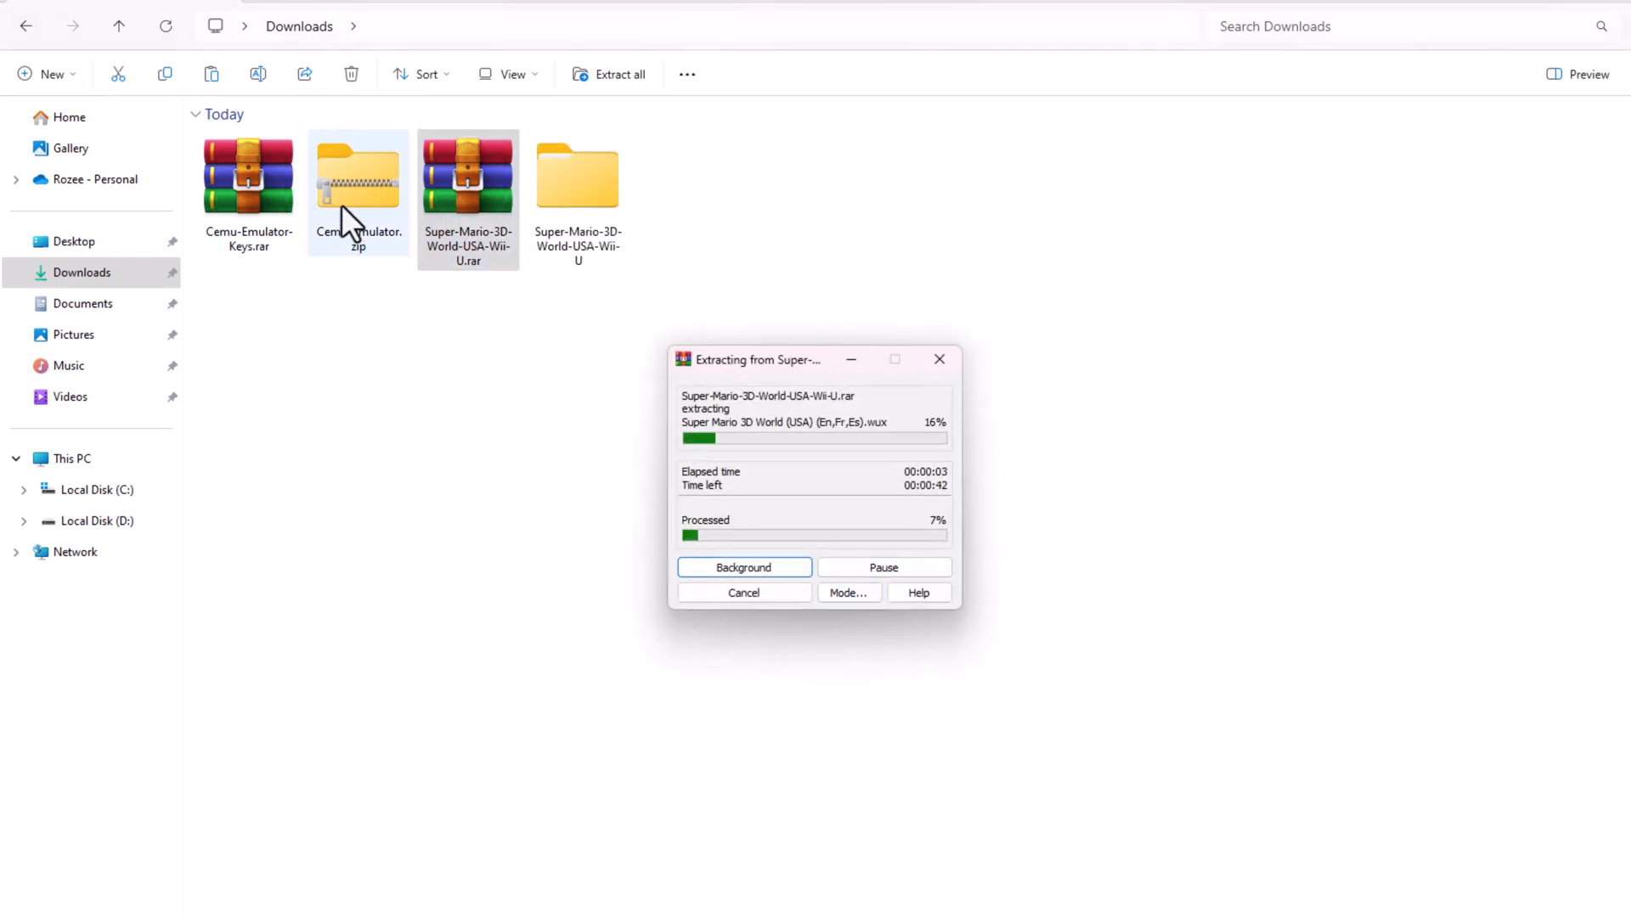
right_click(359, 182)
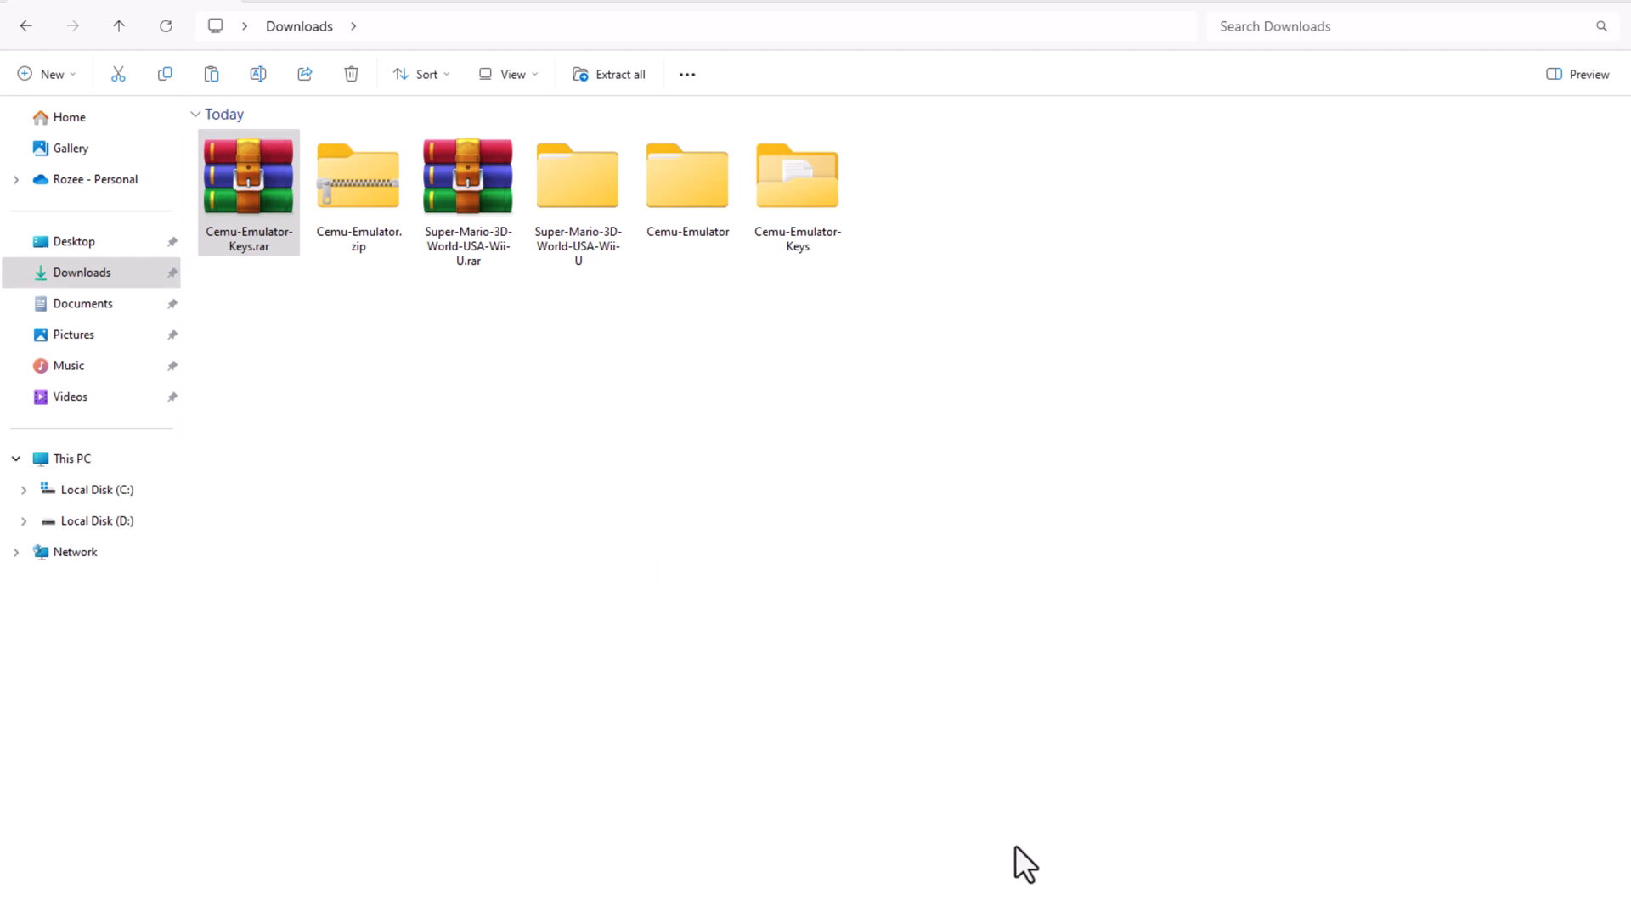
mouse_move(1021, 826)
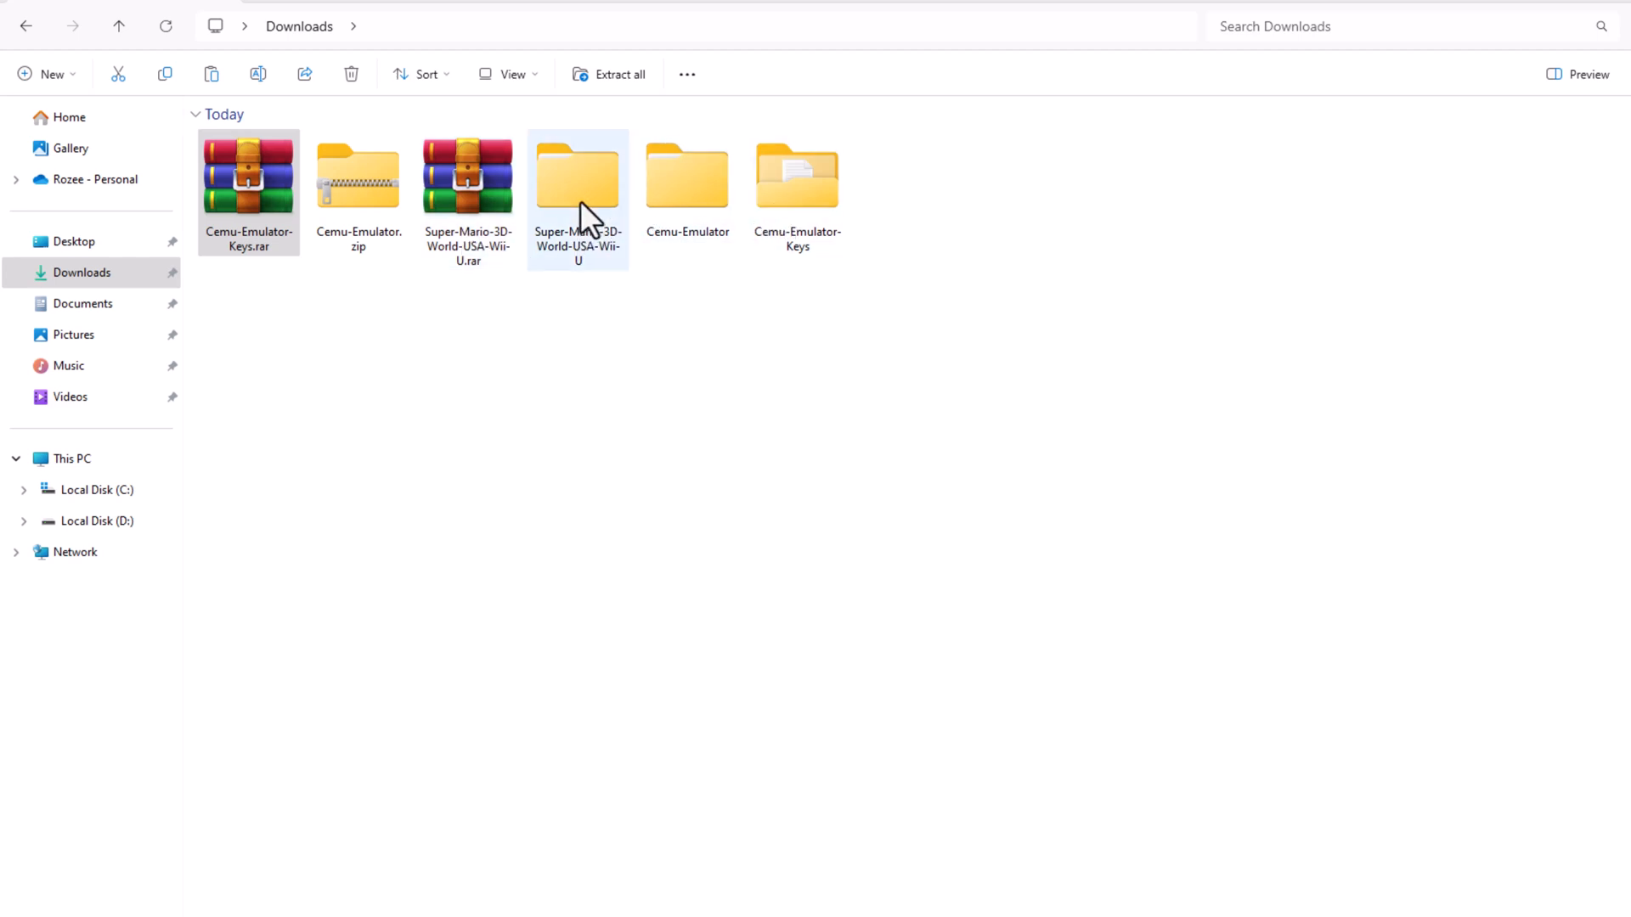
Launch Cemu.exe from Downloads > Cemu-Emulator > Cemu_2.6
double_click(686, 175)
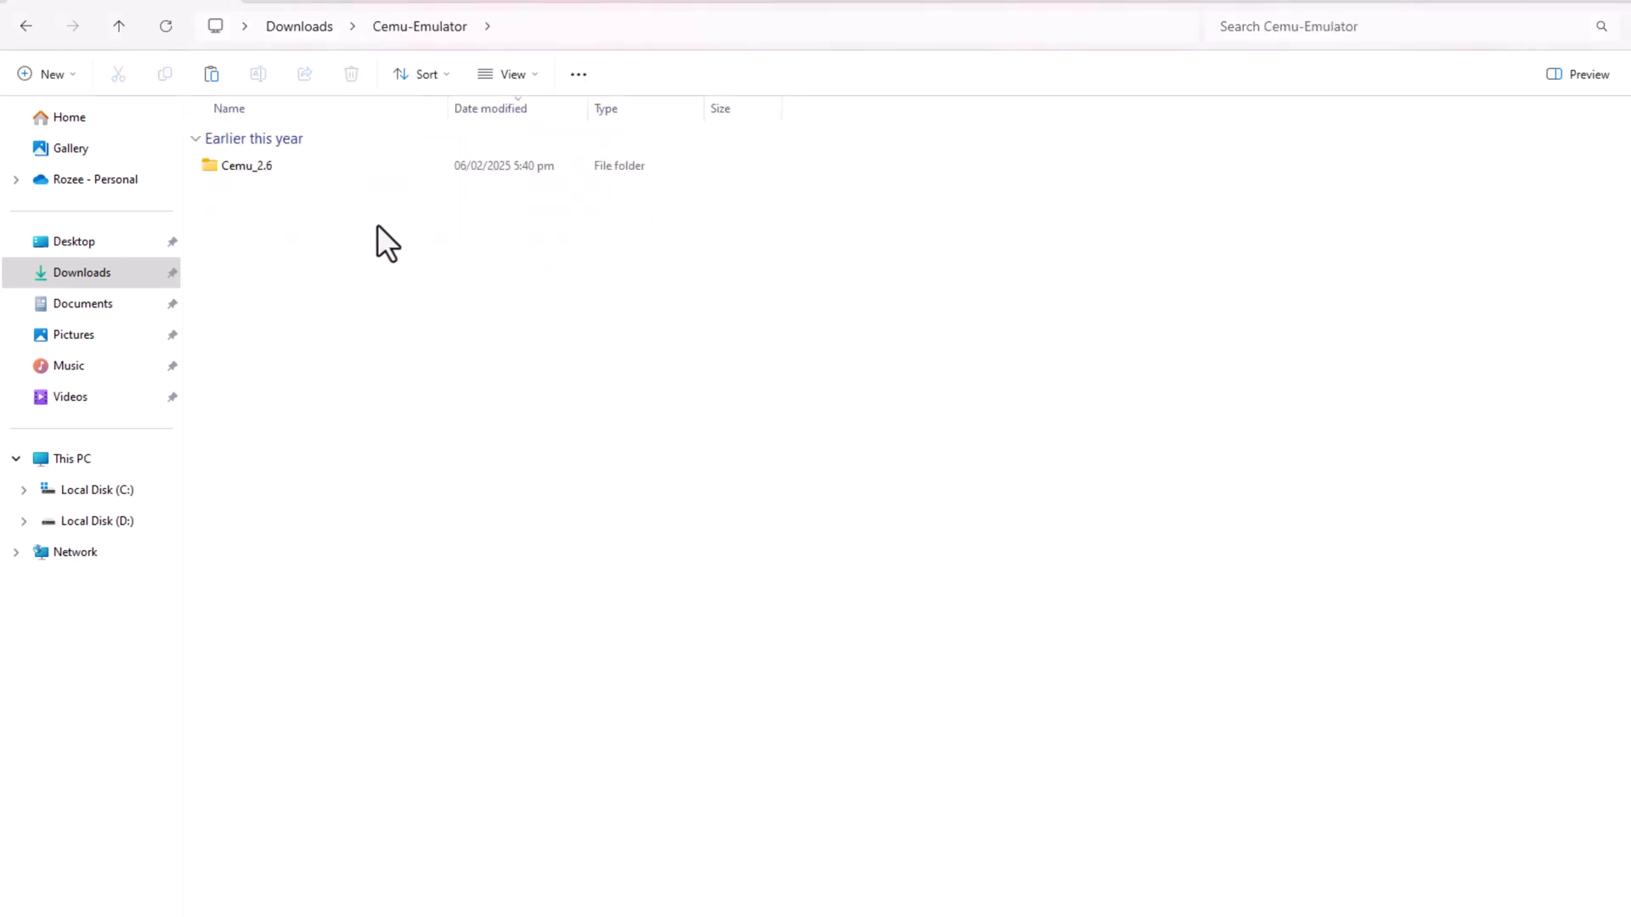
double_click(247, 166)
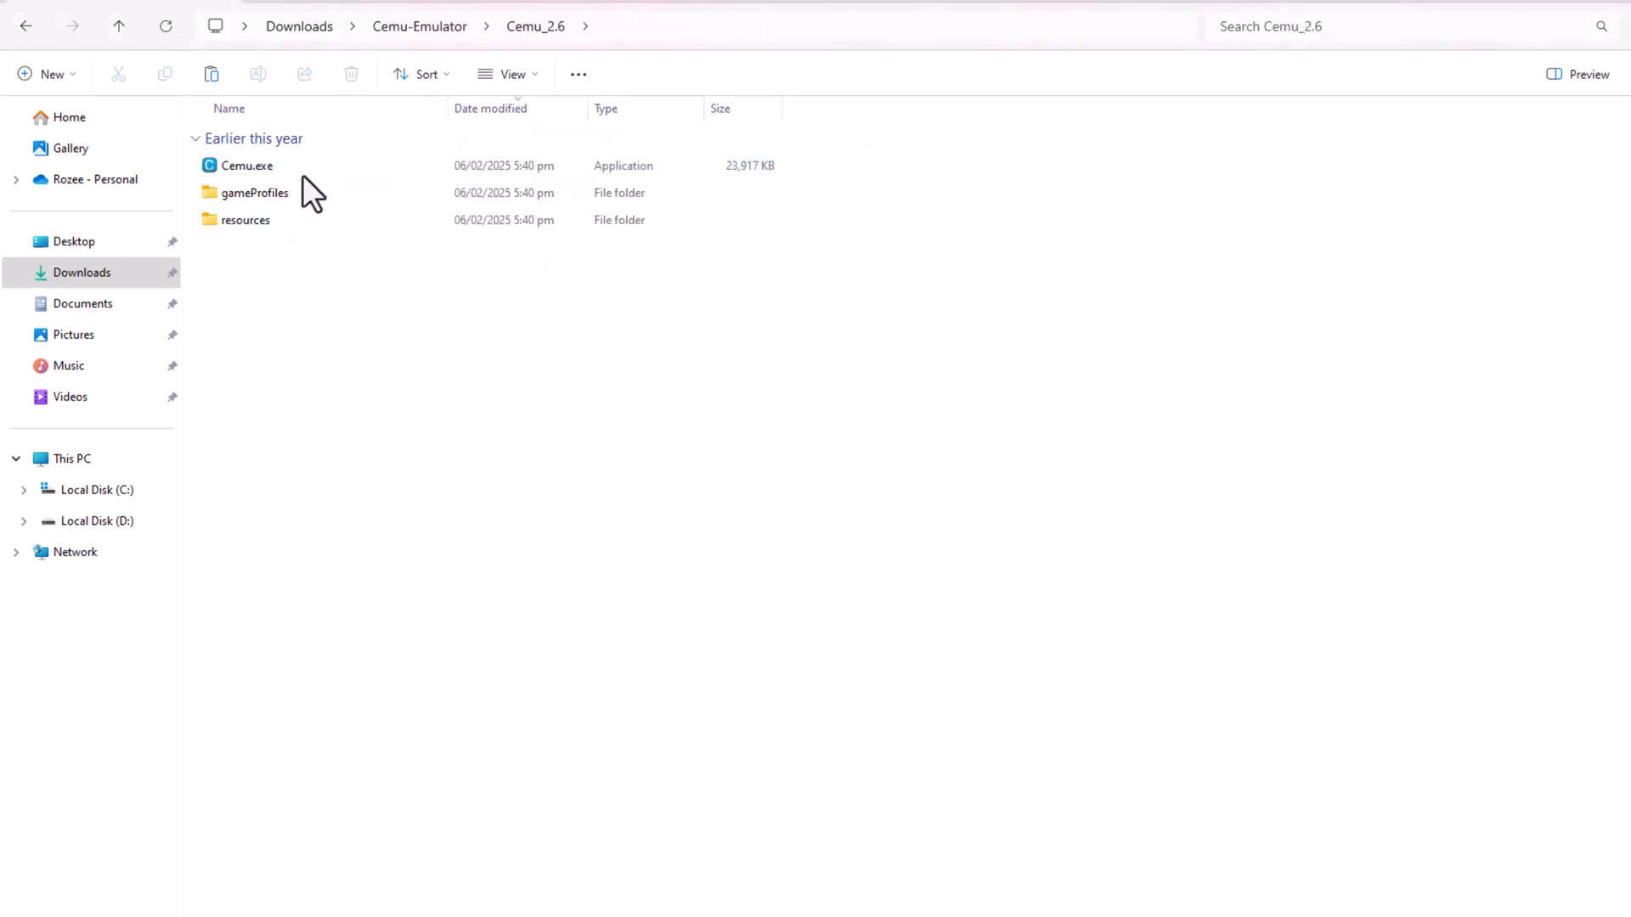
double_click(246, 165)
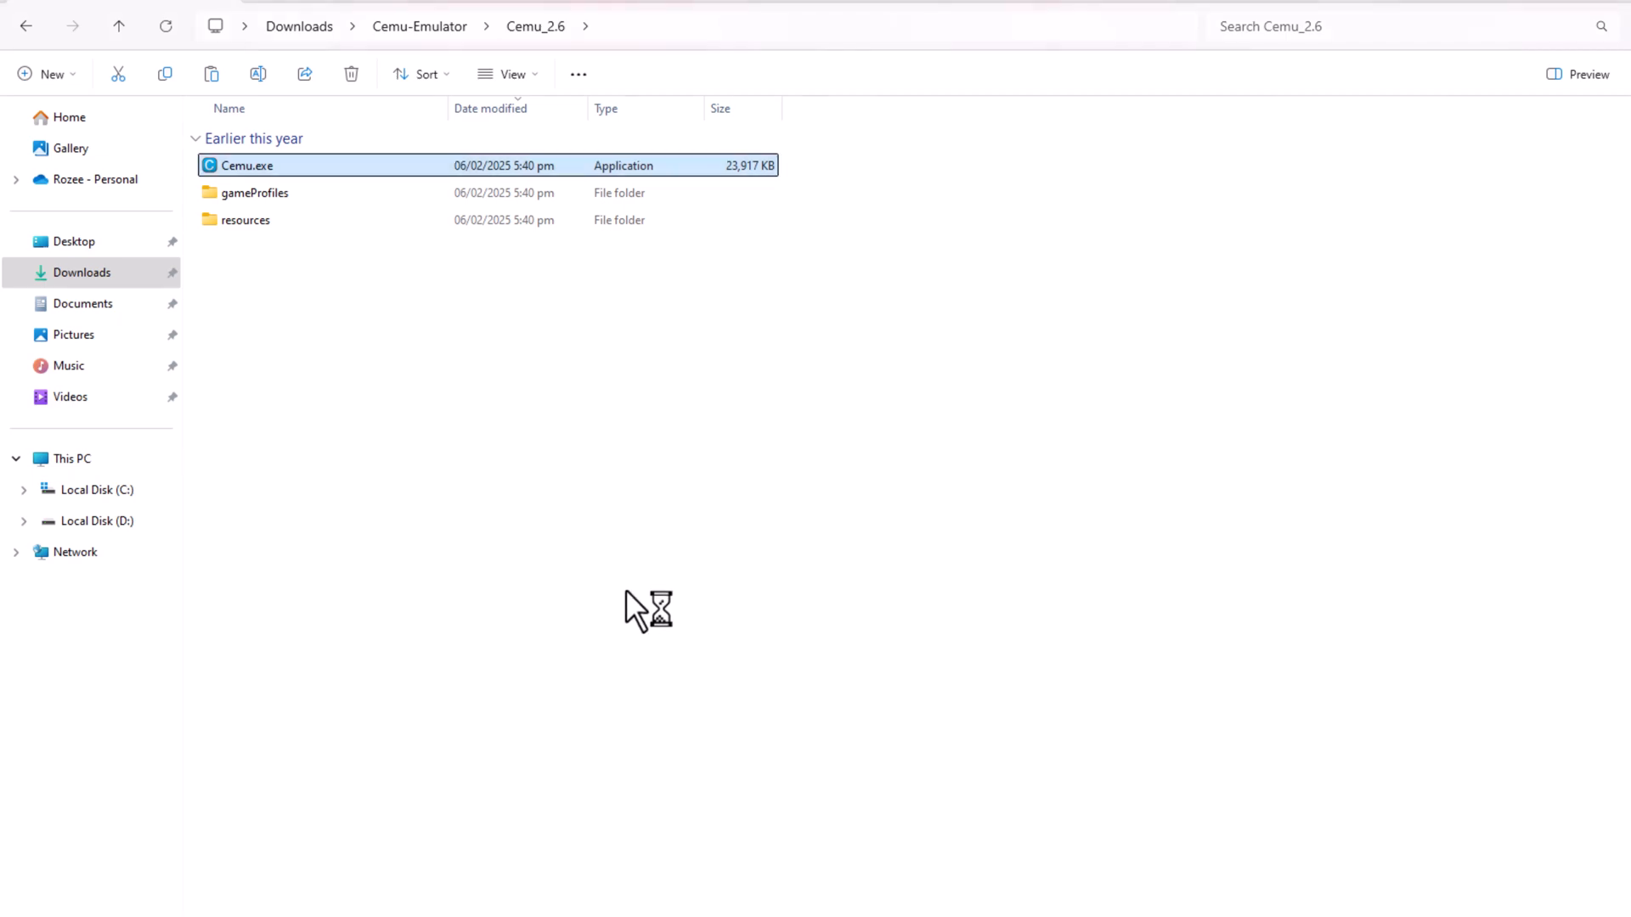
mouse_move(624, 449)
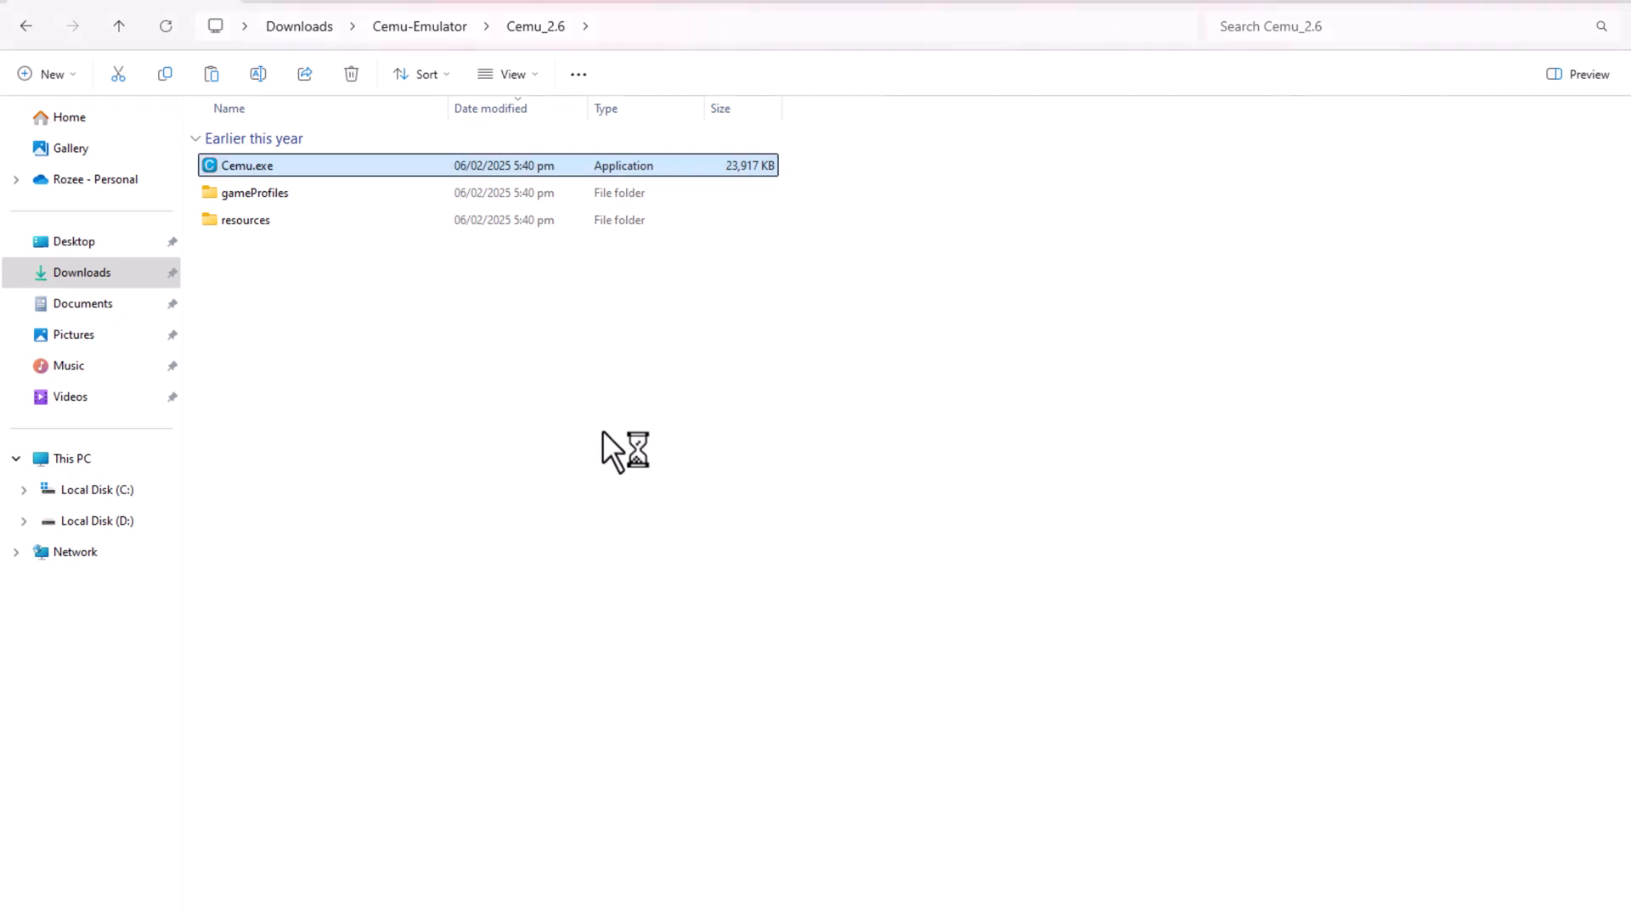
Set Cemu's game path to the Super Mario 3D World (USA) (EnFrEs) (Rev 2) folder and close setup
double_click(246, 165)
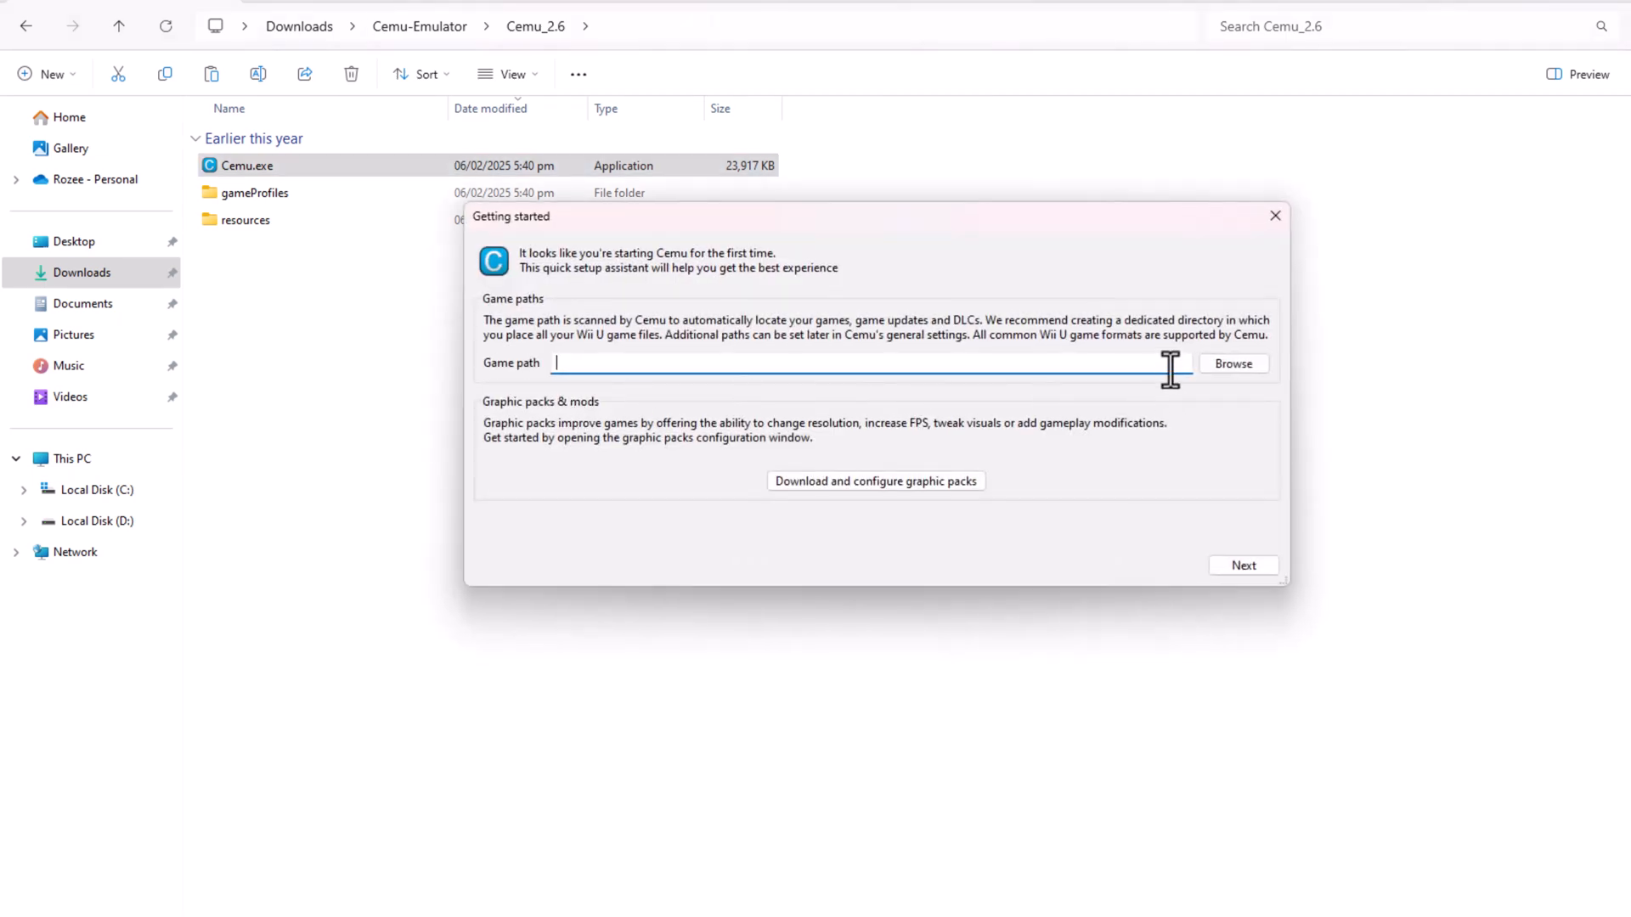
click(1232, 363)
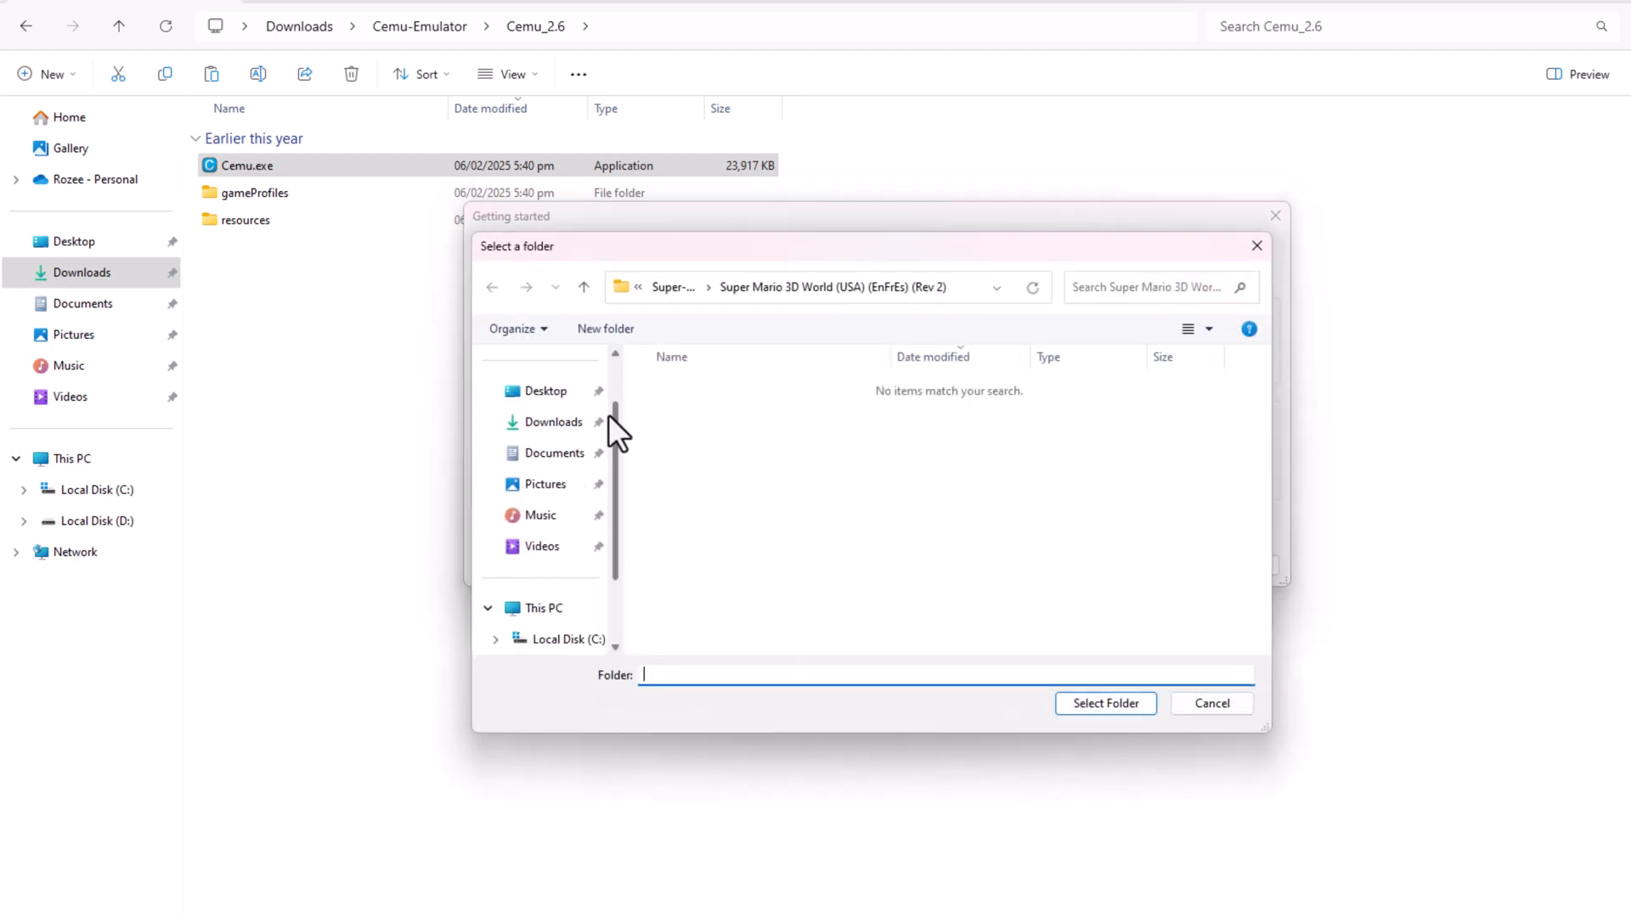
click(555, 422)
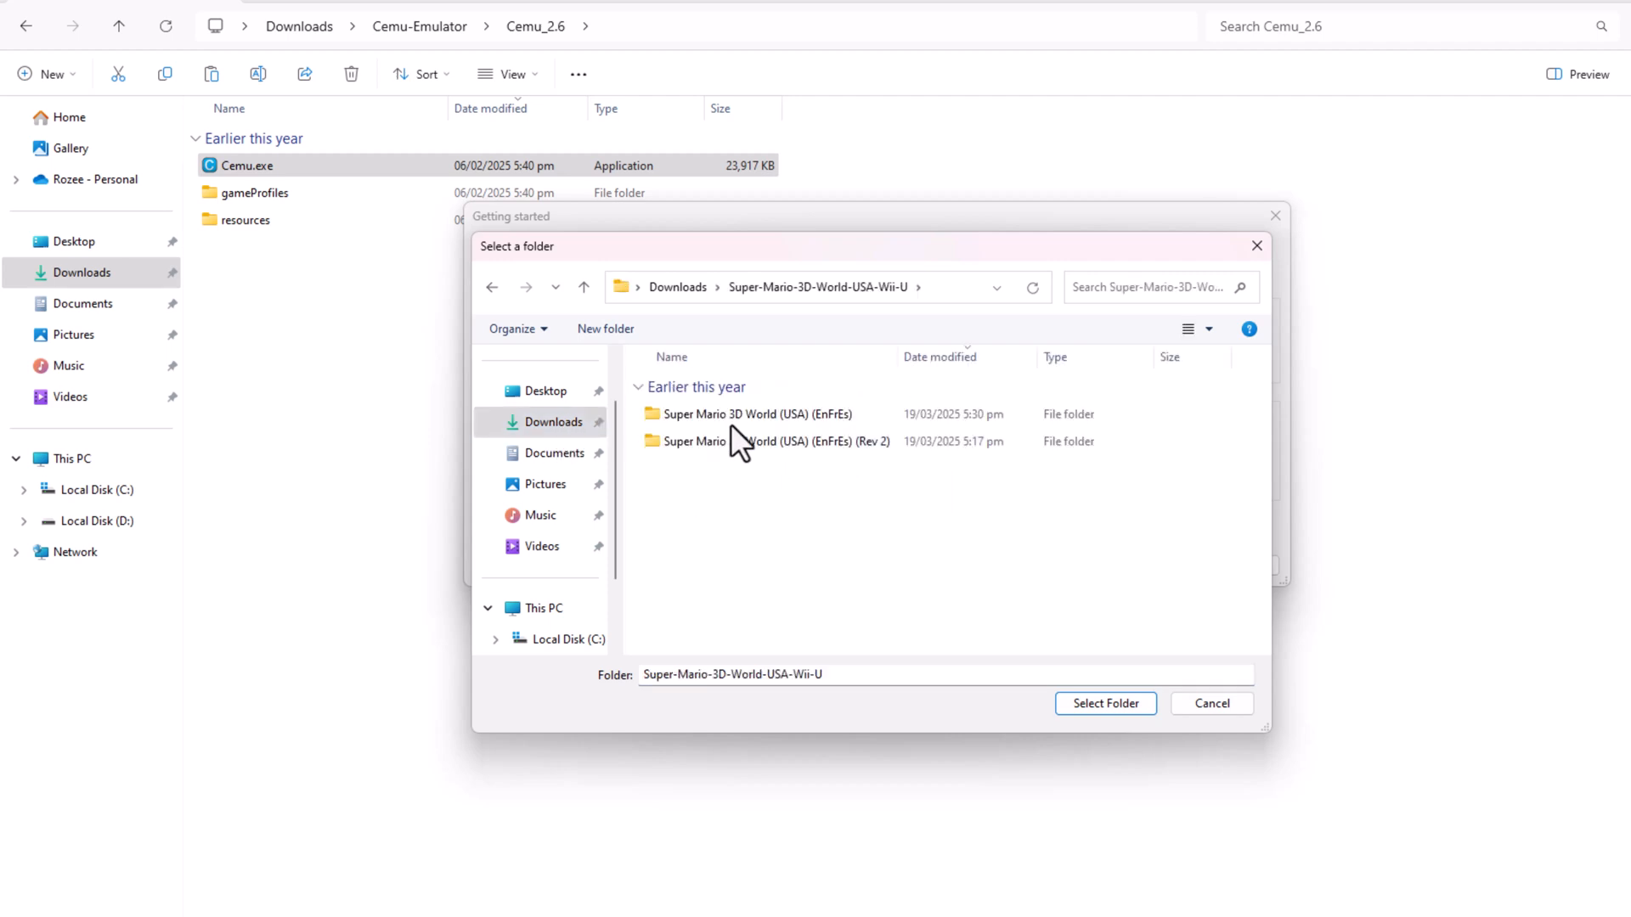
click(774, 441)
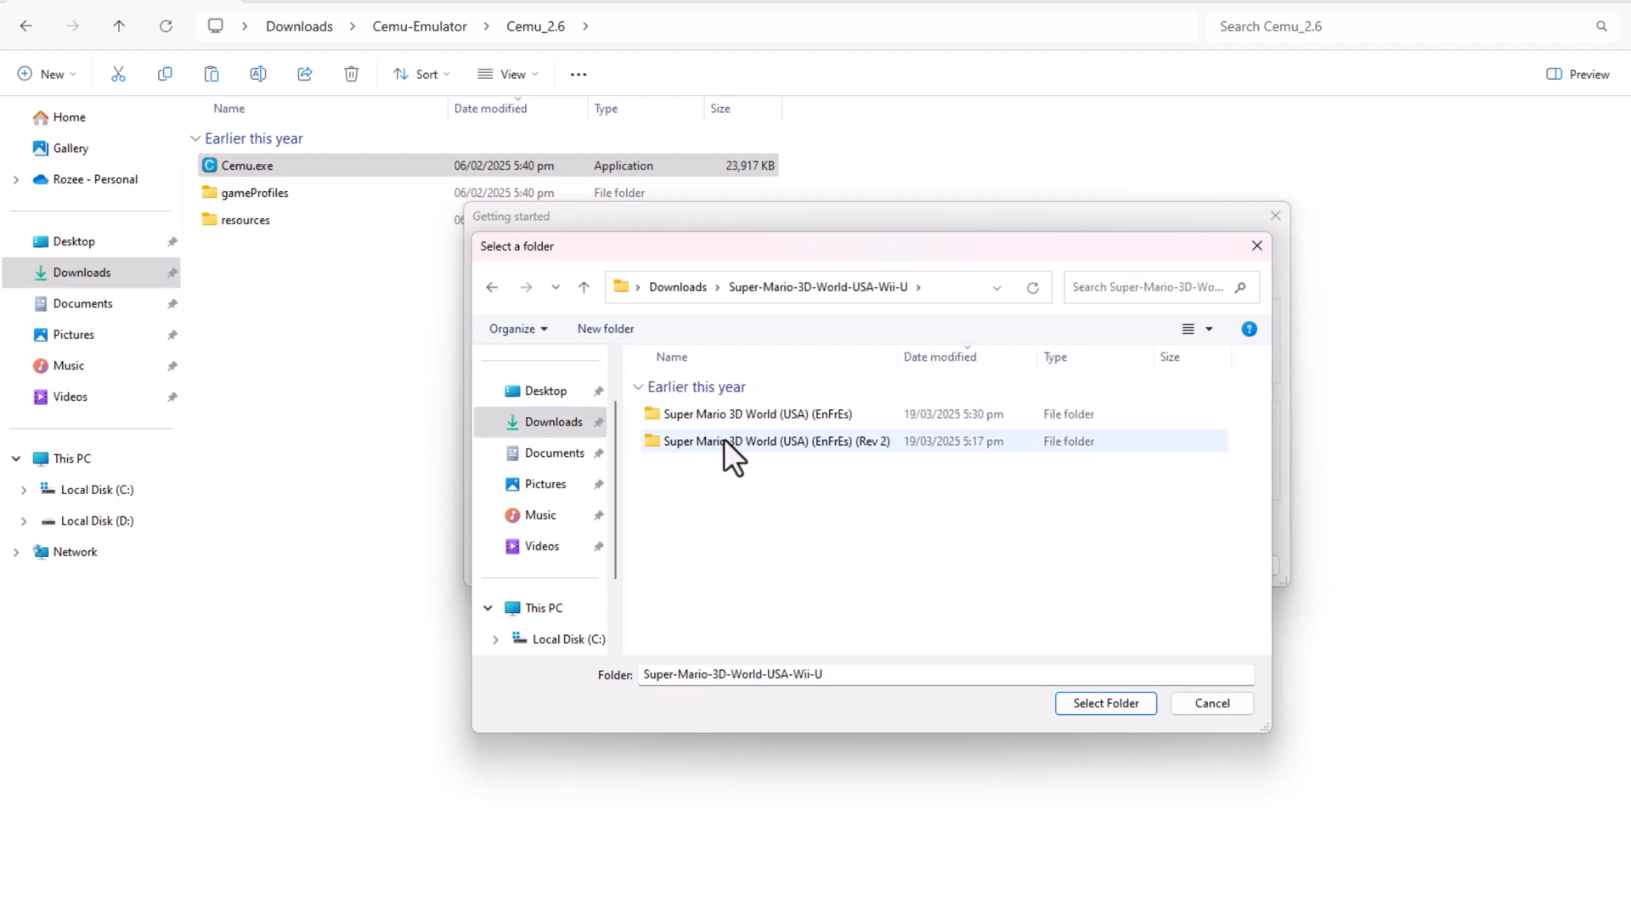
double_click(772, 441)
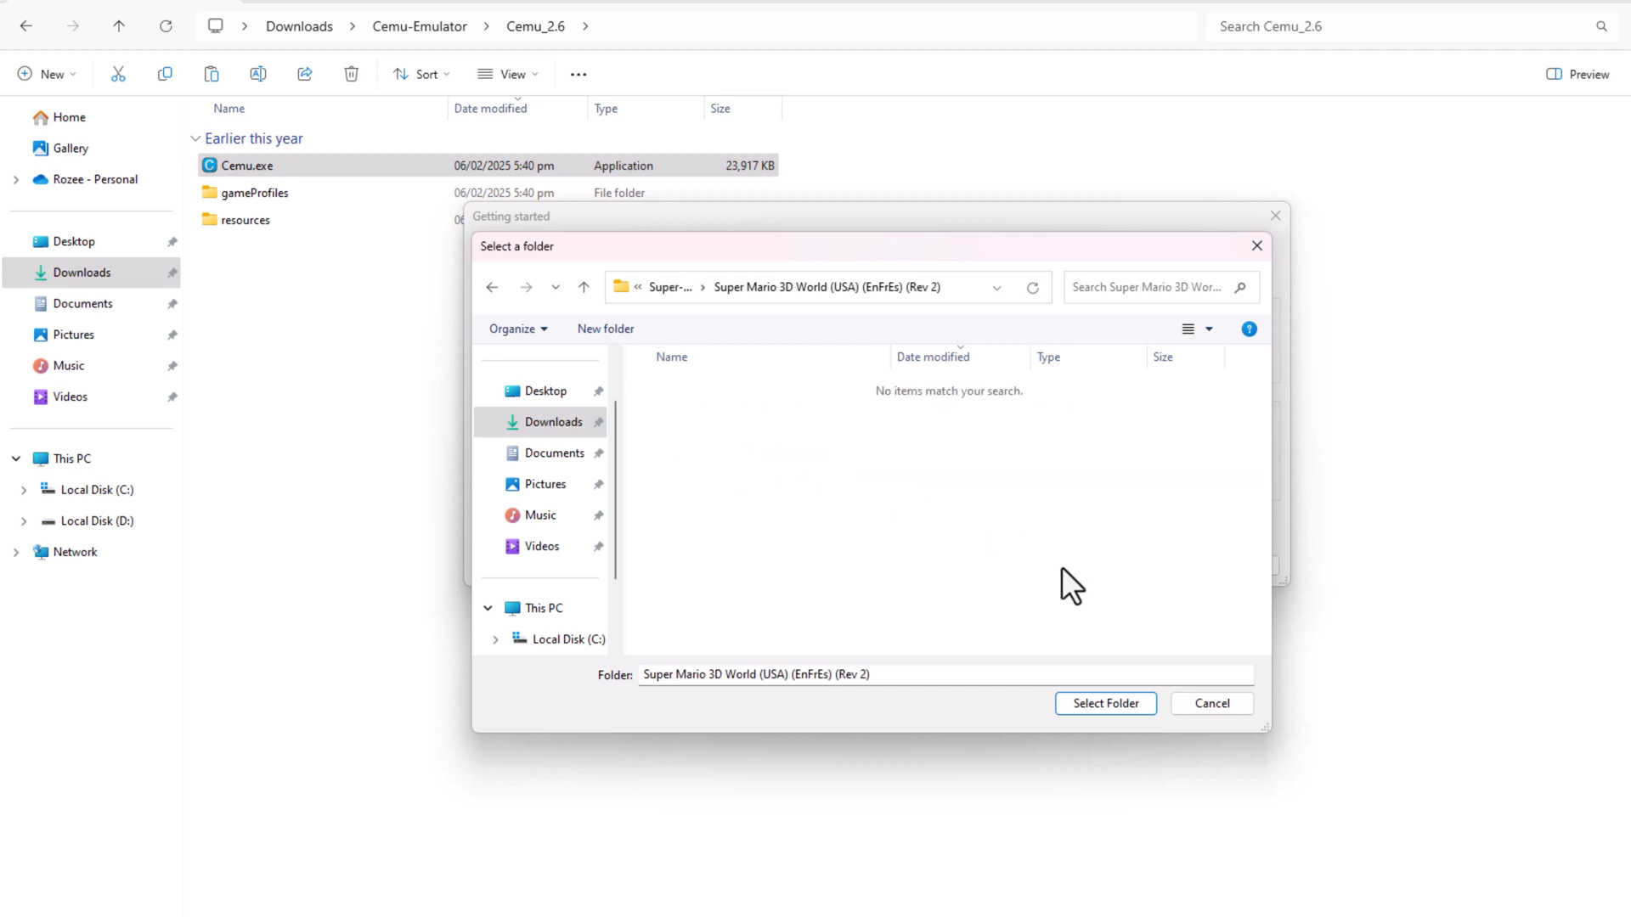
click(1104, 703)
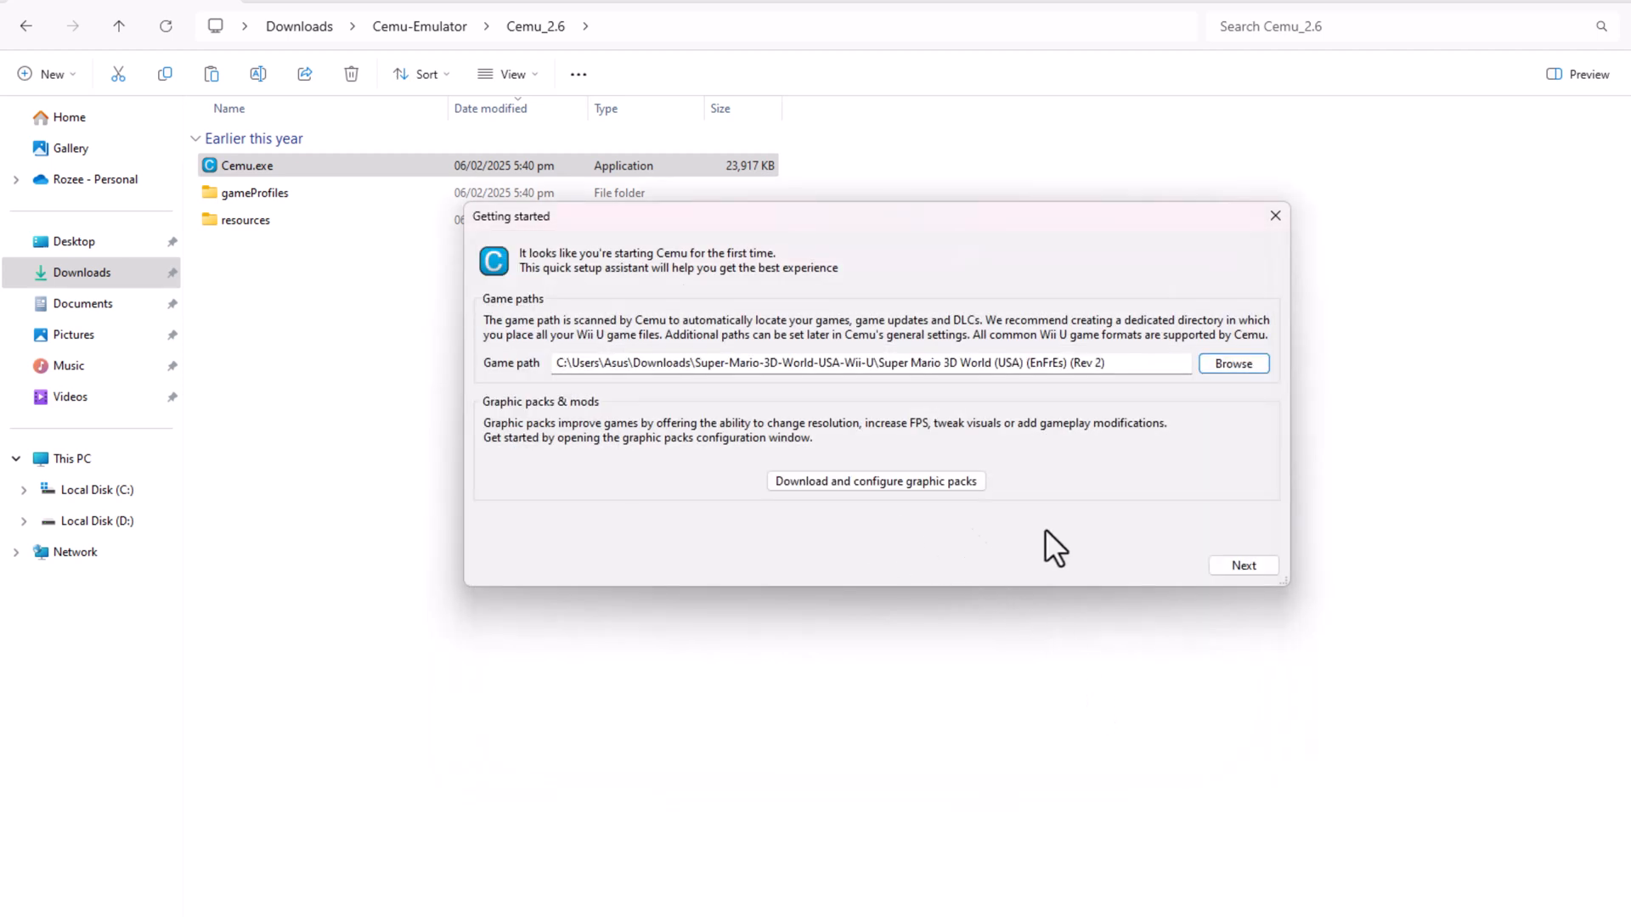
click(1241, 565)
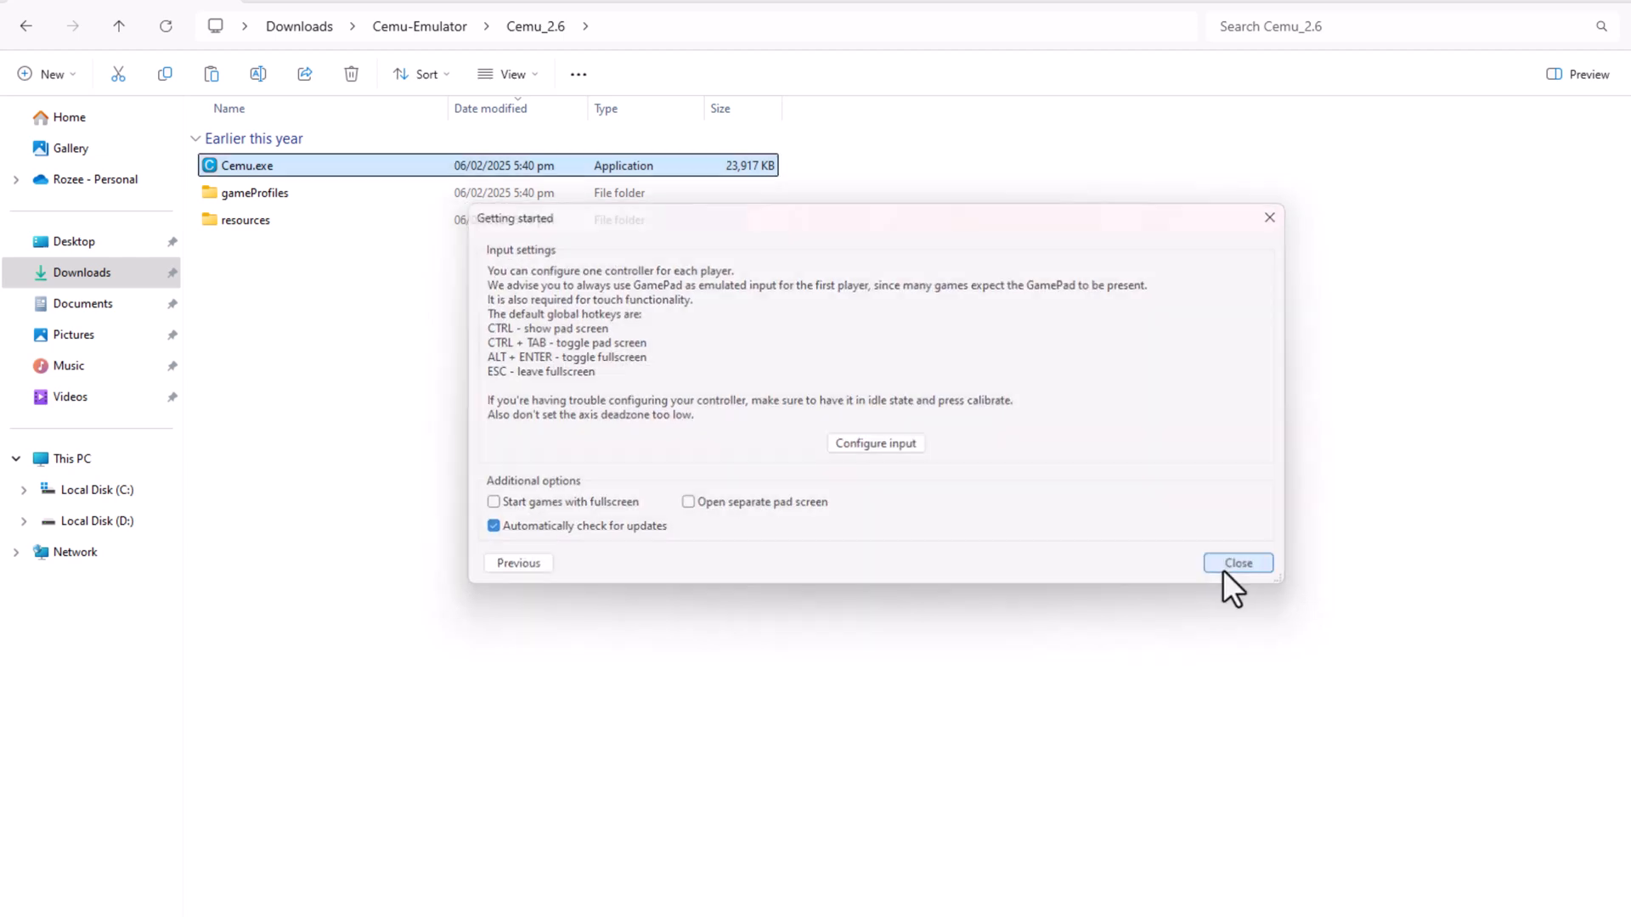
click(1237, 562)
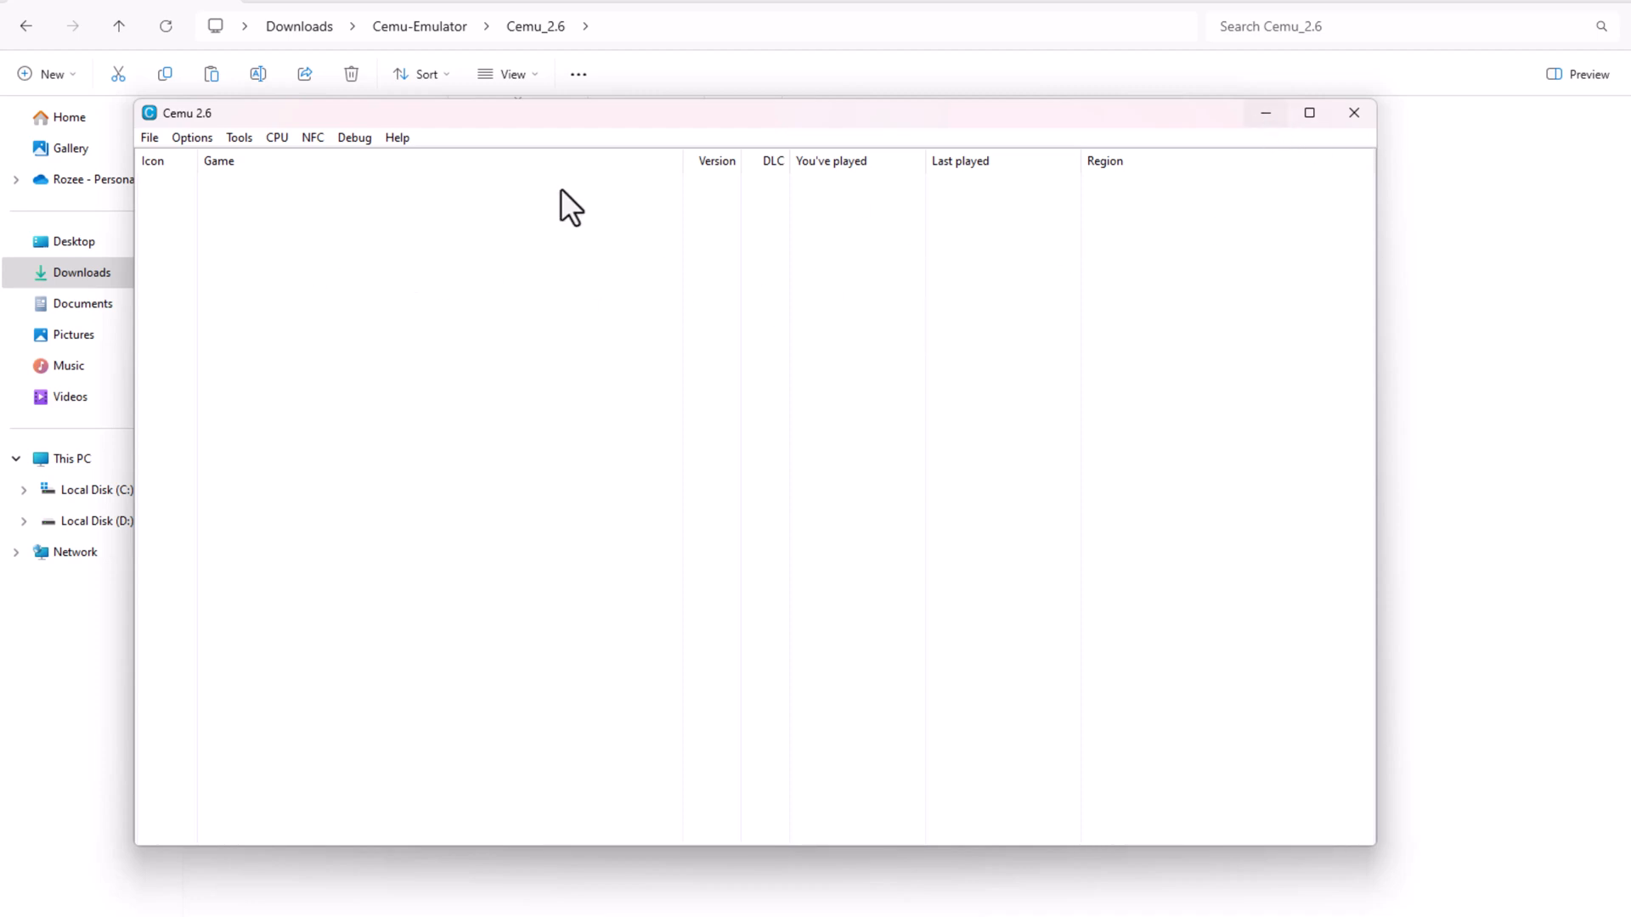
click(149, 137)
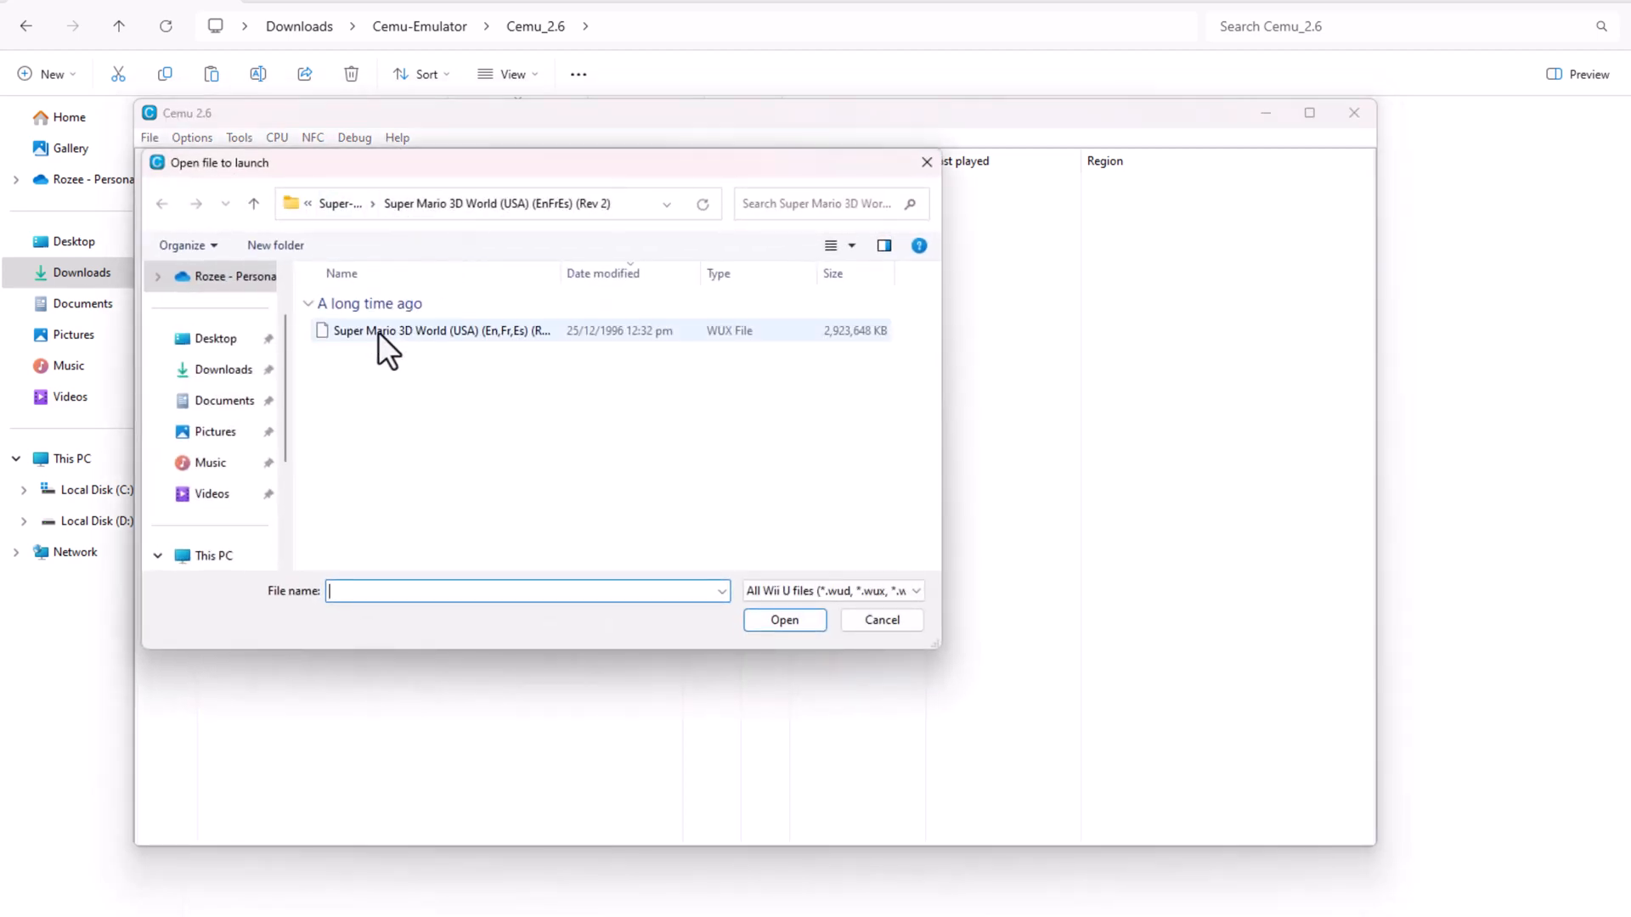
double_click(440, 330)
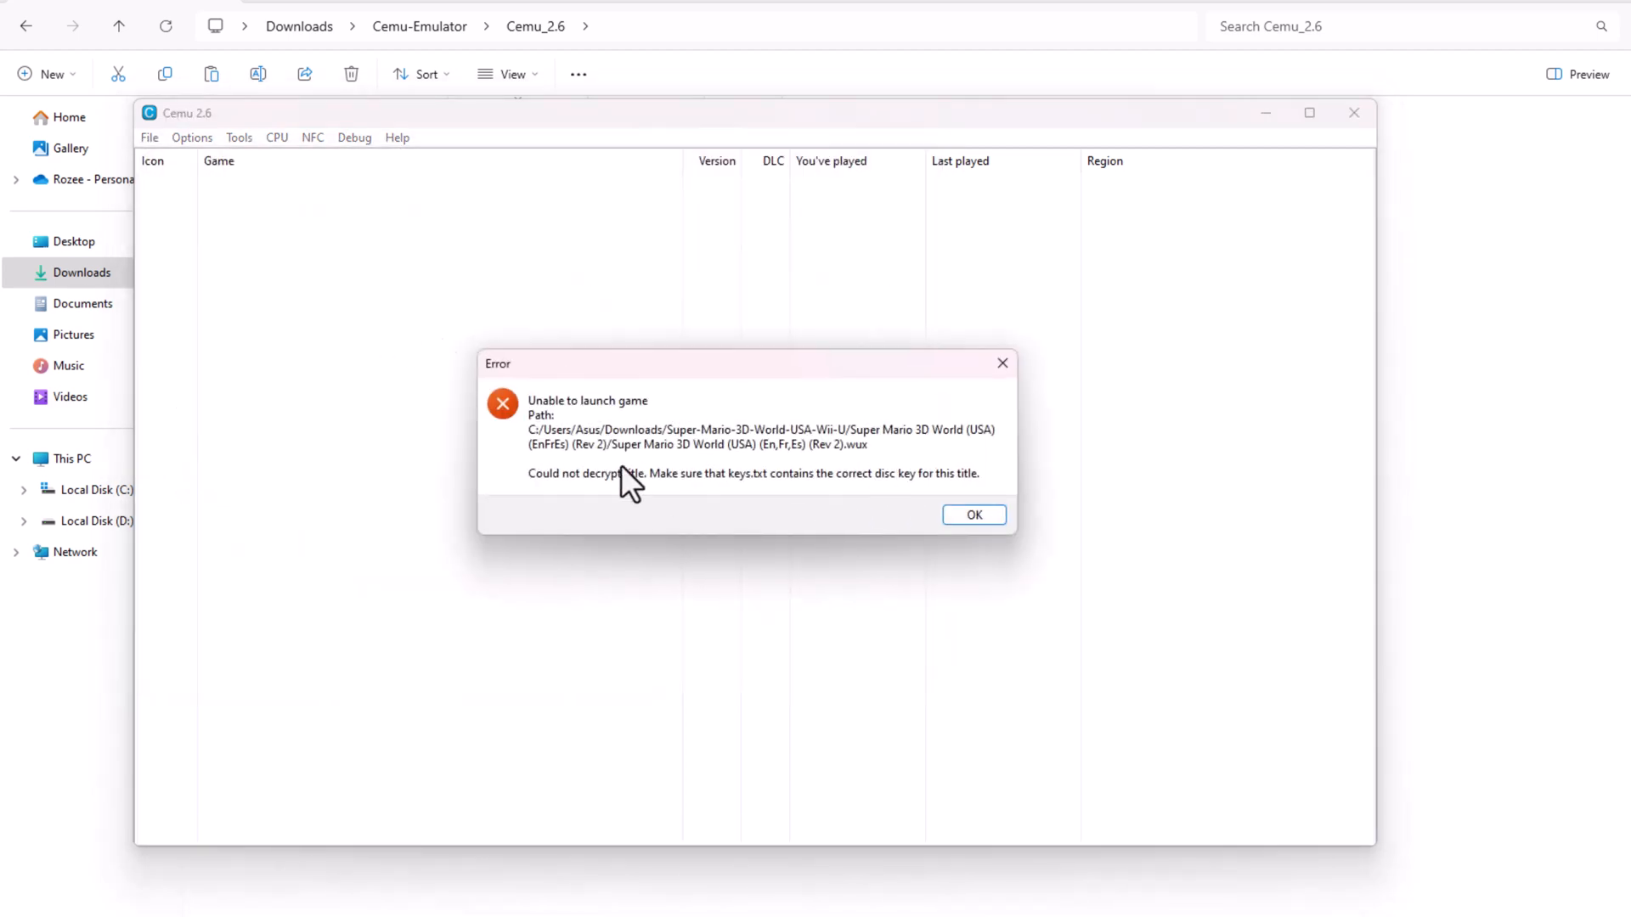
mouse_move(1001, 363)
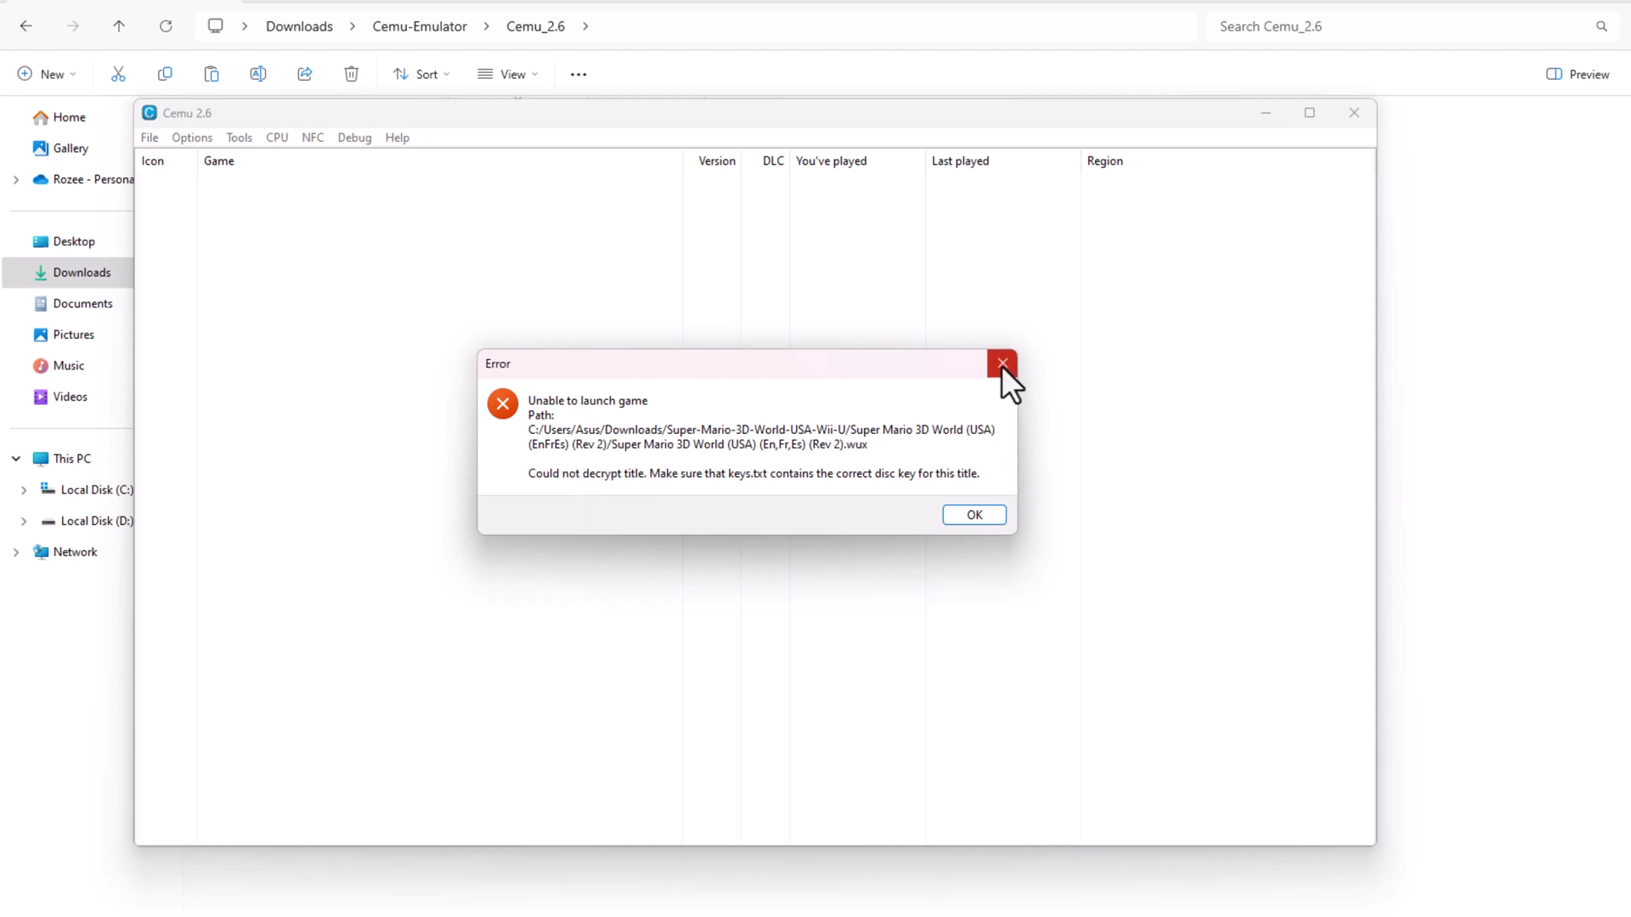
click(1001, 363)
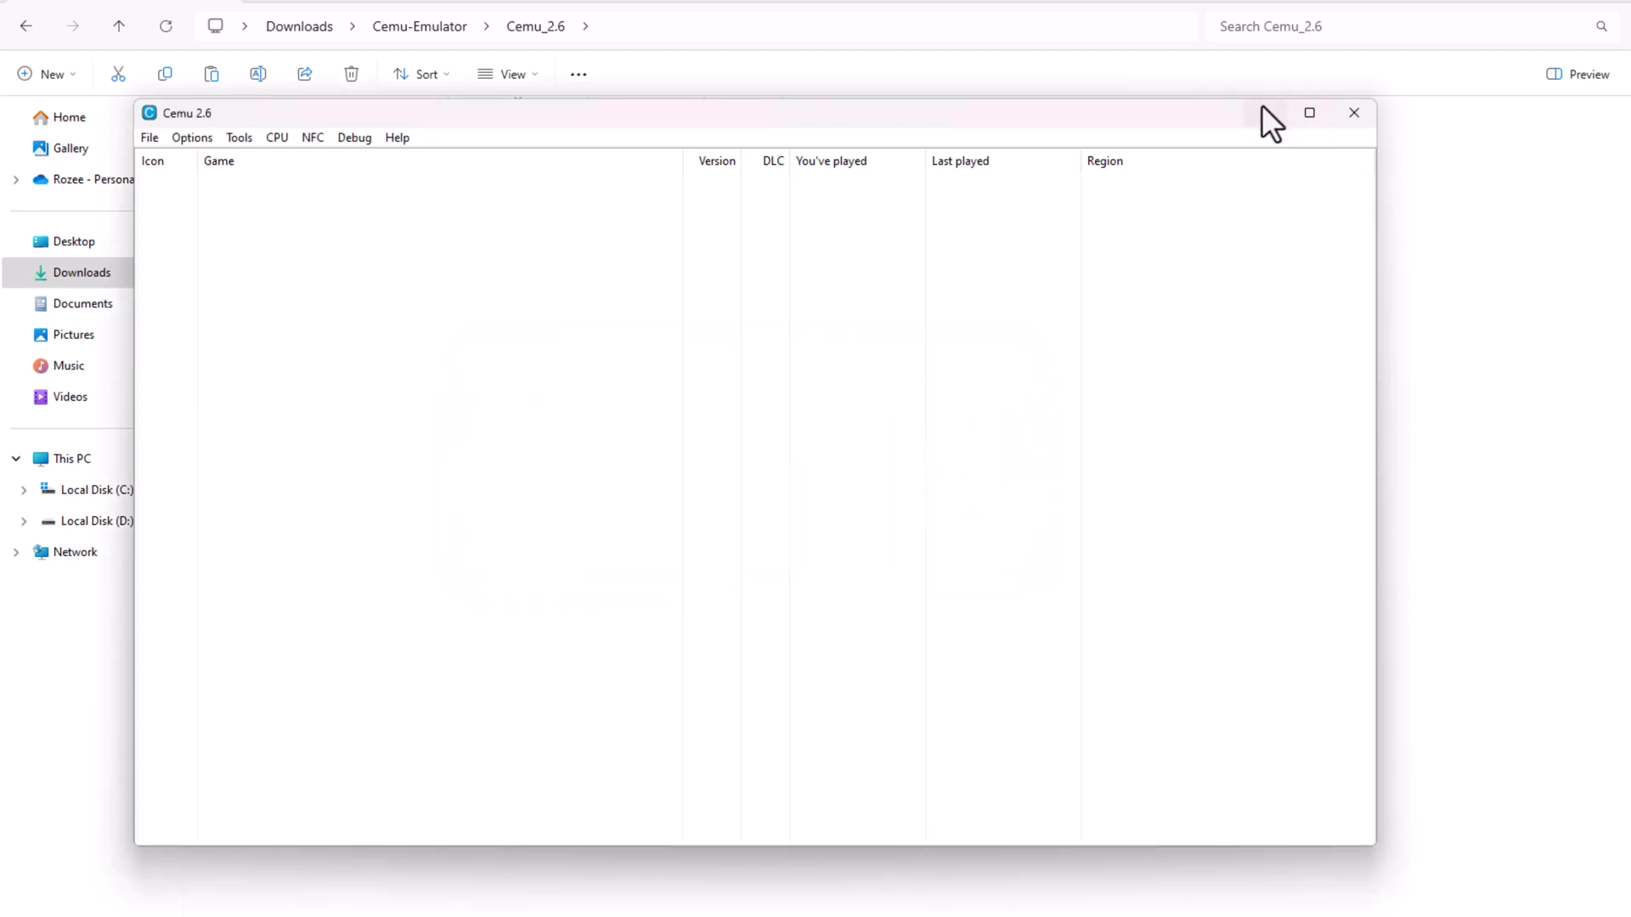
Close Cemu, go to Downloads > Cemu-Emulator-Keys, and copy keys.txt
click(1353, 112)
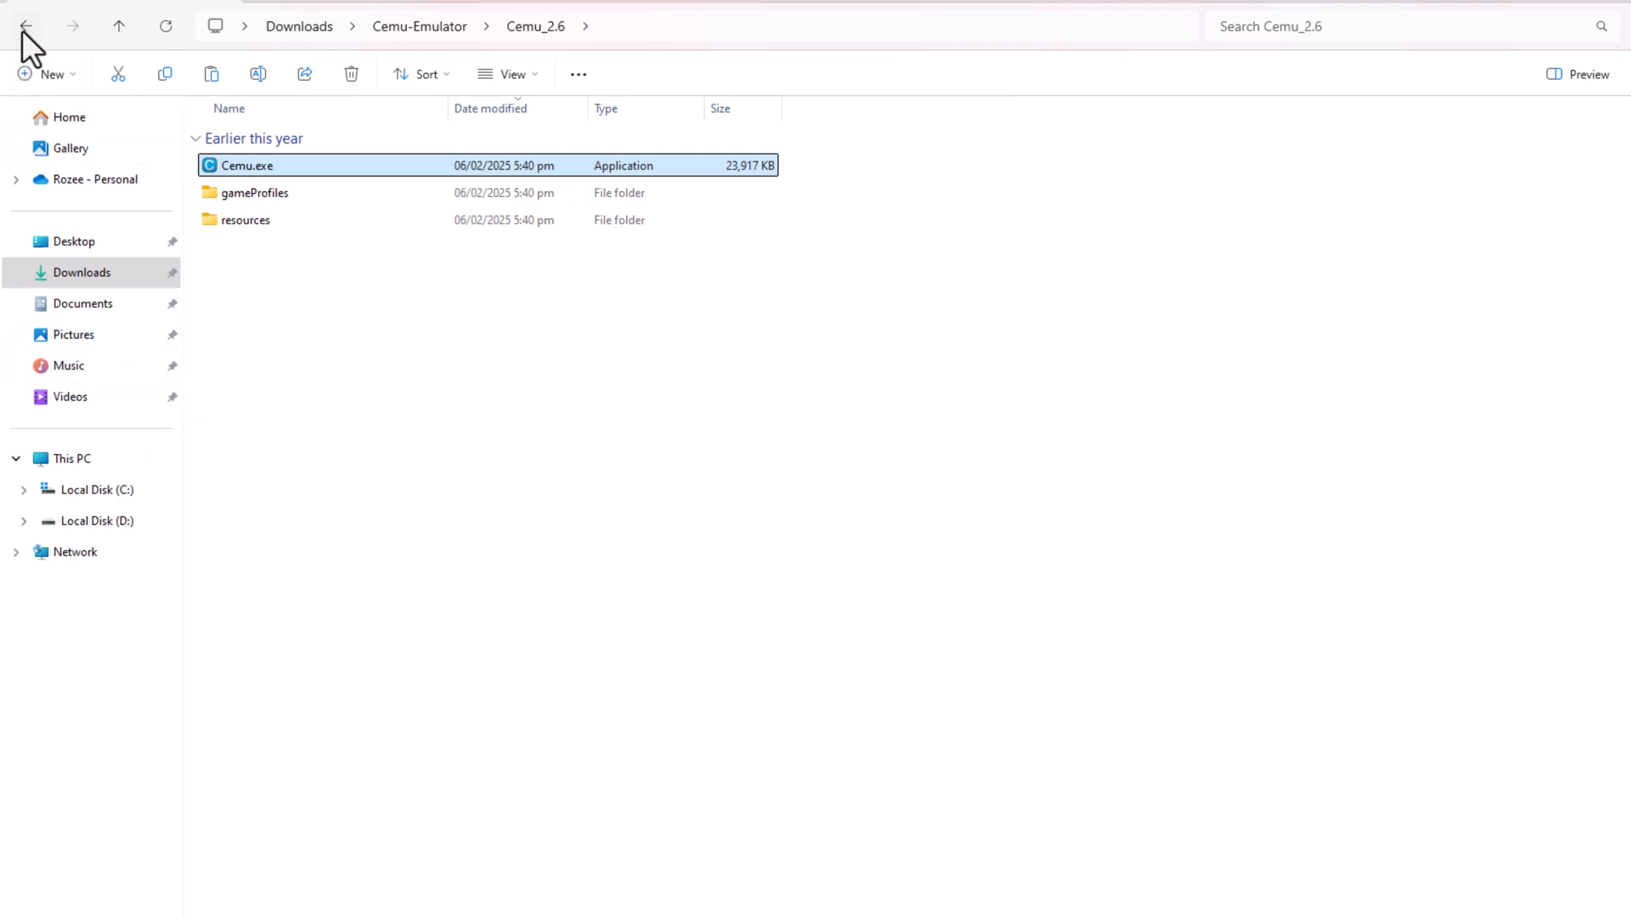
click(25, 27)
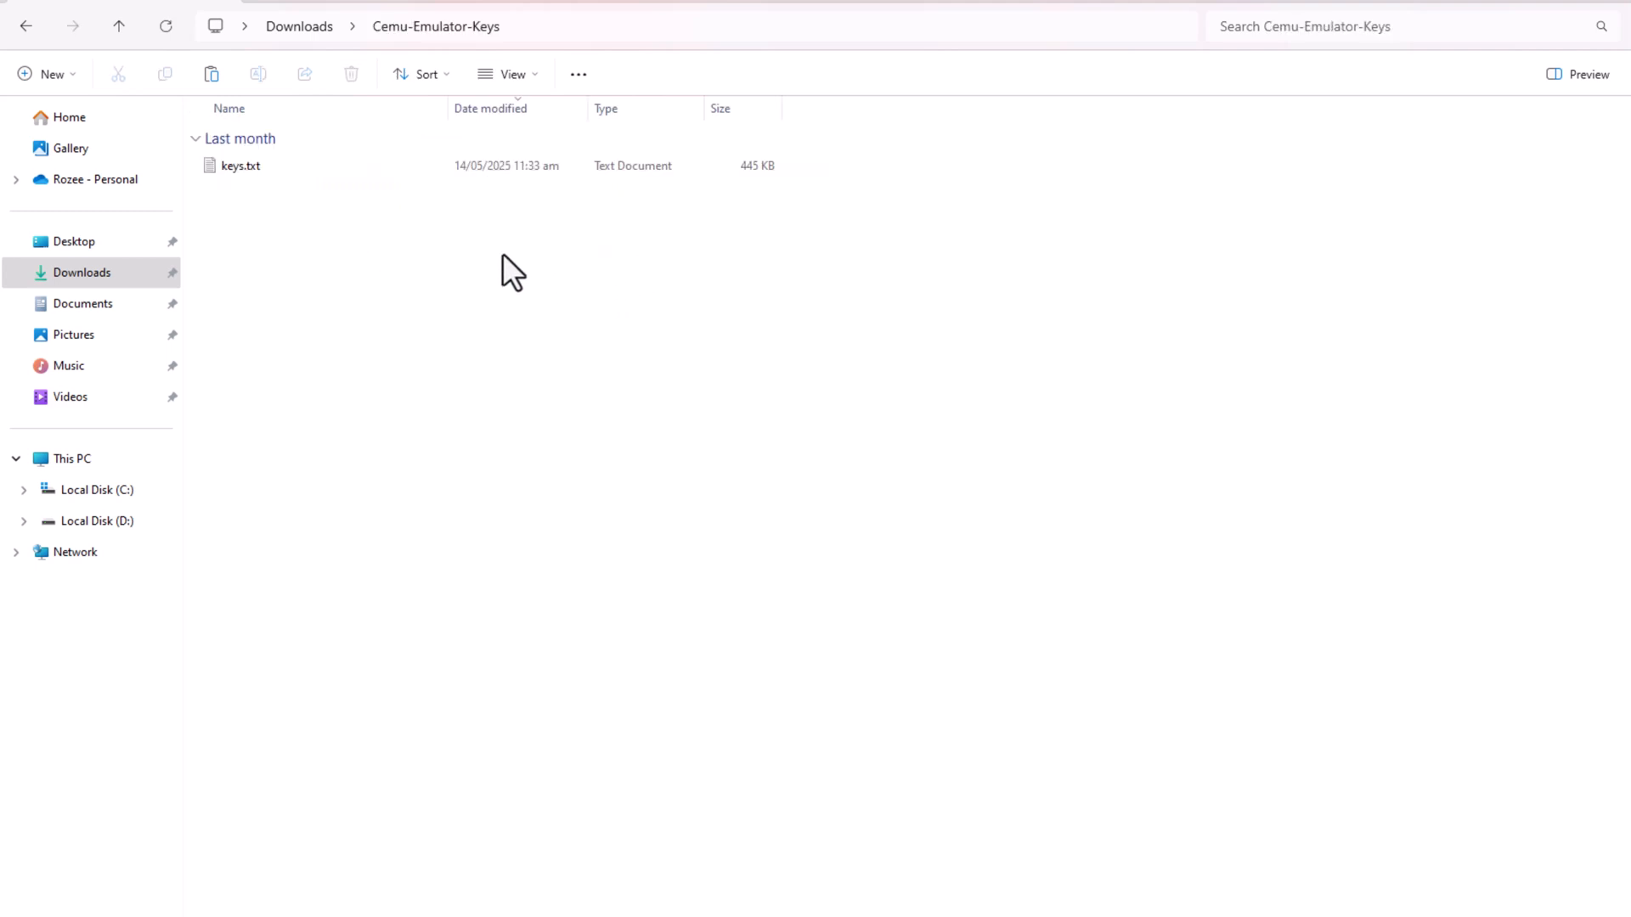
right_click(510, 270)
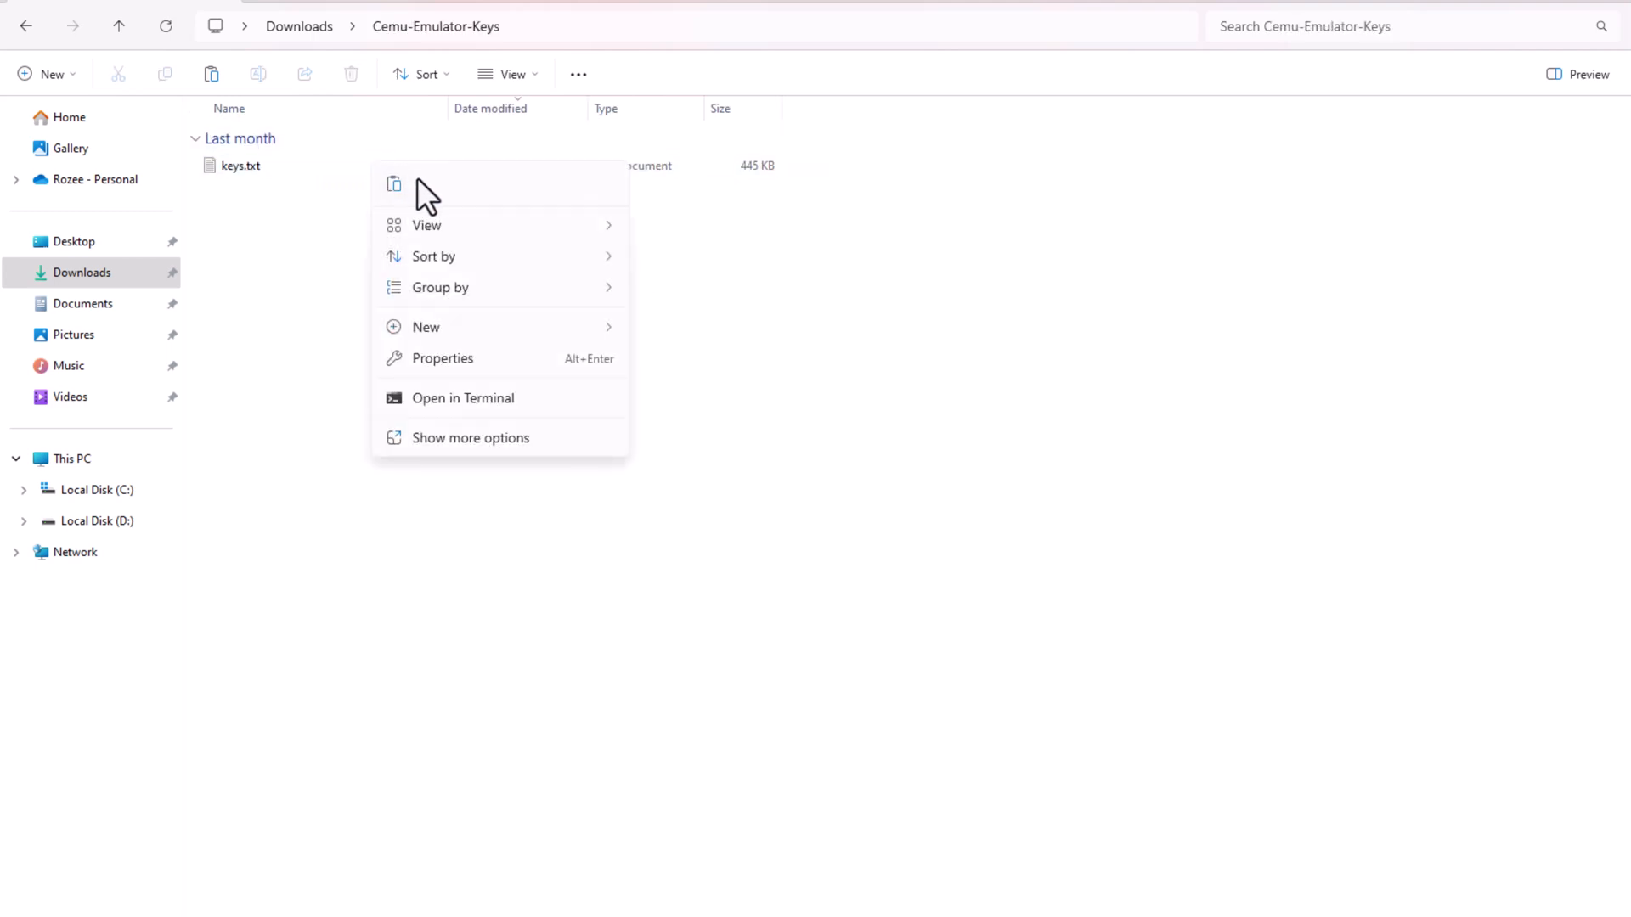
click(239, 165)
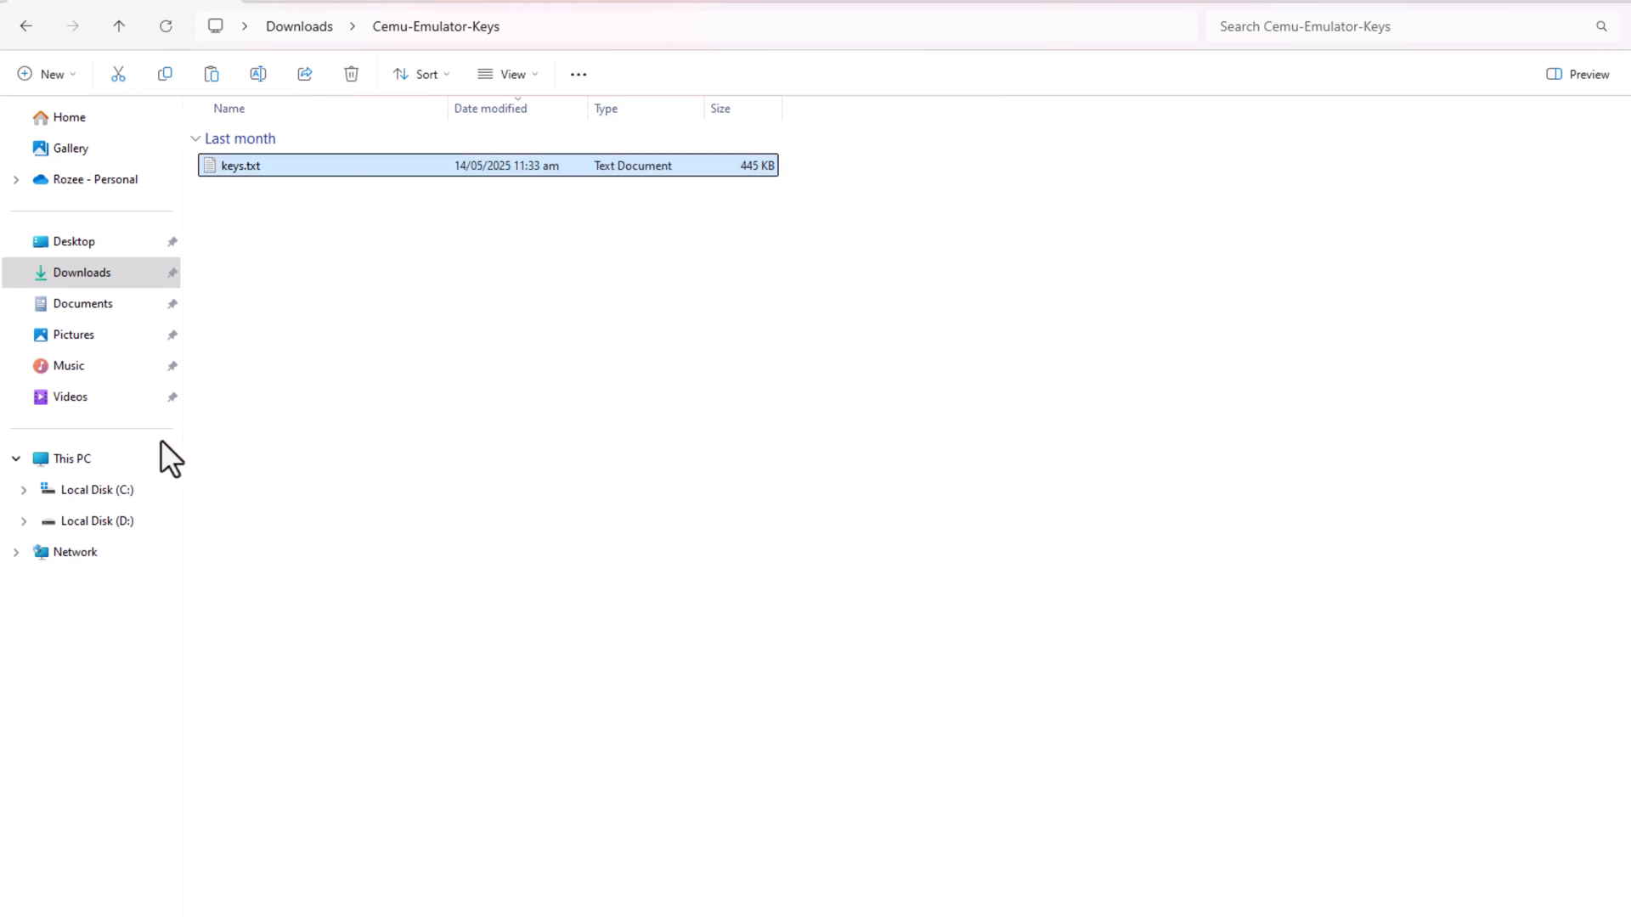
Paste keys.txt into AppData\Roaming\Cemu, replacing the old copy, then return to Downloads
click(97, 490)
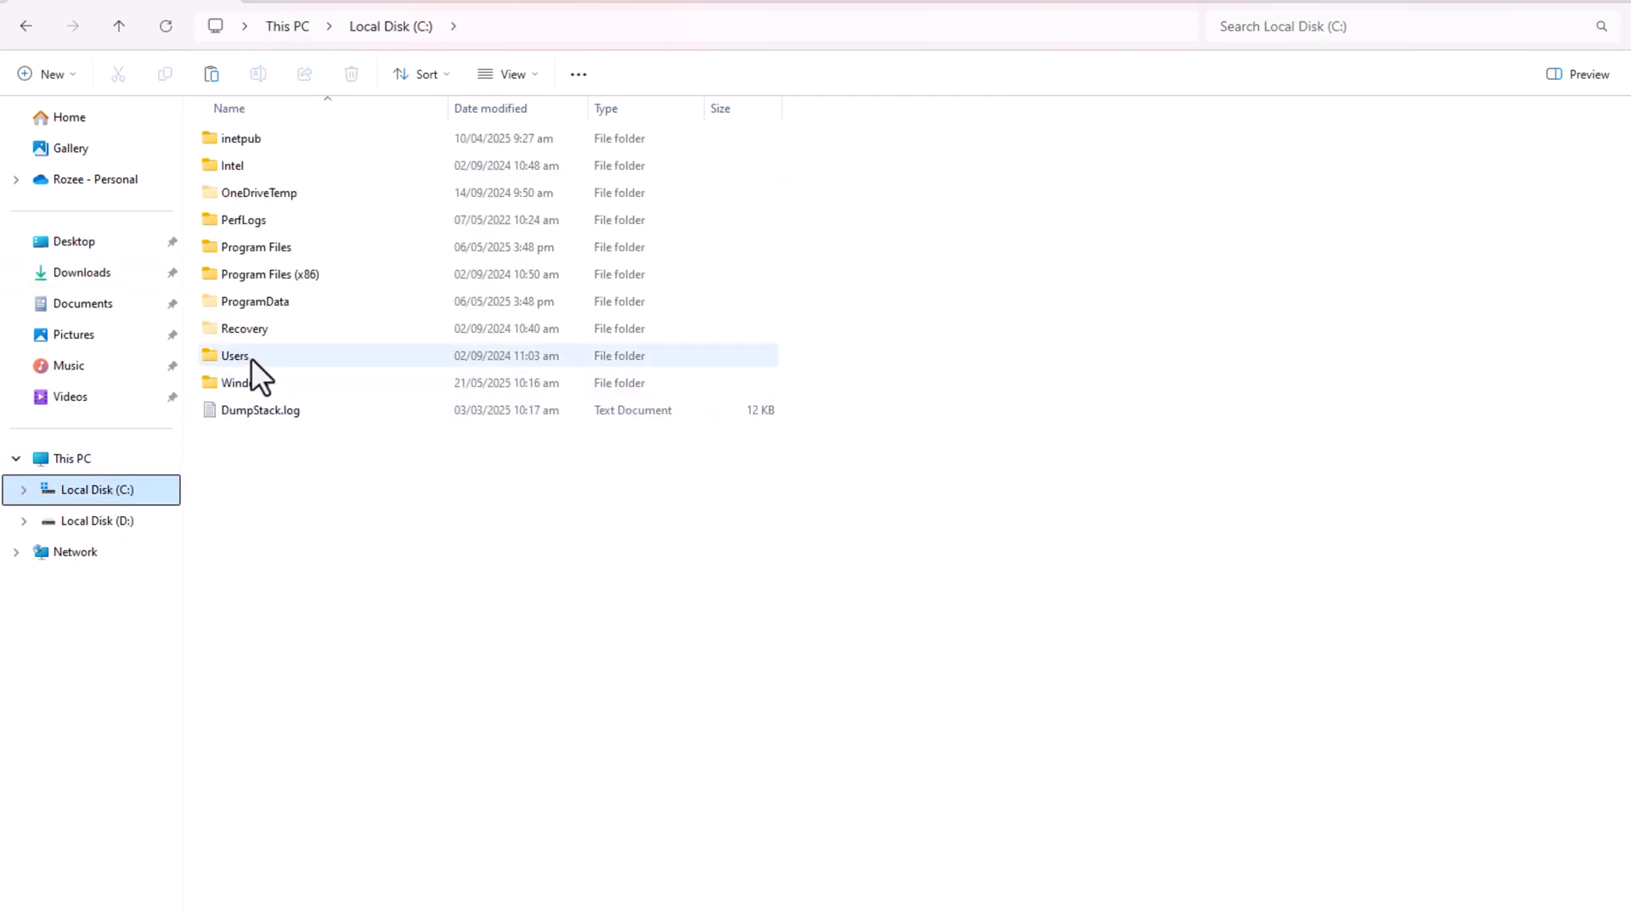
double_click(235, 356)
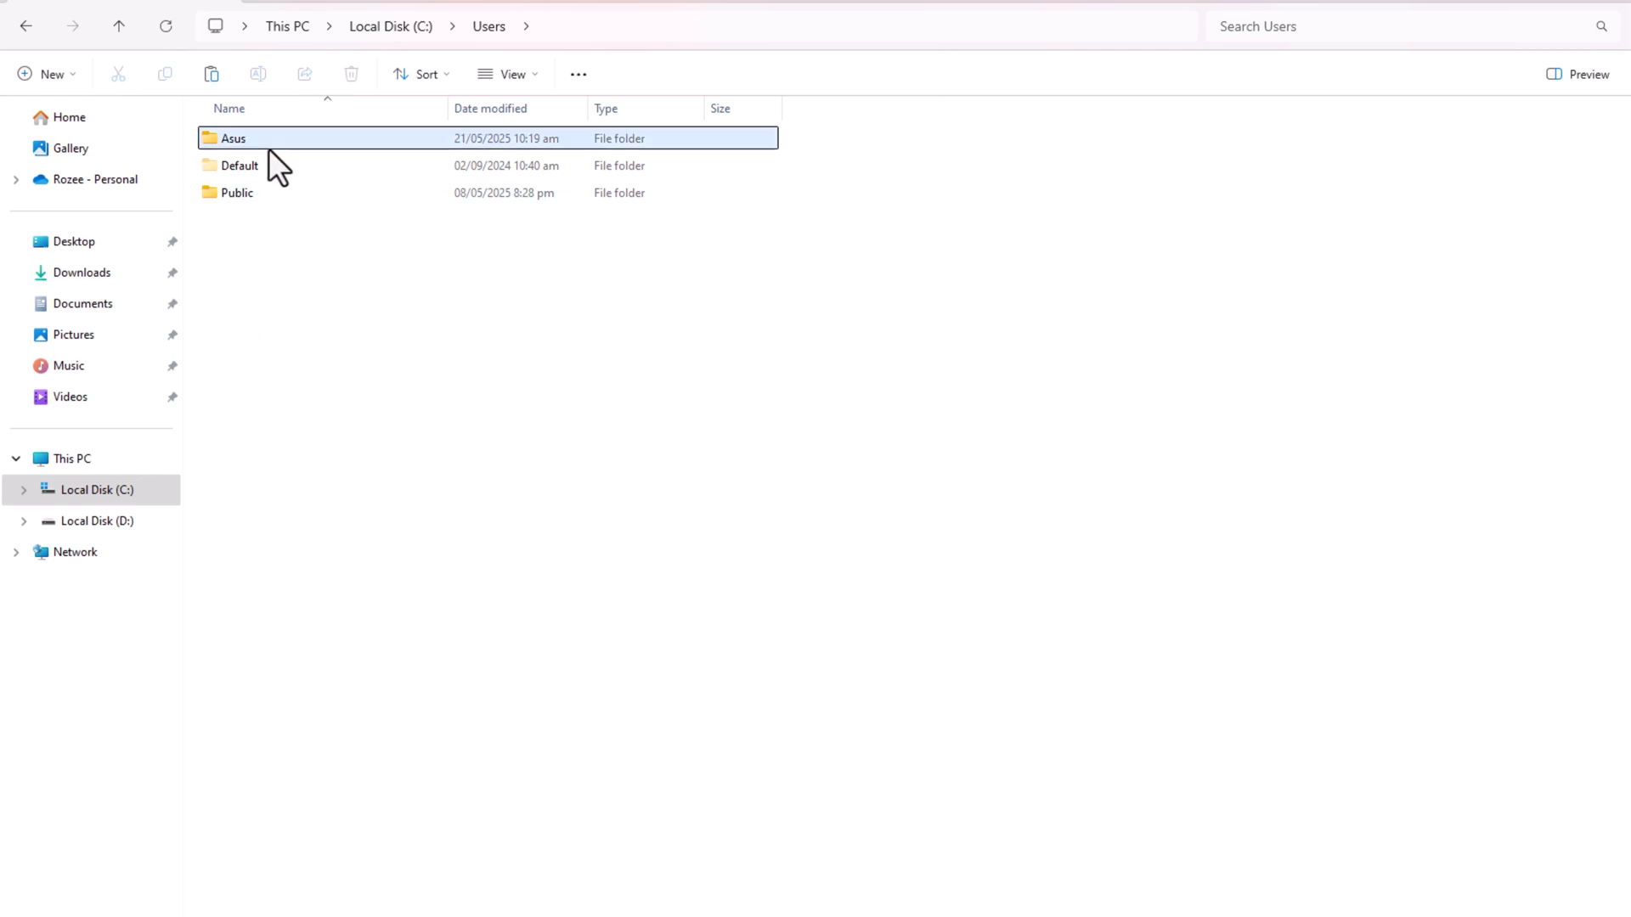
double_click(232, 138)
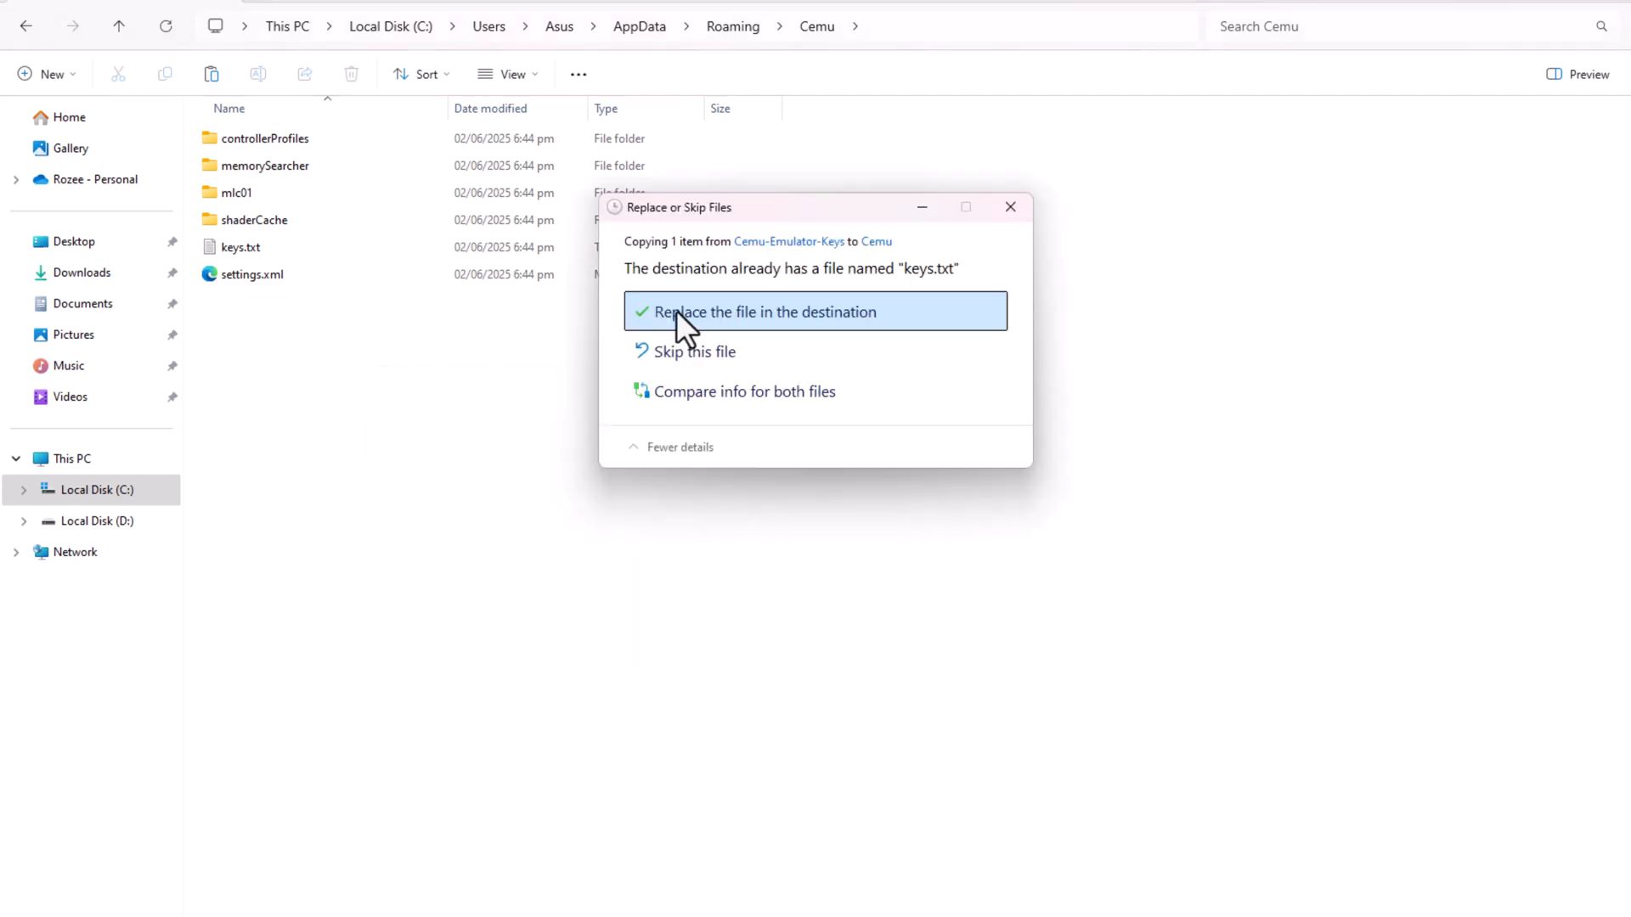
click(764, 311)
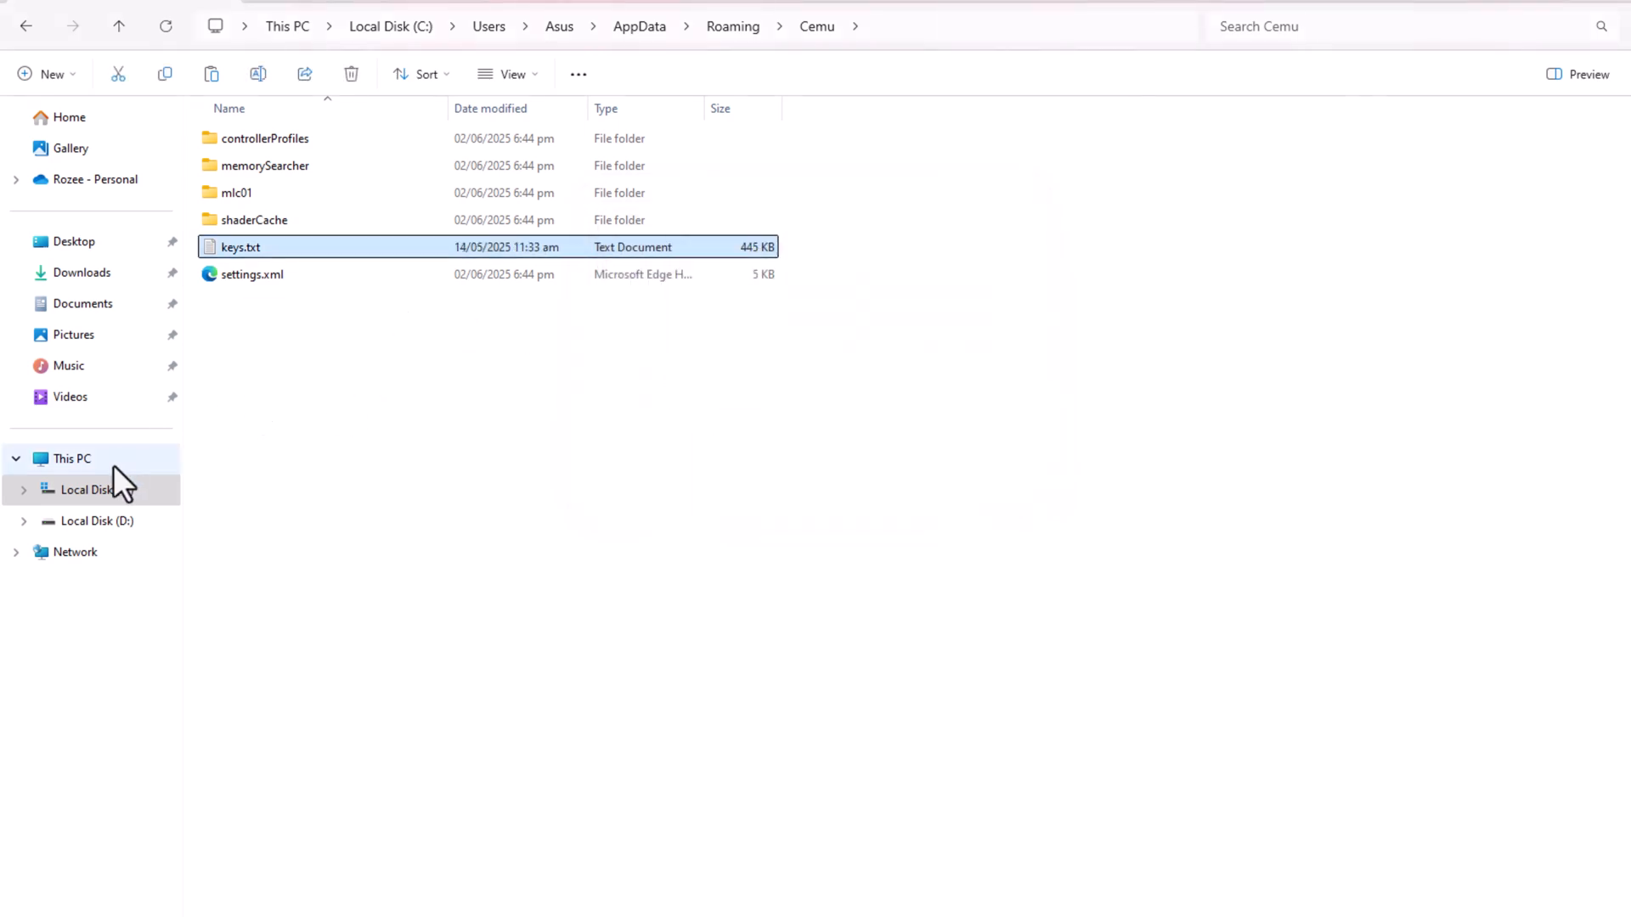
click(81, 272)
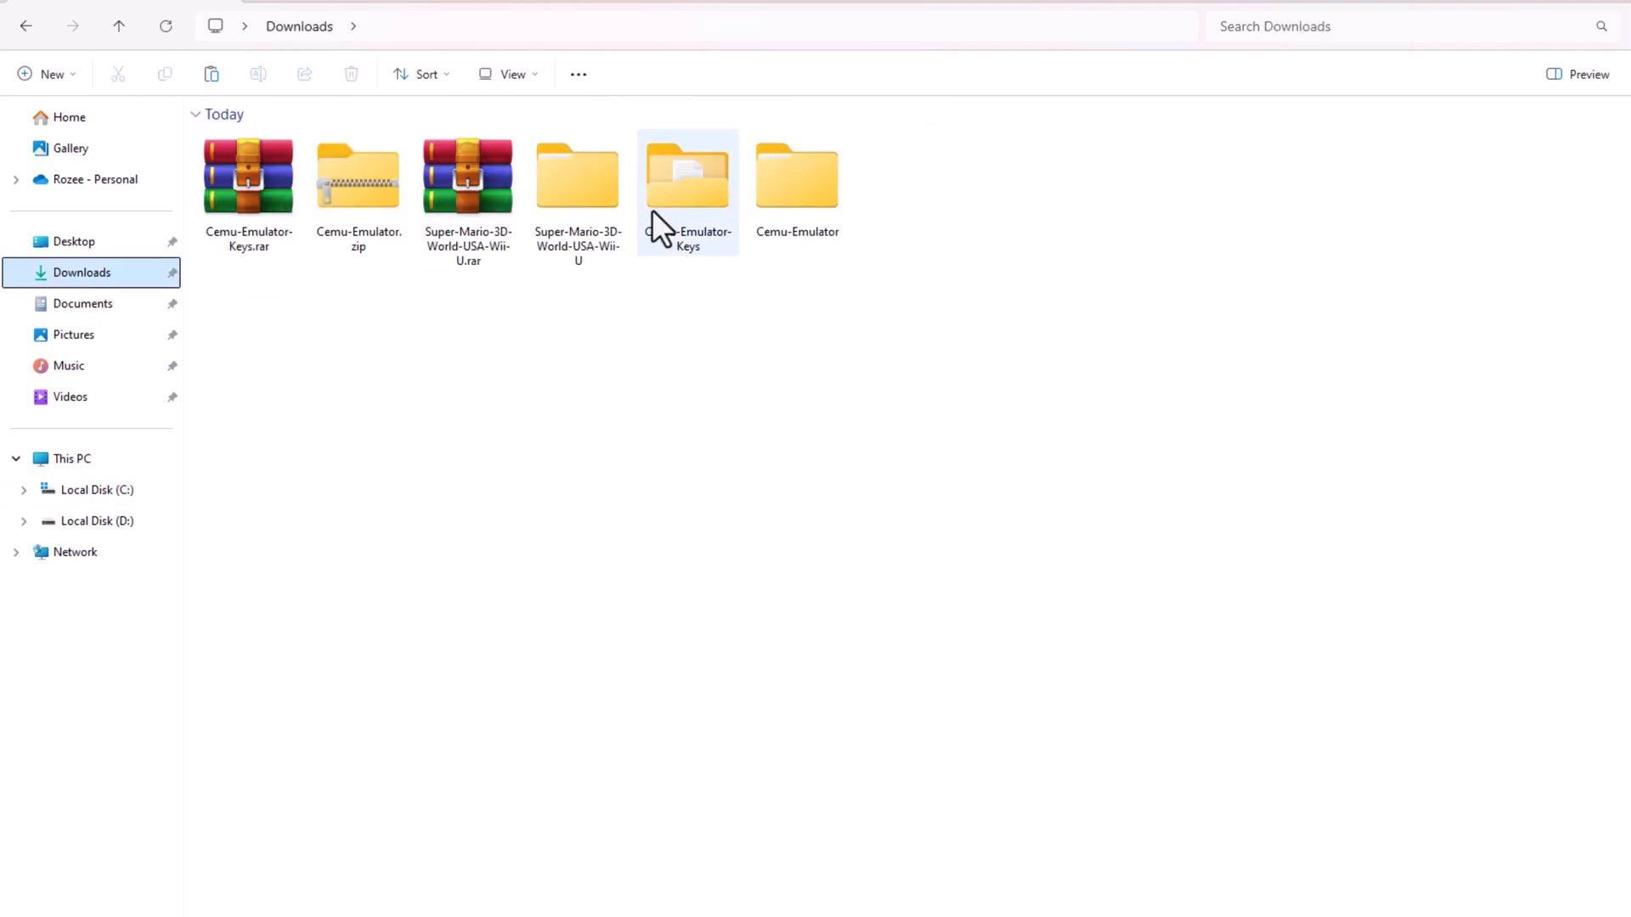
Relaunch Cemu.exe from Cemu-Emulator > Cemu_2.6 using its context-menu Open
double_click(687, 175)
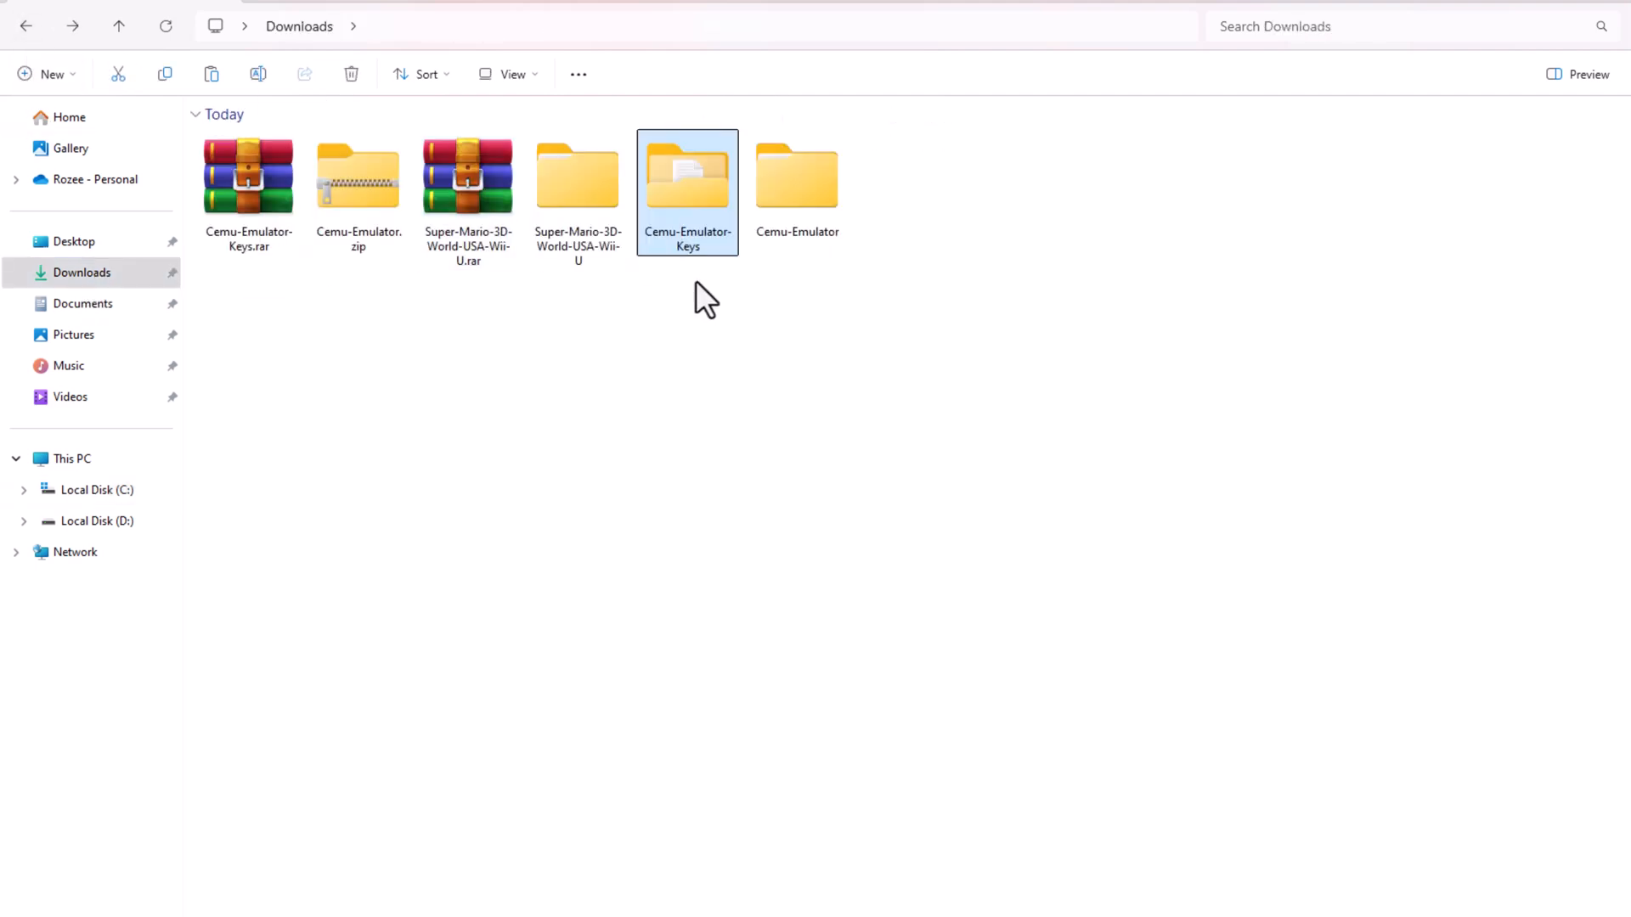
double_click(797, 174)
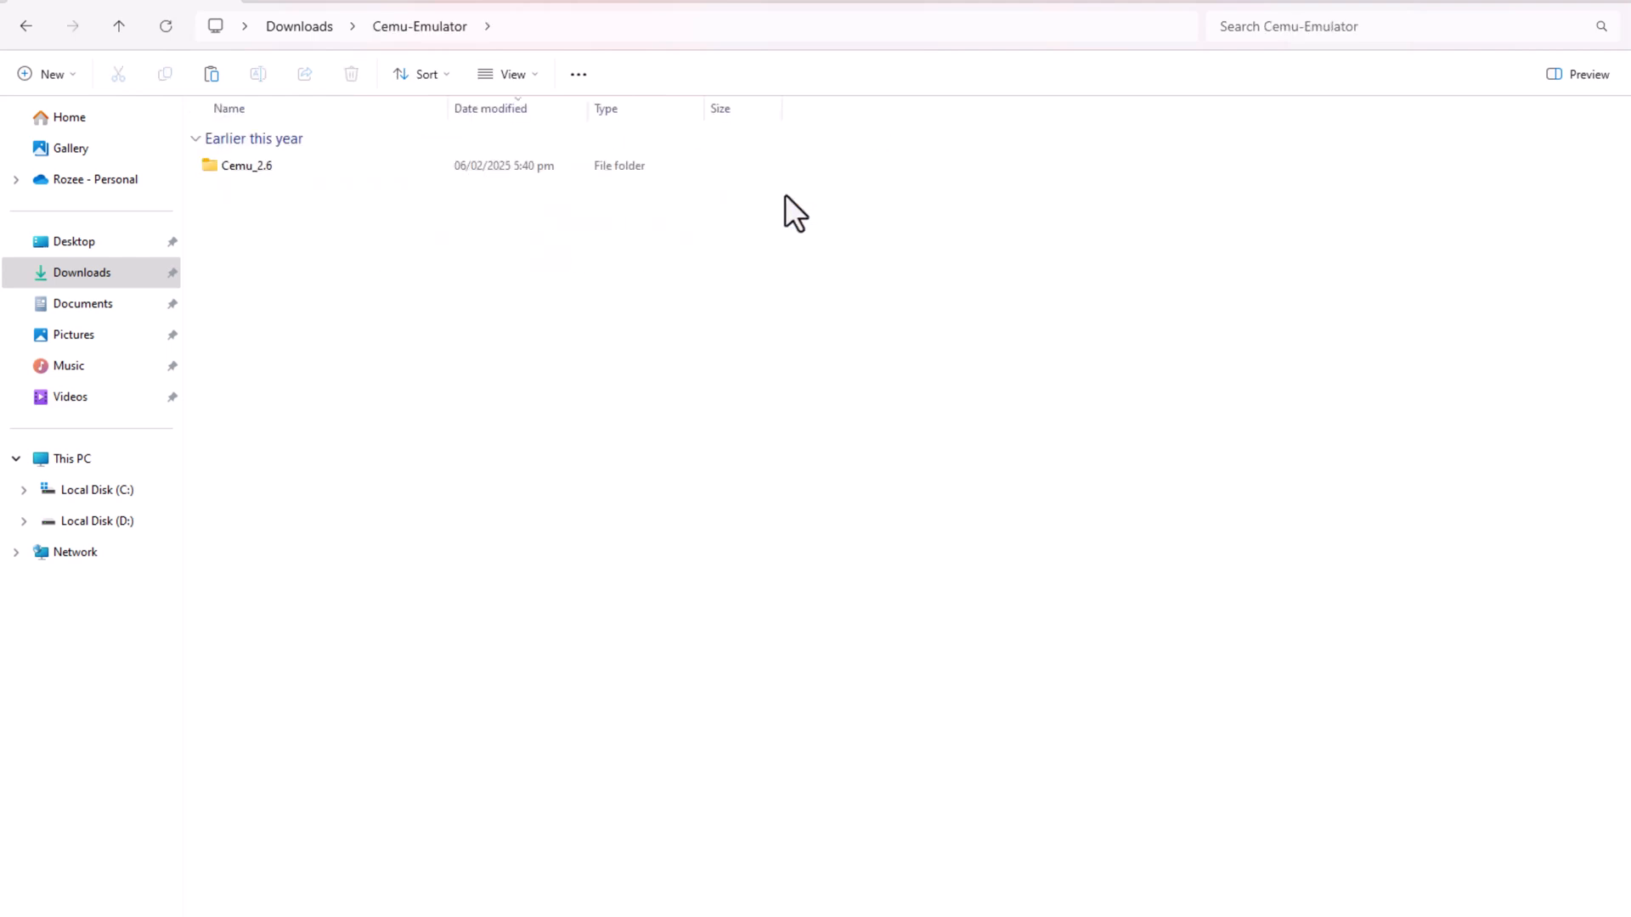
double_click(247, 165)
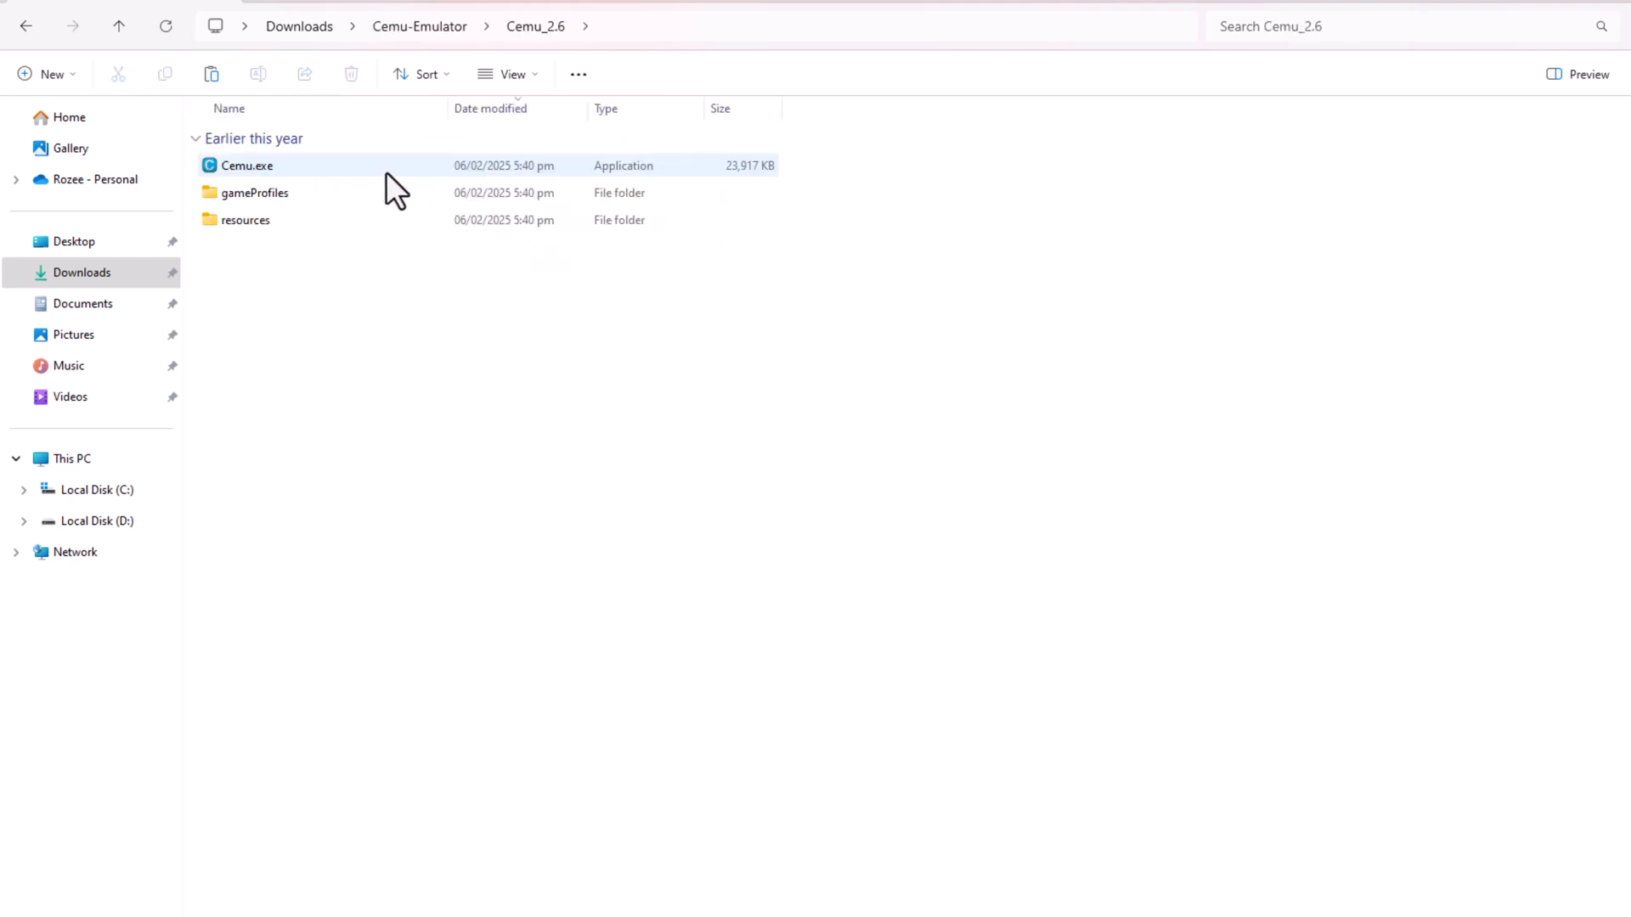
right_click(395, 187)
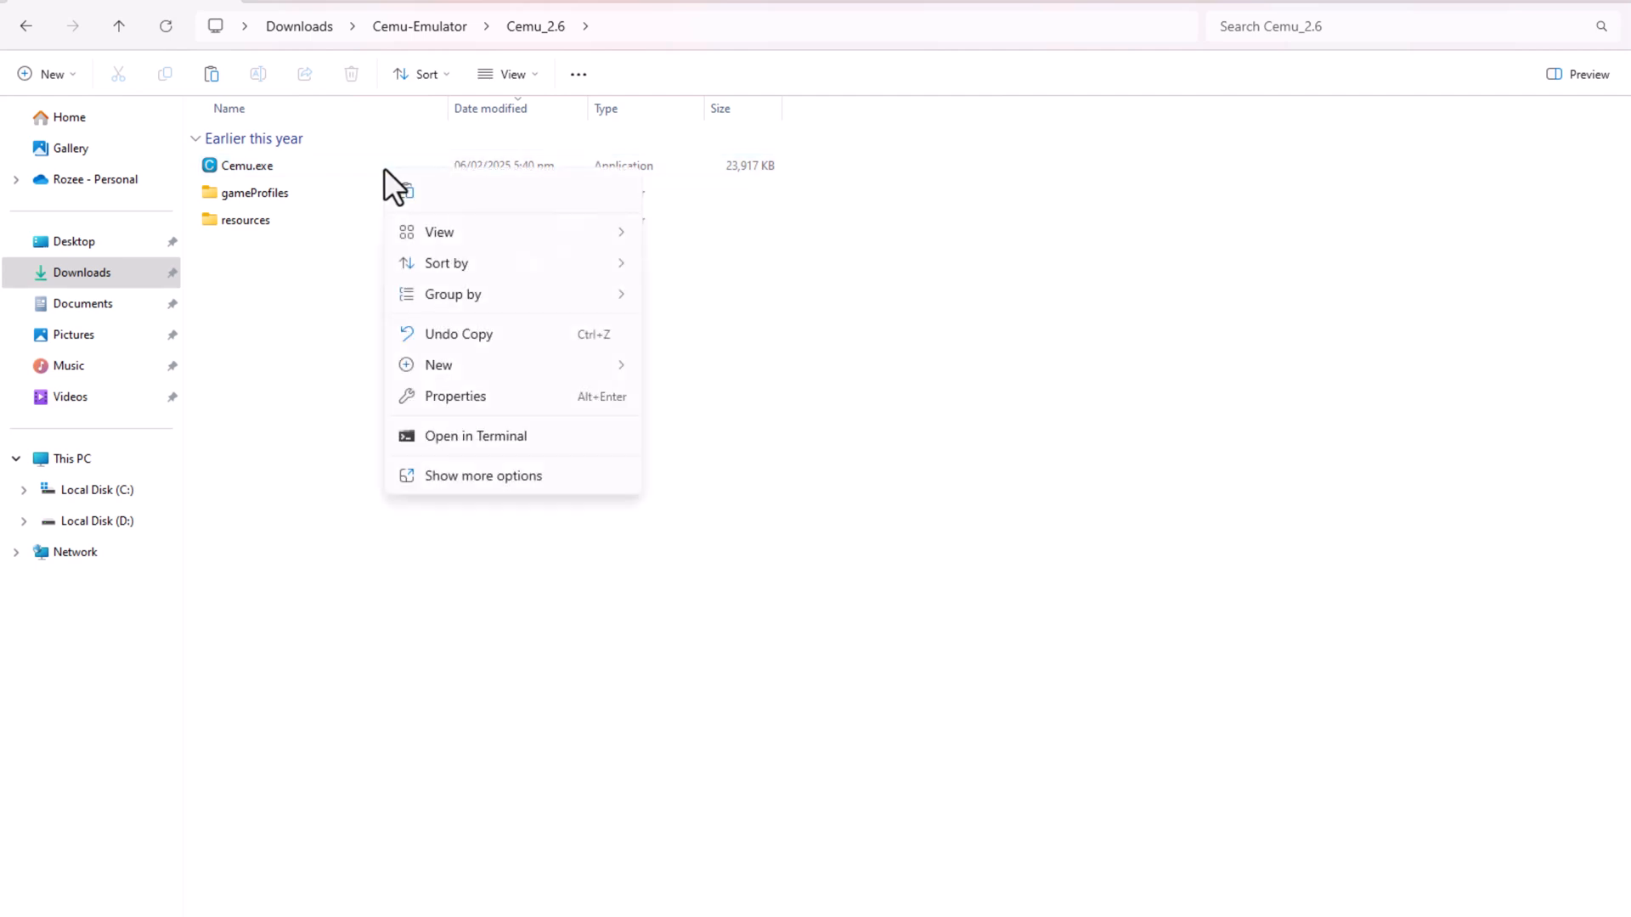
right_click(246, 165)
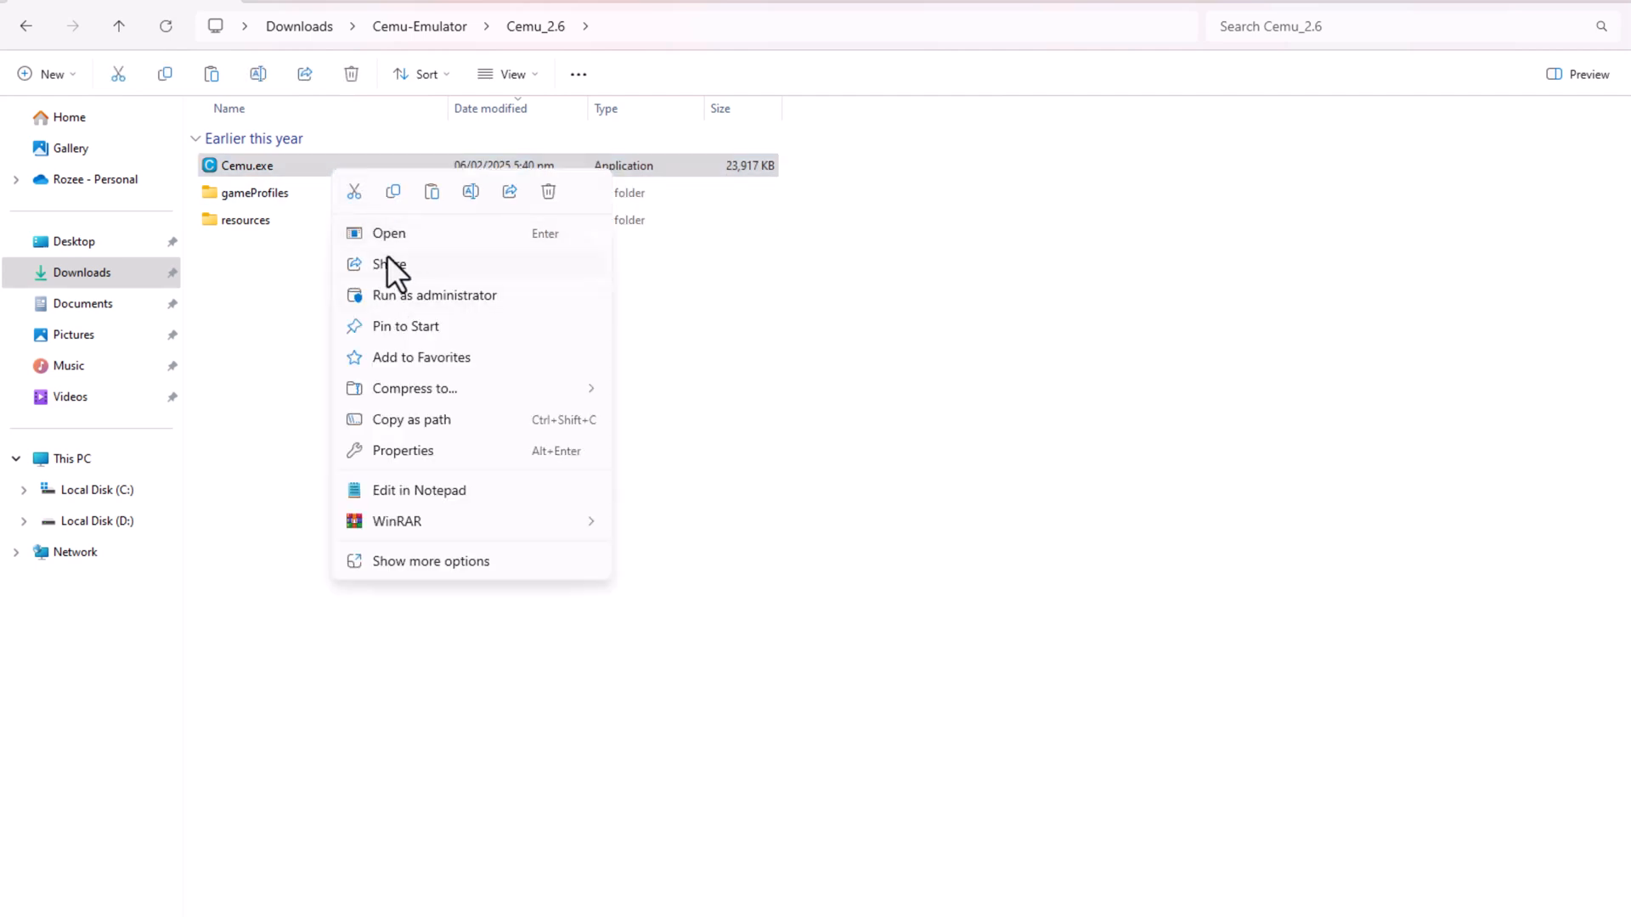
click(389, 233)
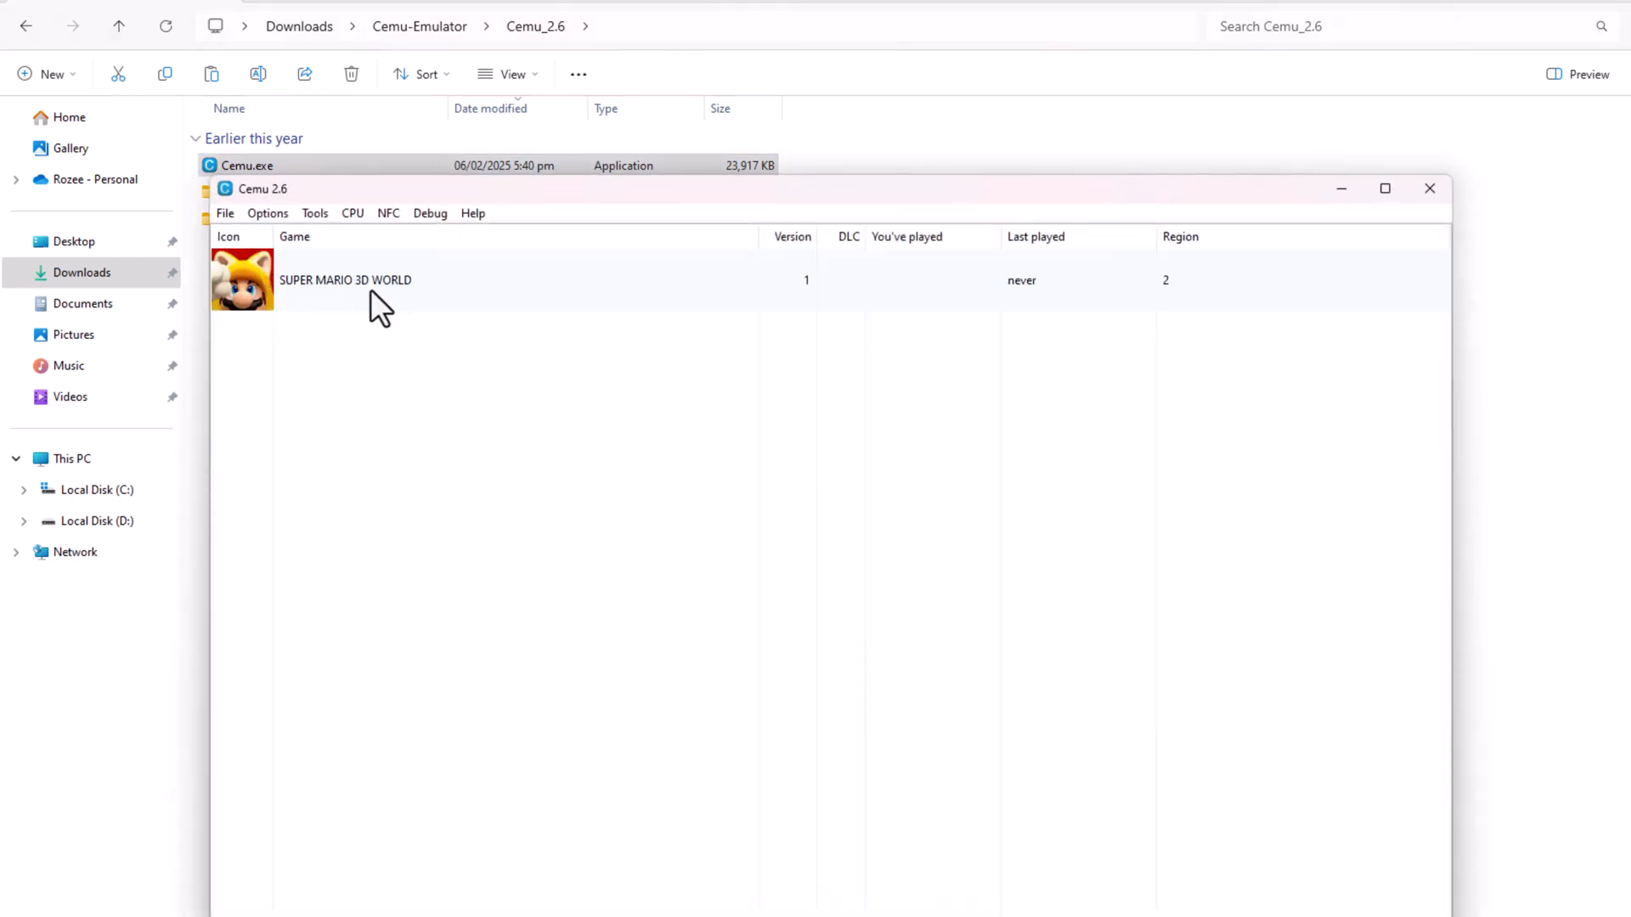
Start SUPER MARIO 3D WORLD from its entry in Cemu's game list
double_click(347, 278)
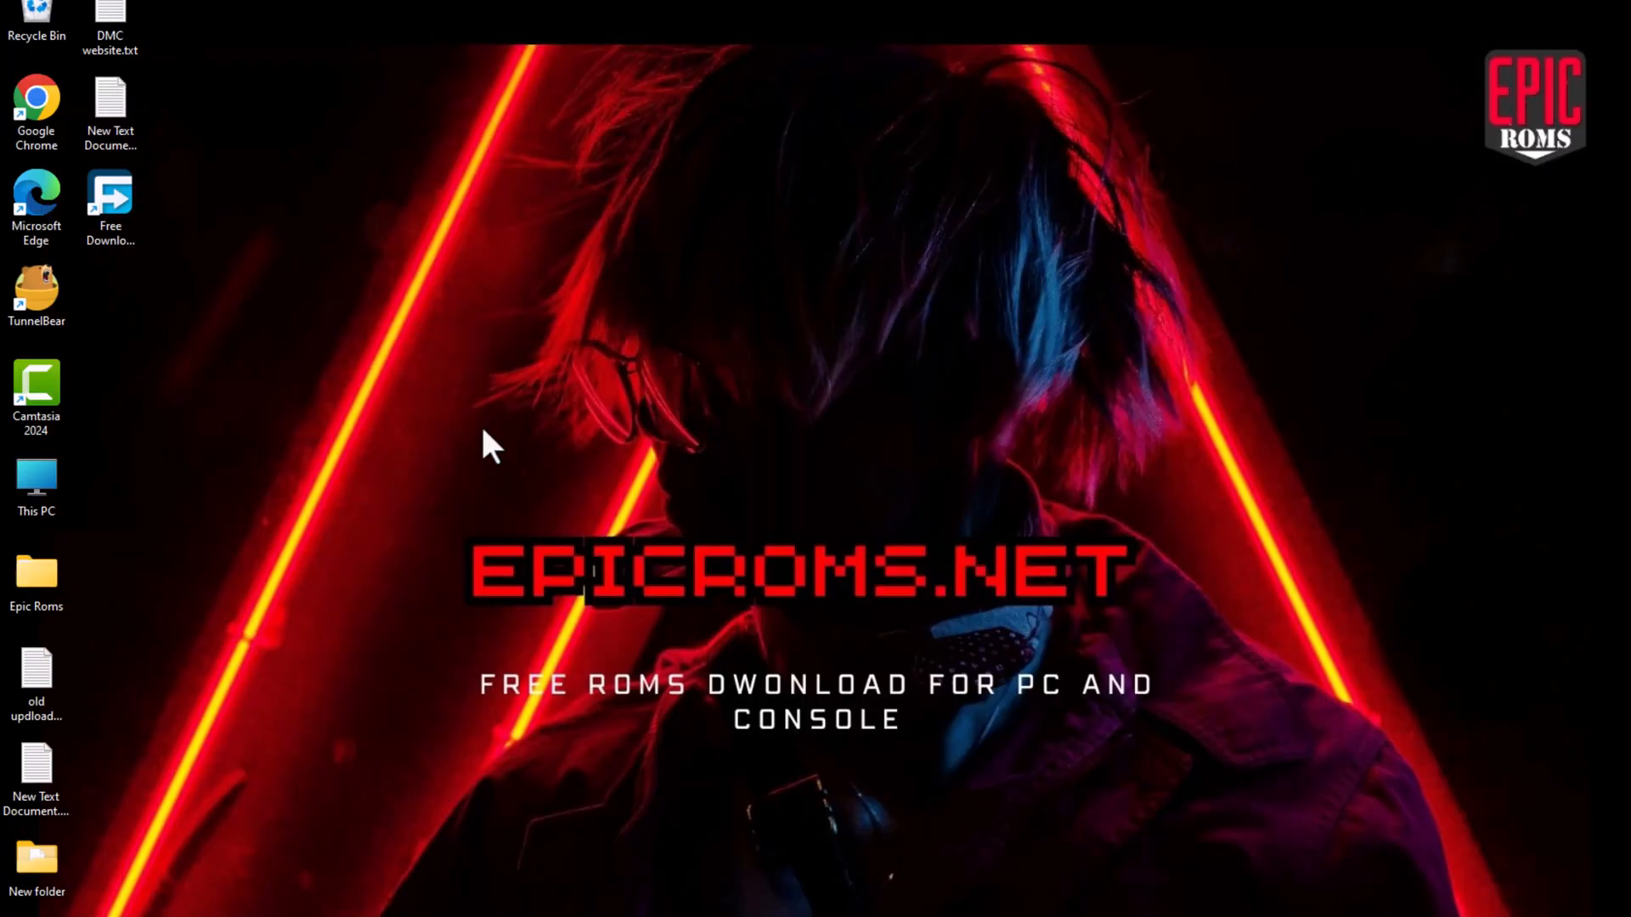
mouse_move(483, 520)
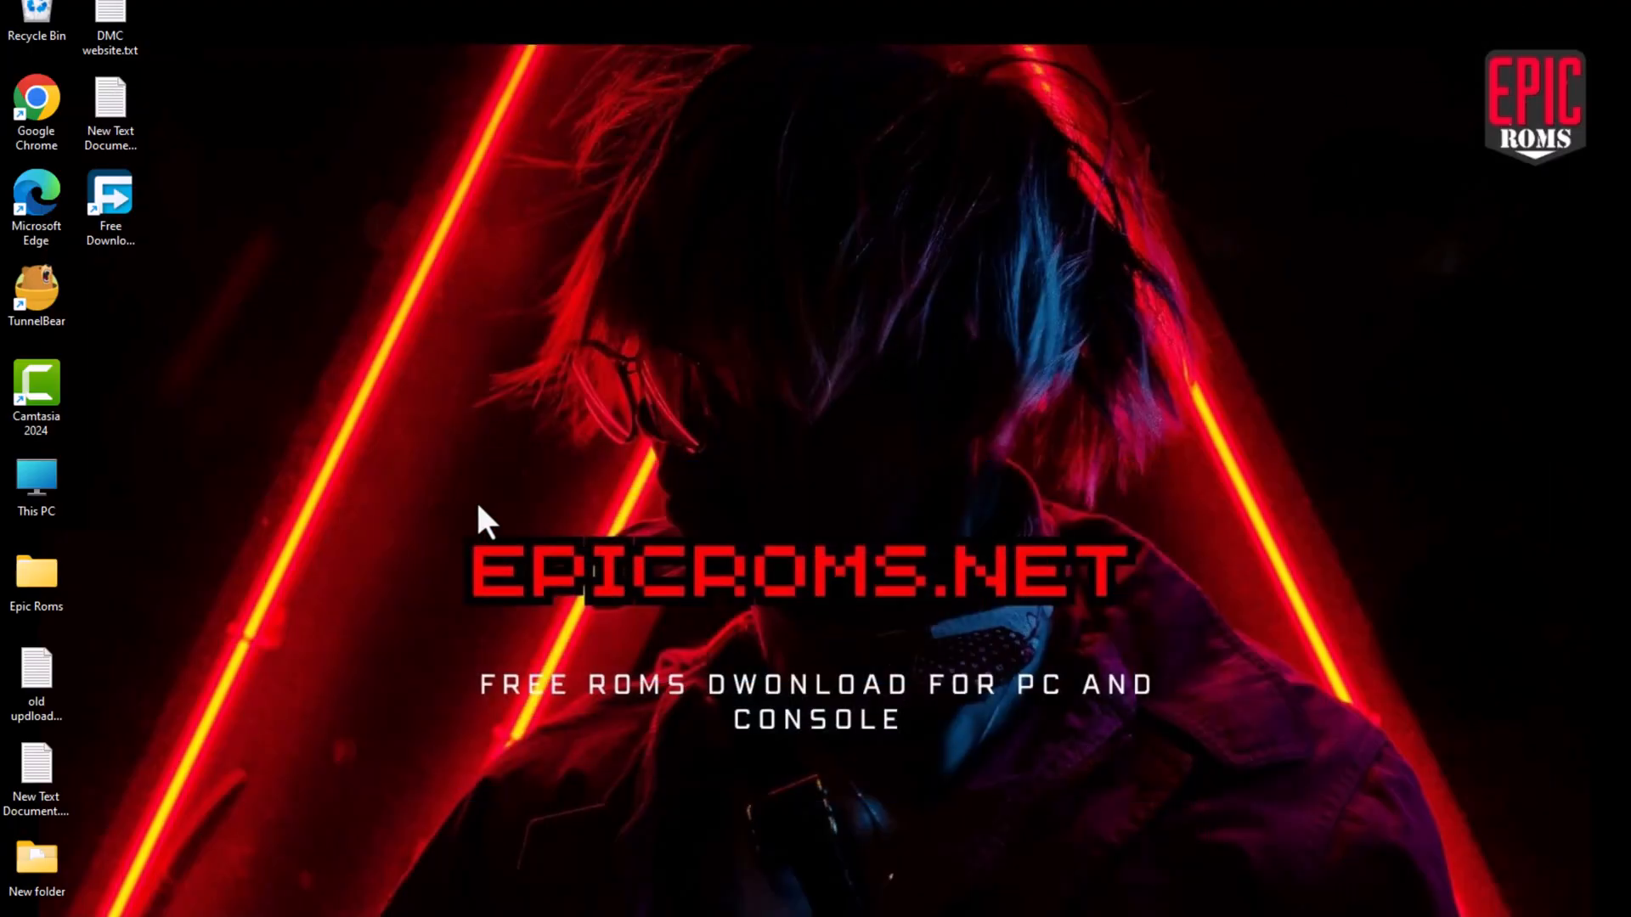
drag(483, 520, 1186, 806)
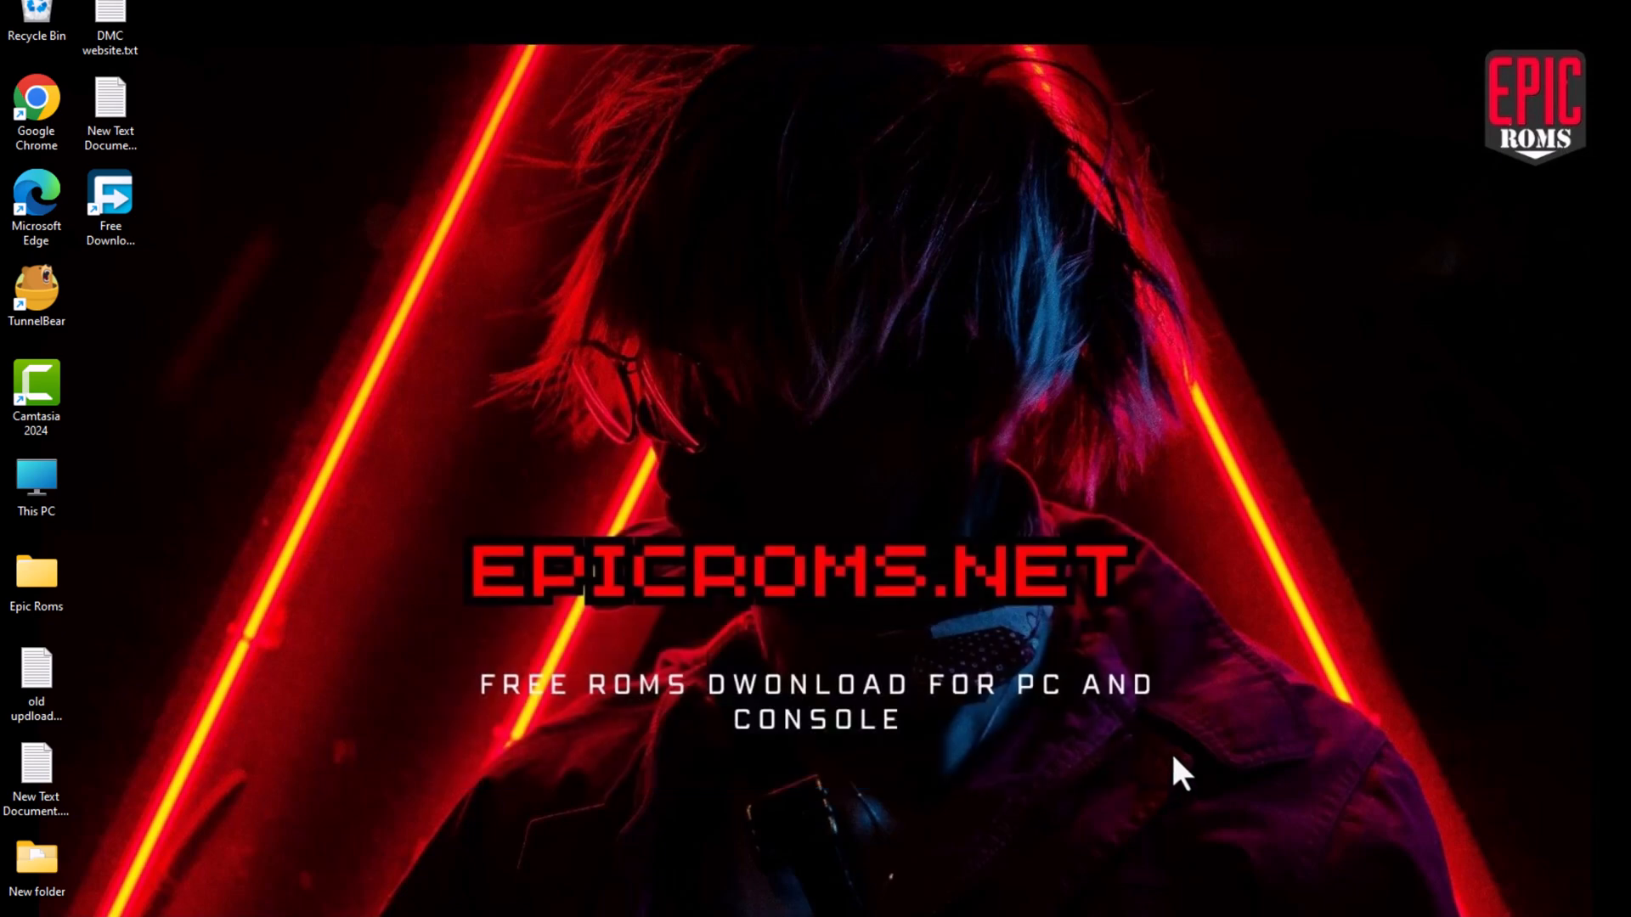
mouse_move(1161, 848)
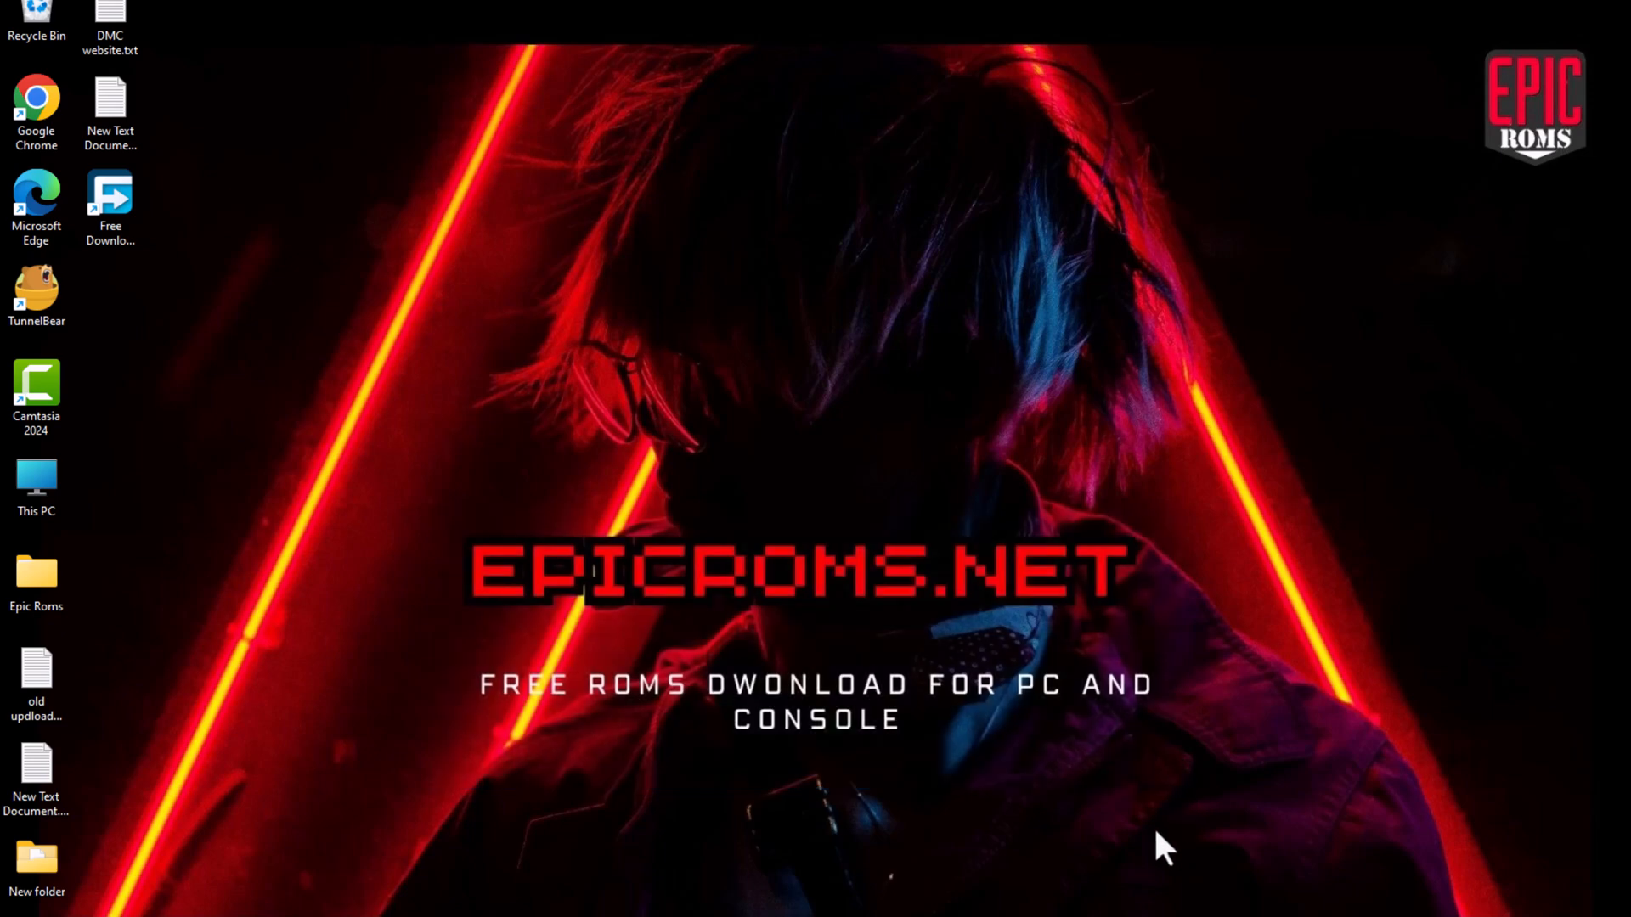